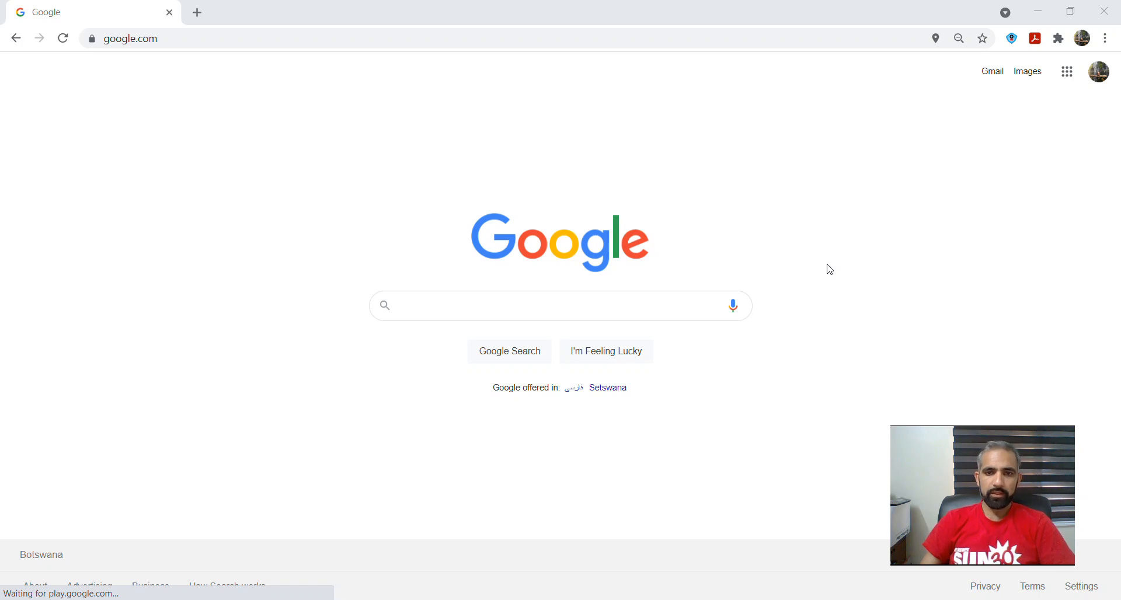
mouse_move(691, 291)
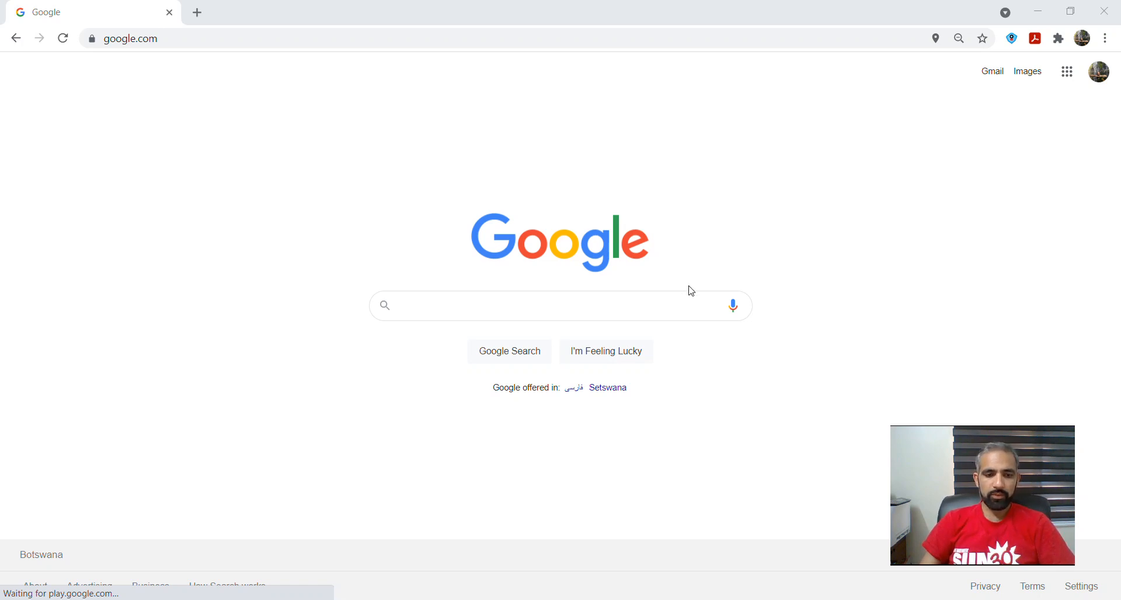
mouse_move(661, 131)
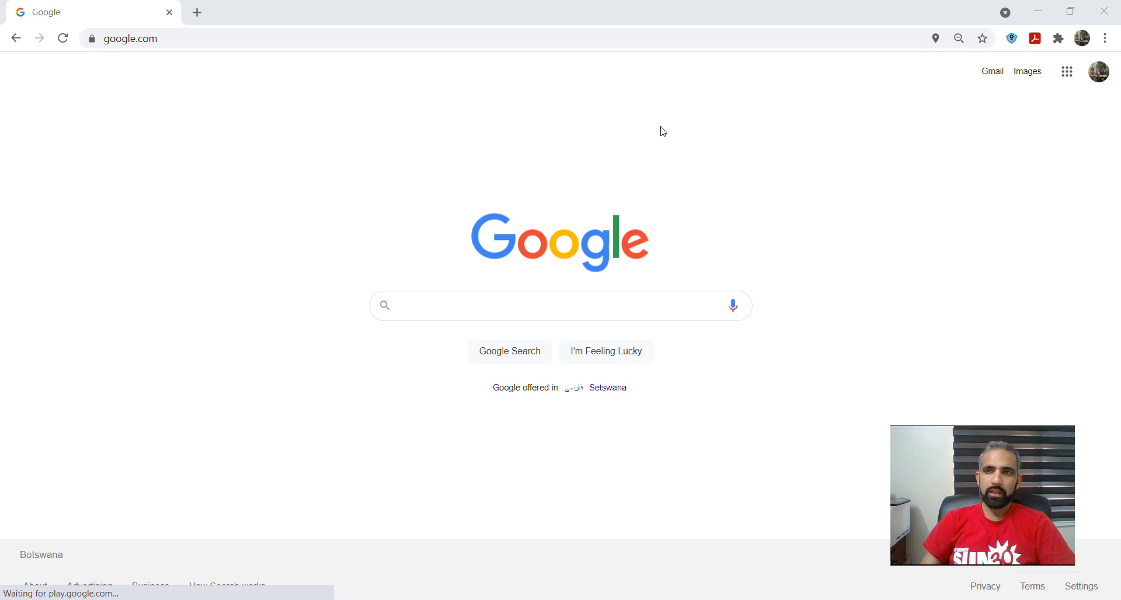
mouse_move(1067, 71)
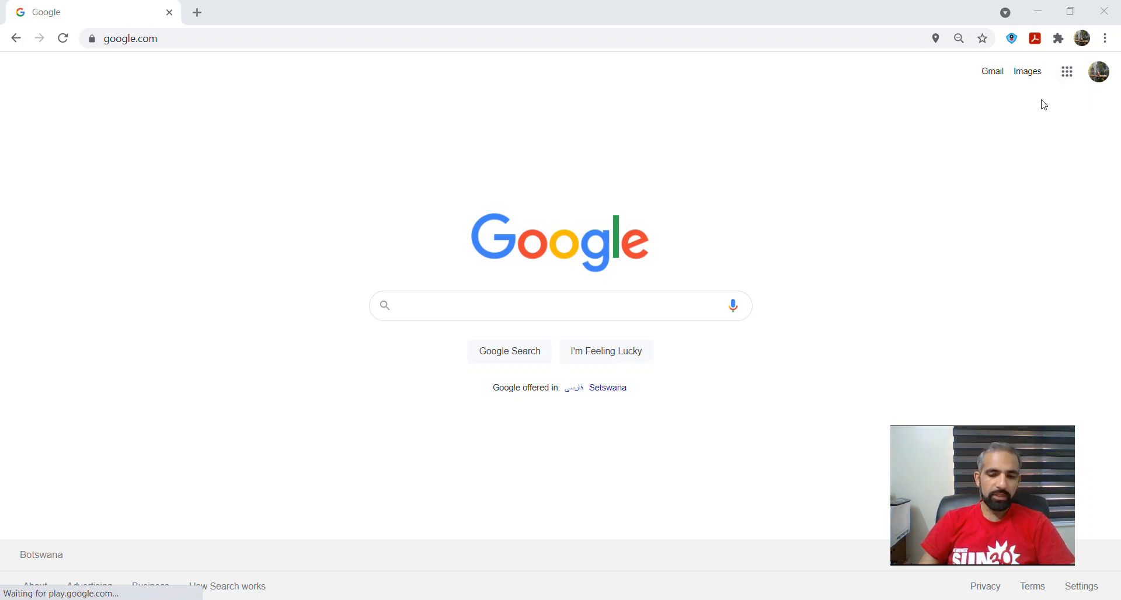
mouse_move(1085, 53)
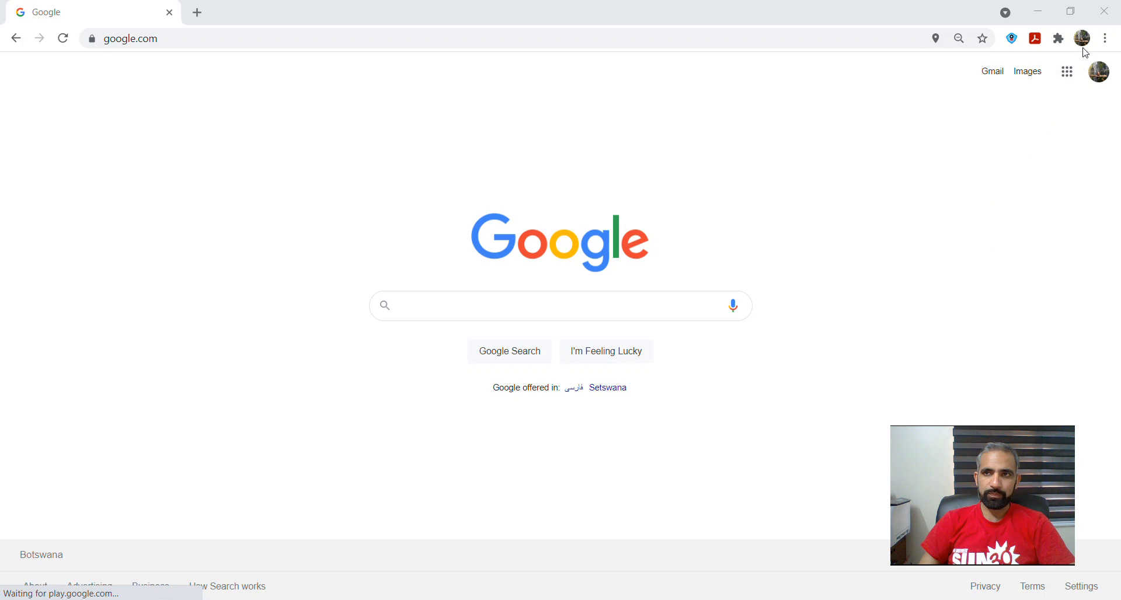
mouse_move(1066, 72)
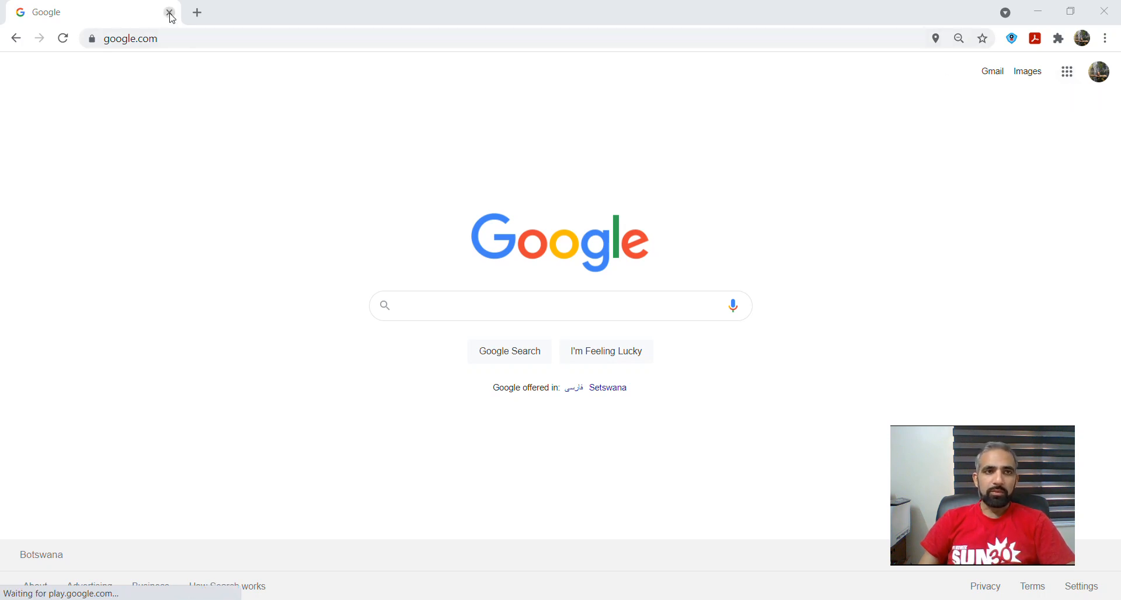
mouse_move(1066, 73)
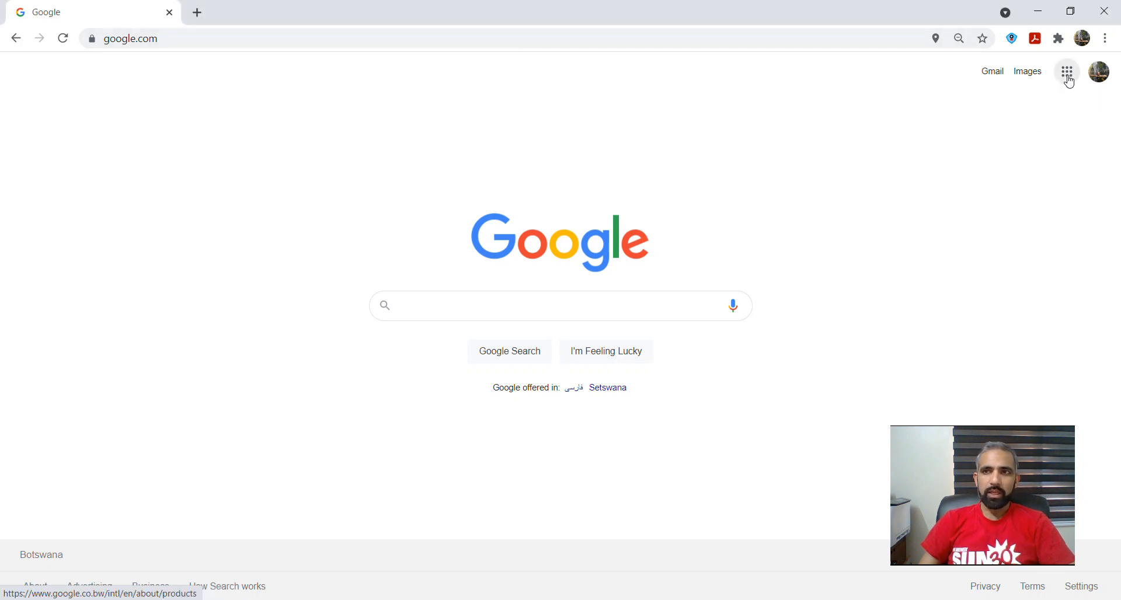
Step: Show the Google apps launcher and scroll its full list down to Travel, Forms and More from Google
click(1066, 72)
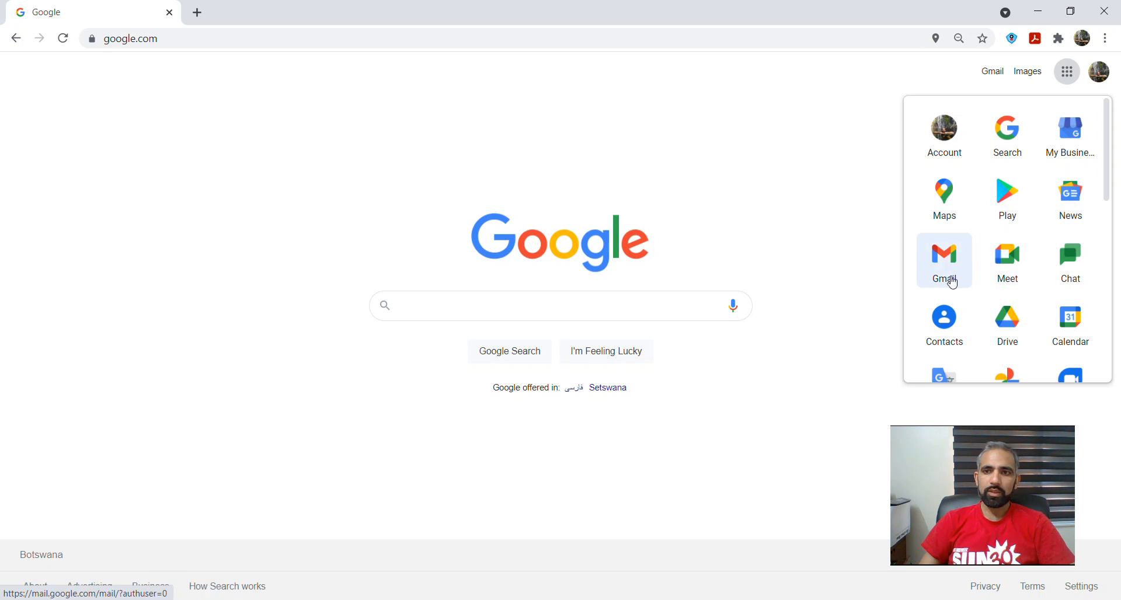
mouse_move(1007, 260)
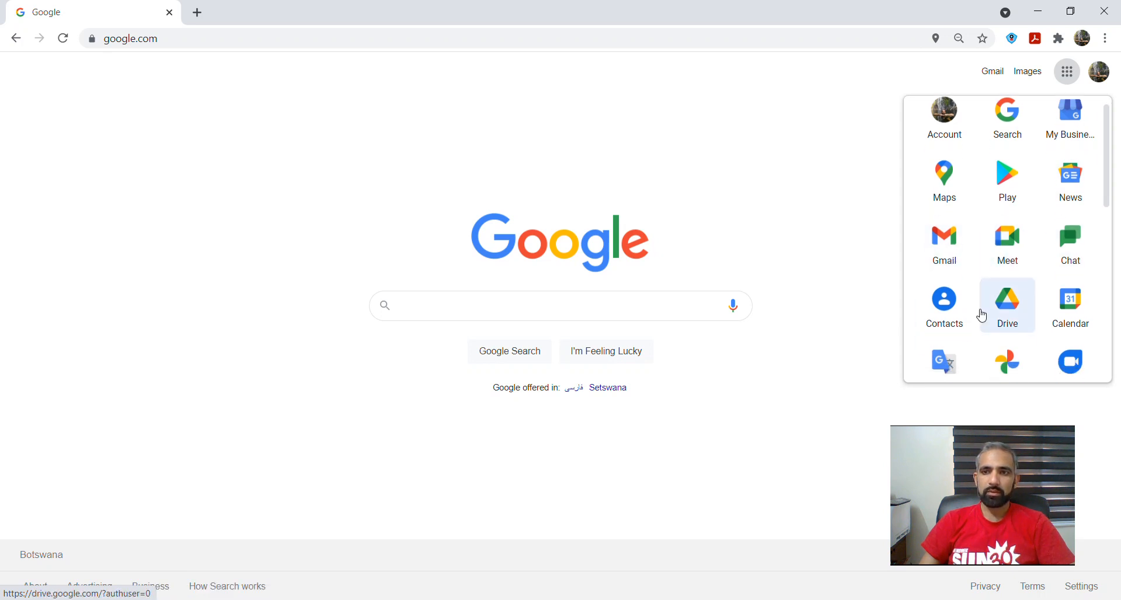
scroll(down, 3)
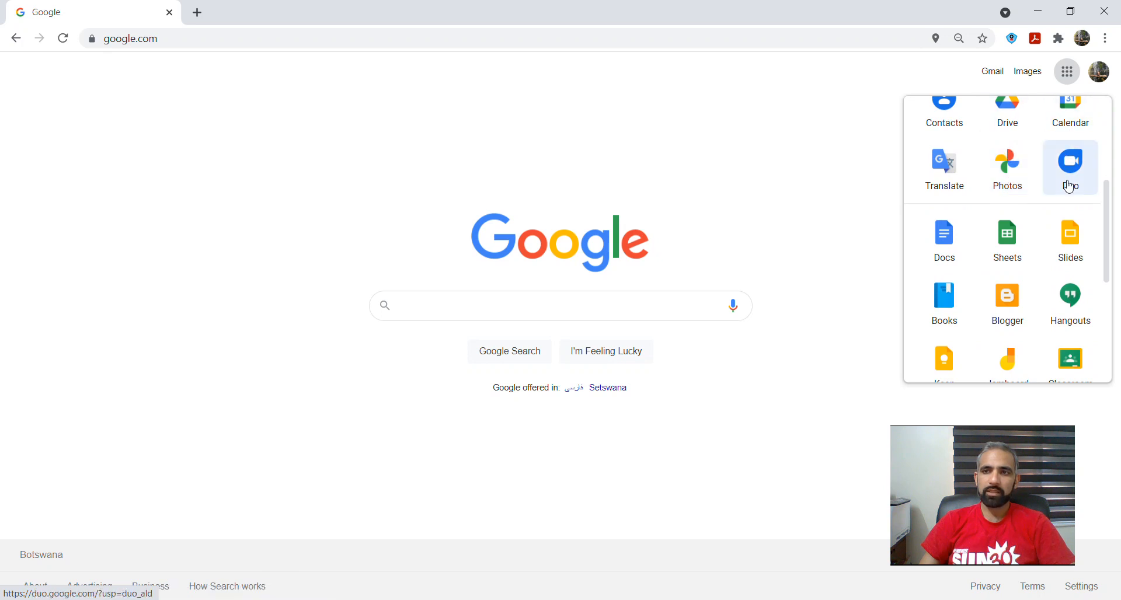
mouse_move(1069, 192)
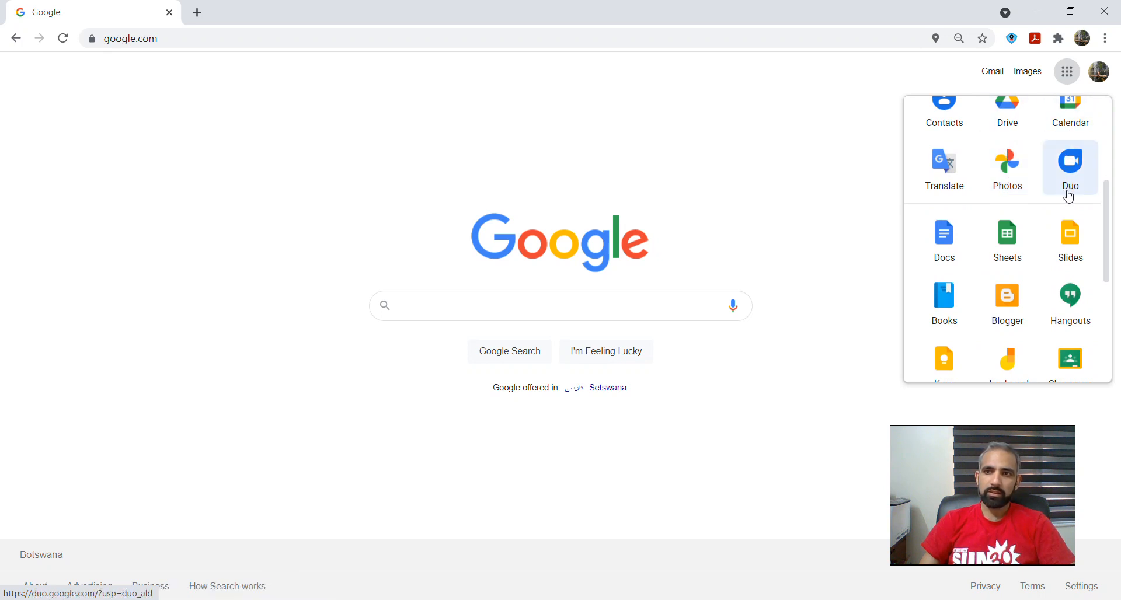
mouse_move(923, 201)
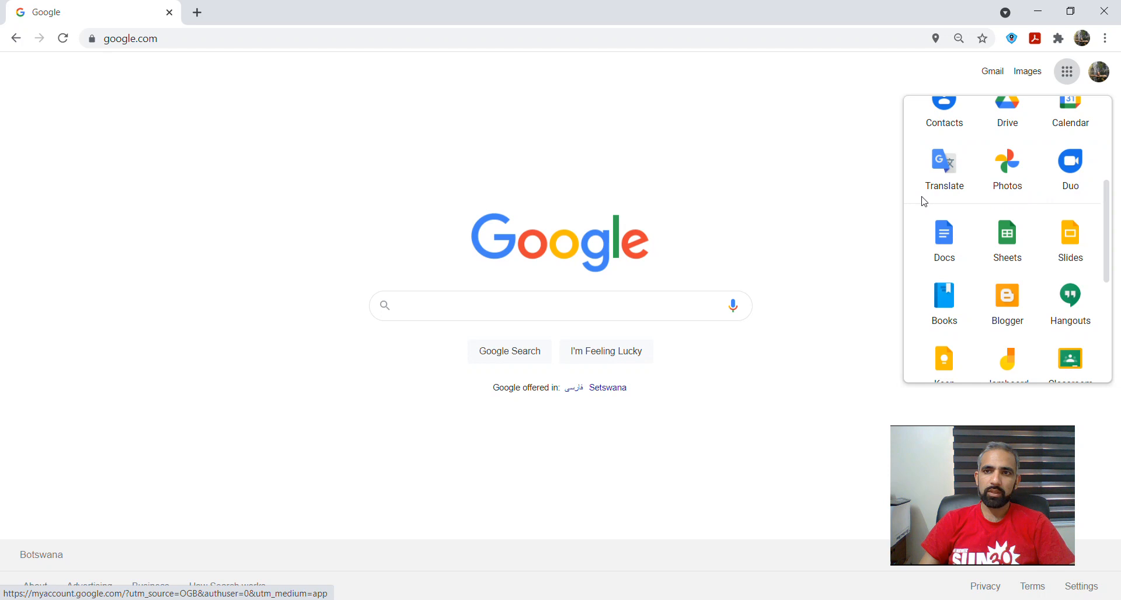
mouse_move(1006, 240)
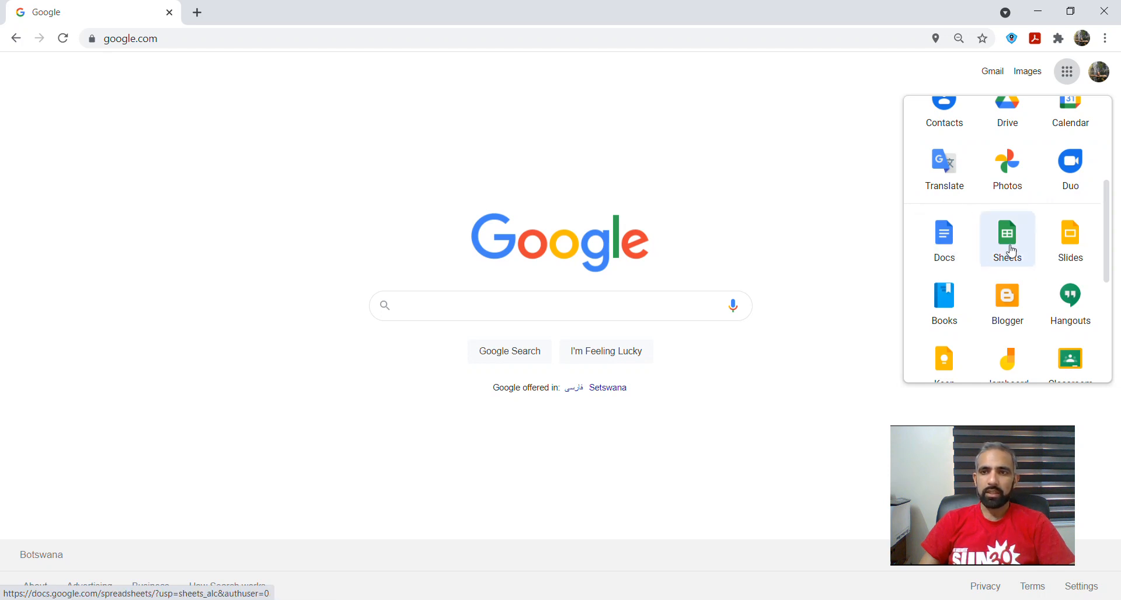
scroll(down, 3)
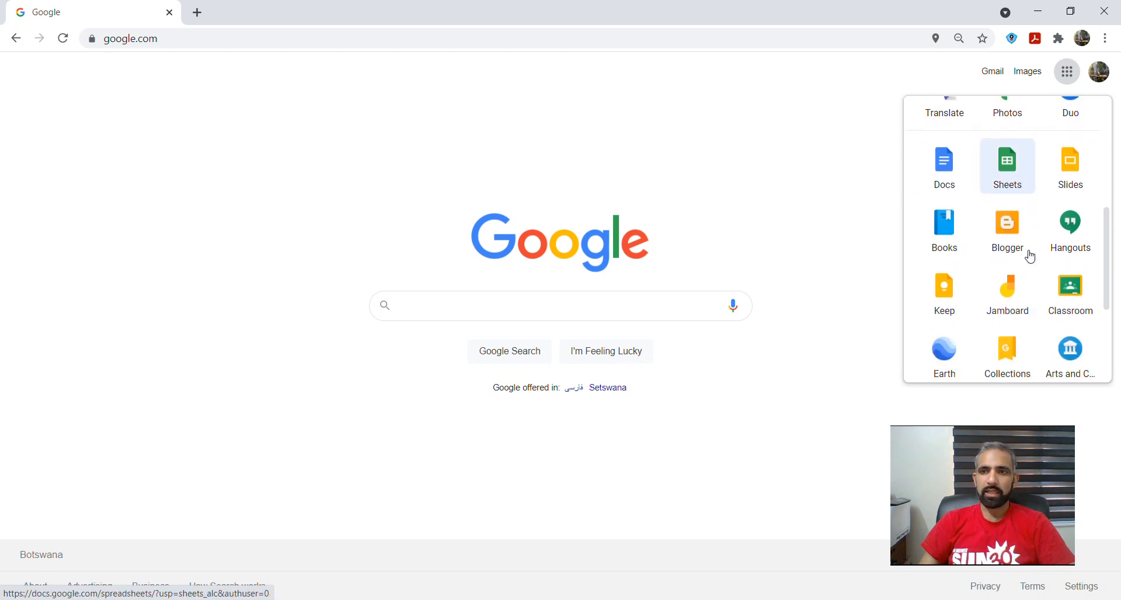
mouse_move(1028, 263)
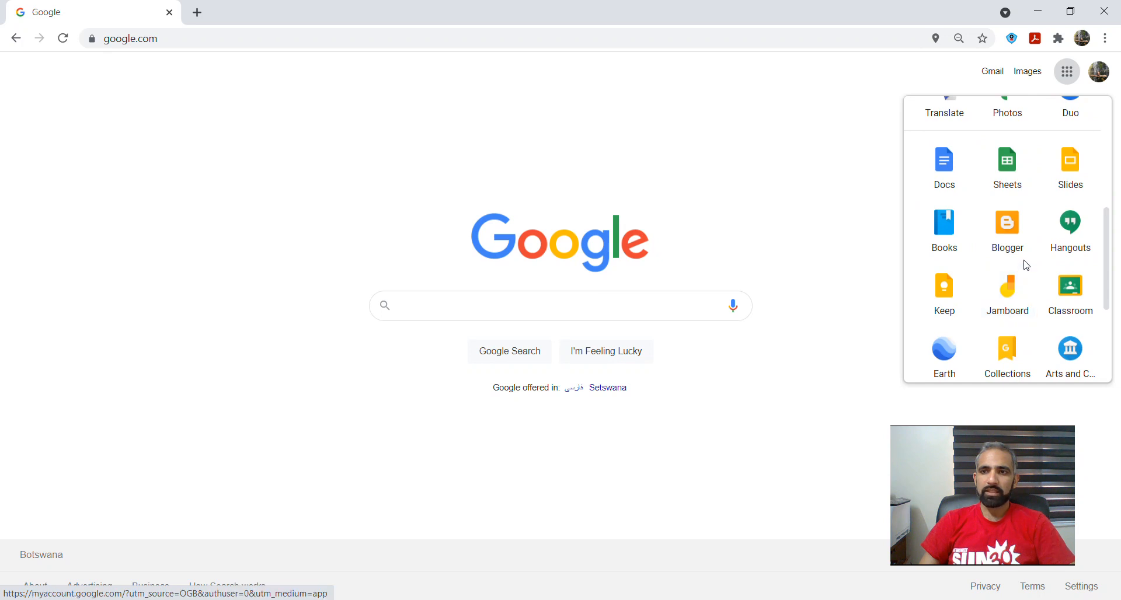
mouse_move(944, 293)
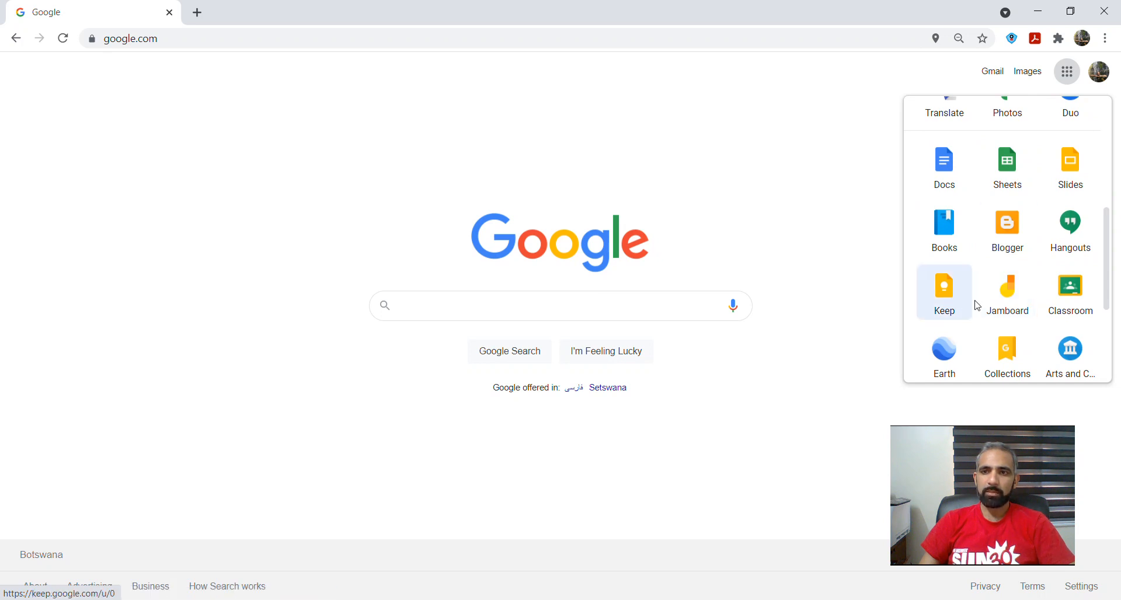
scroll(down, 3)
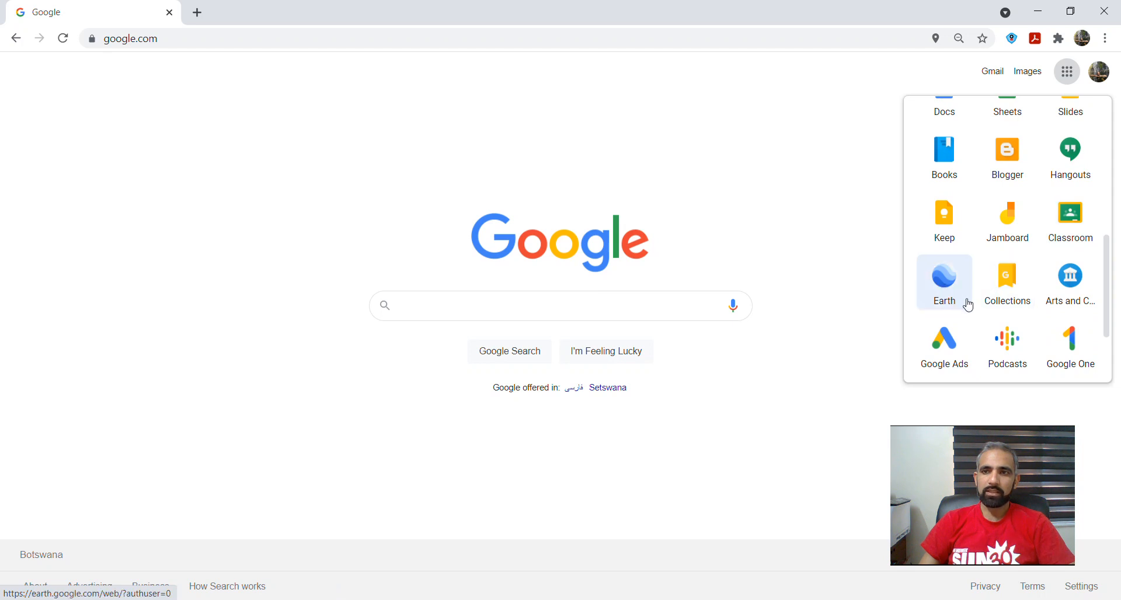
mouse_move(1070, 282)
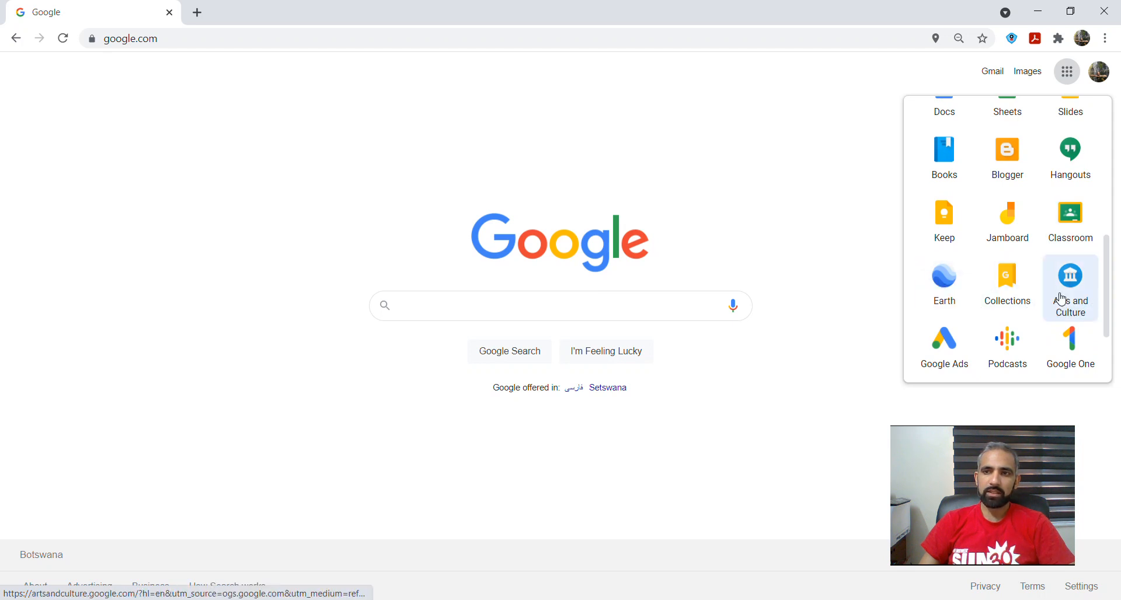
mouse_move(1006, 283)
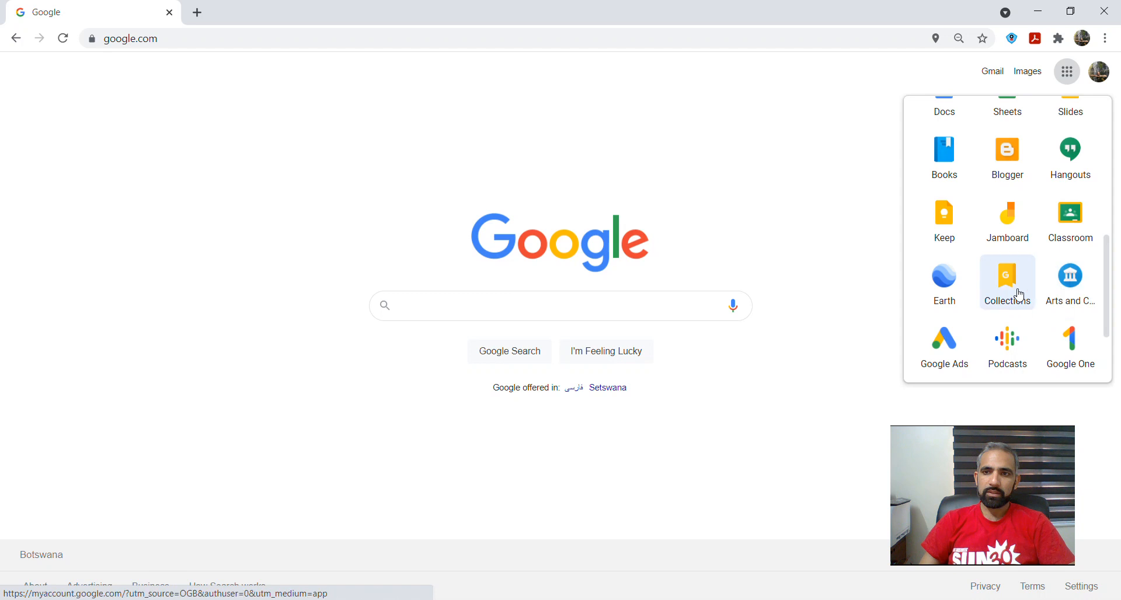
mouse_move(943, 283)
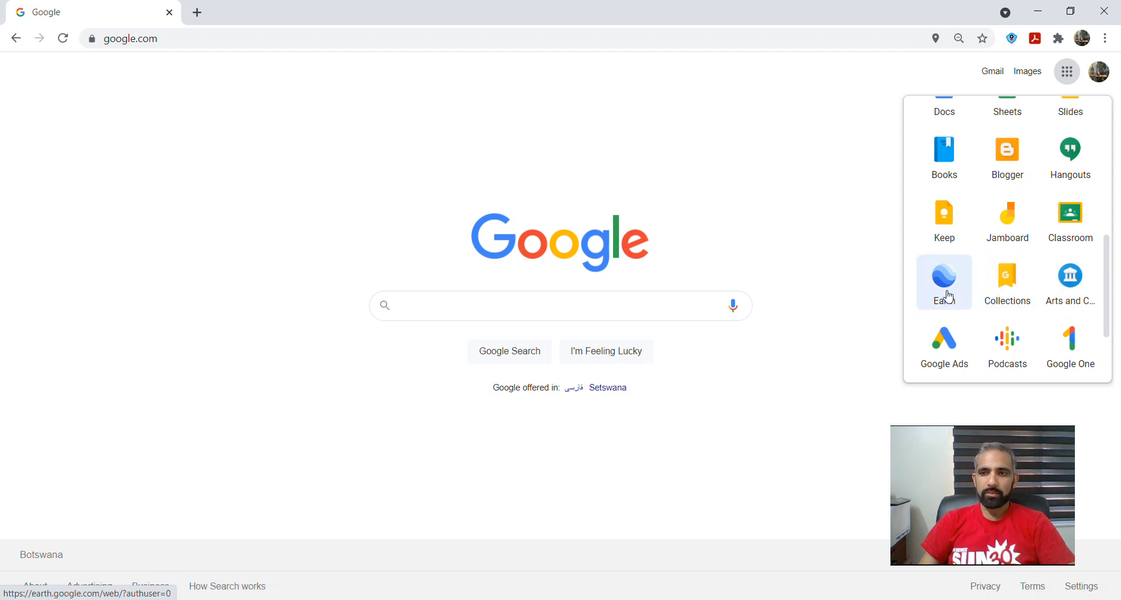
scroll(down, 3)
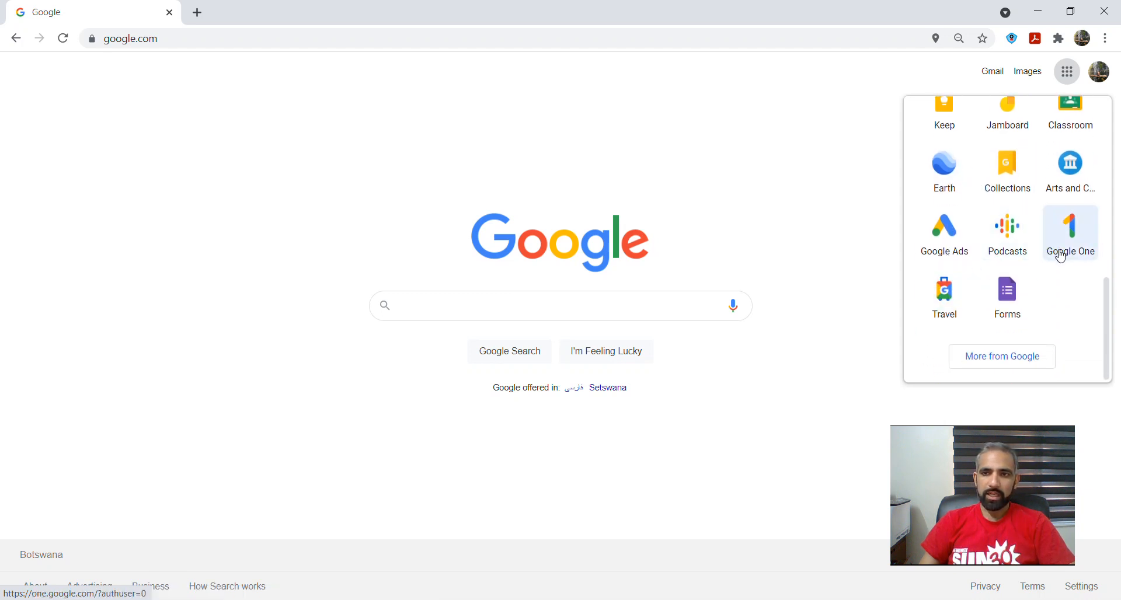
mouse_move(1007, 295)
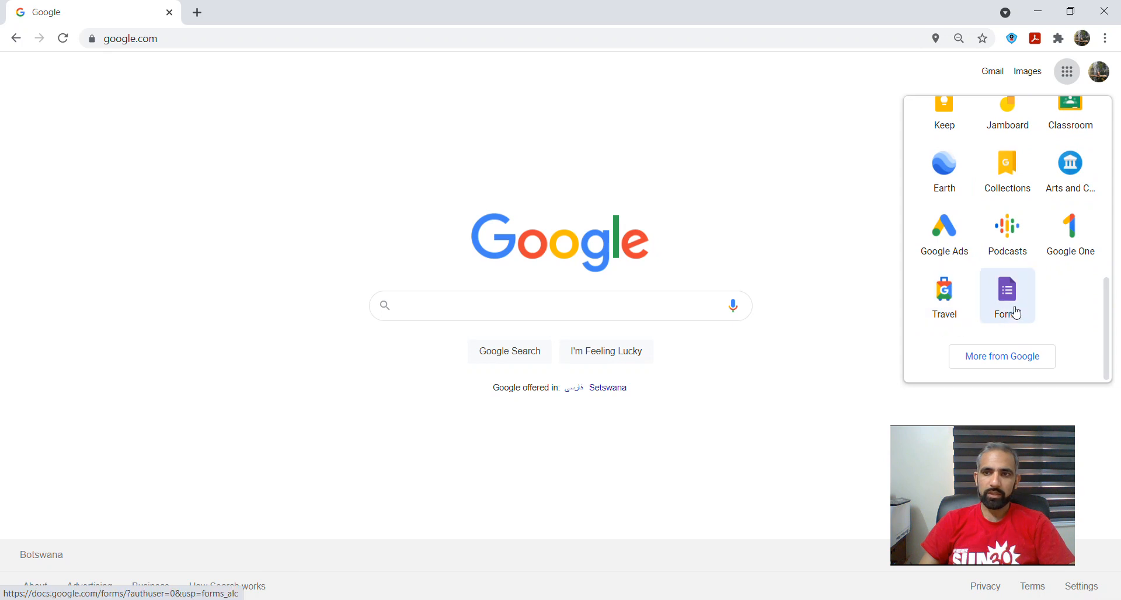
mouse_move(1011, 350)
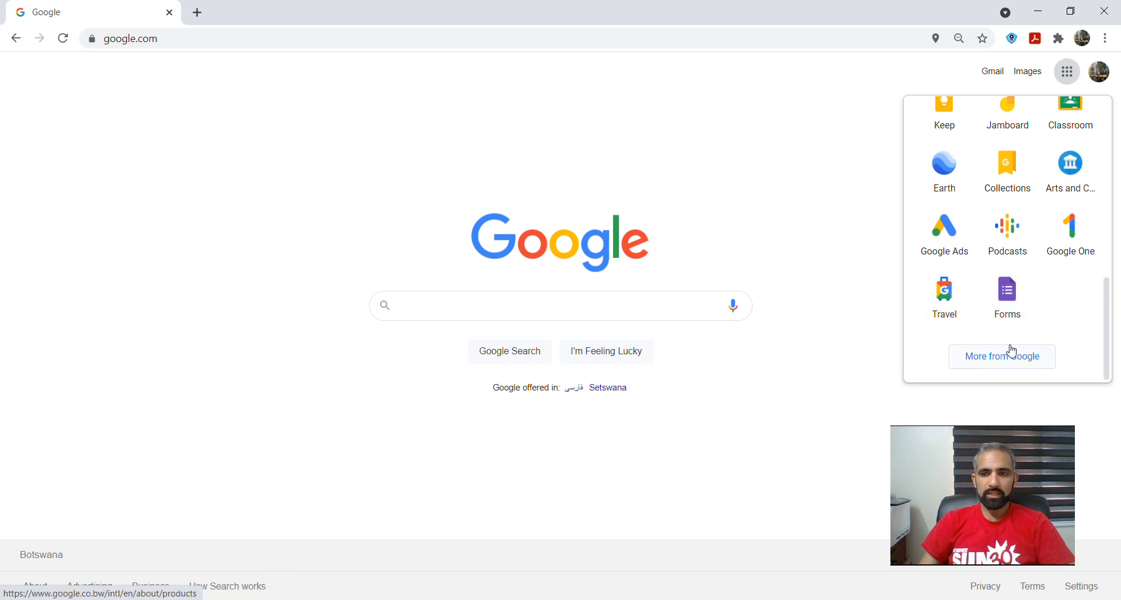
scroll(up, 3)
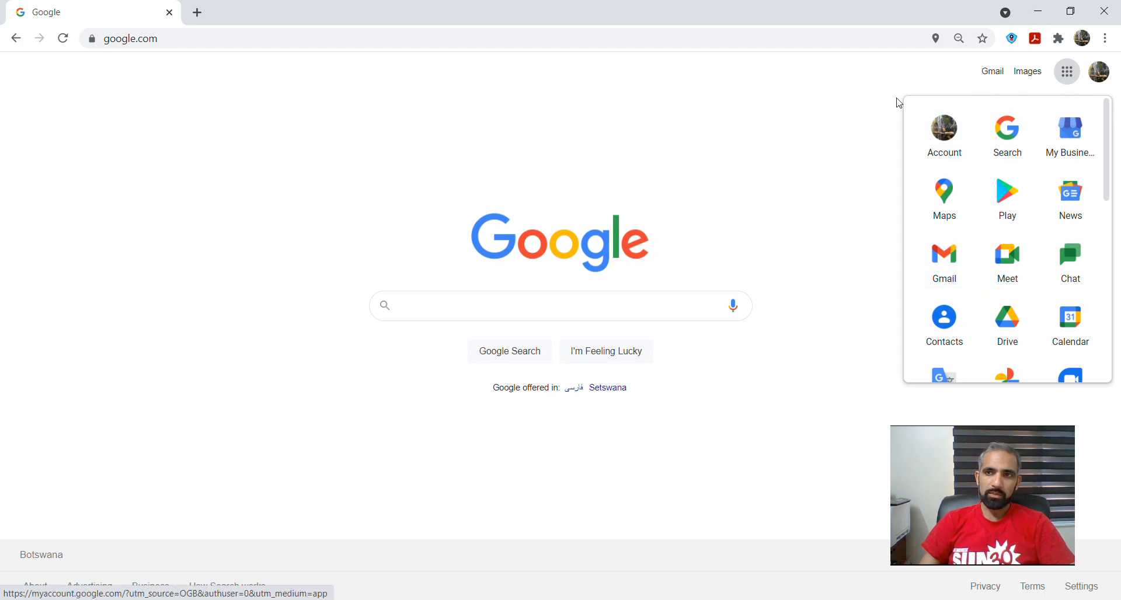
scroll(down, 3)
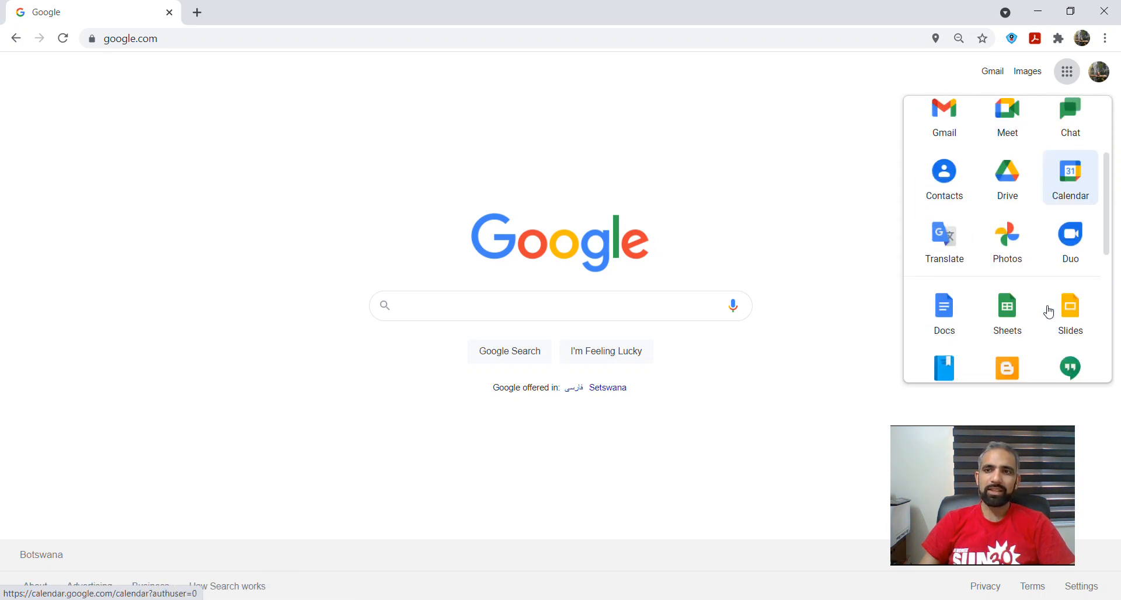
scroll(down, 3)
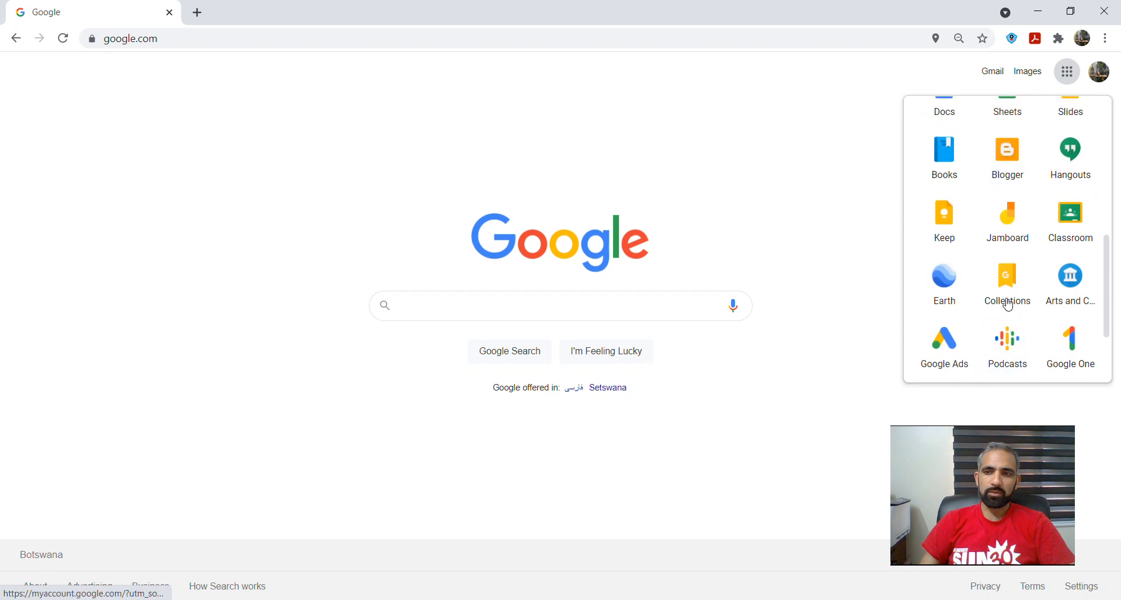
scroll(down, 3)
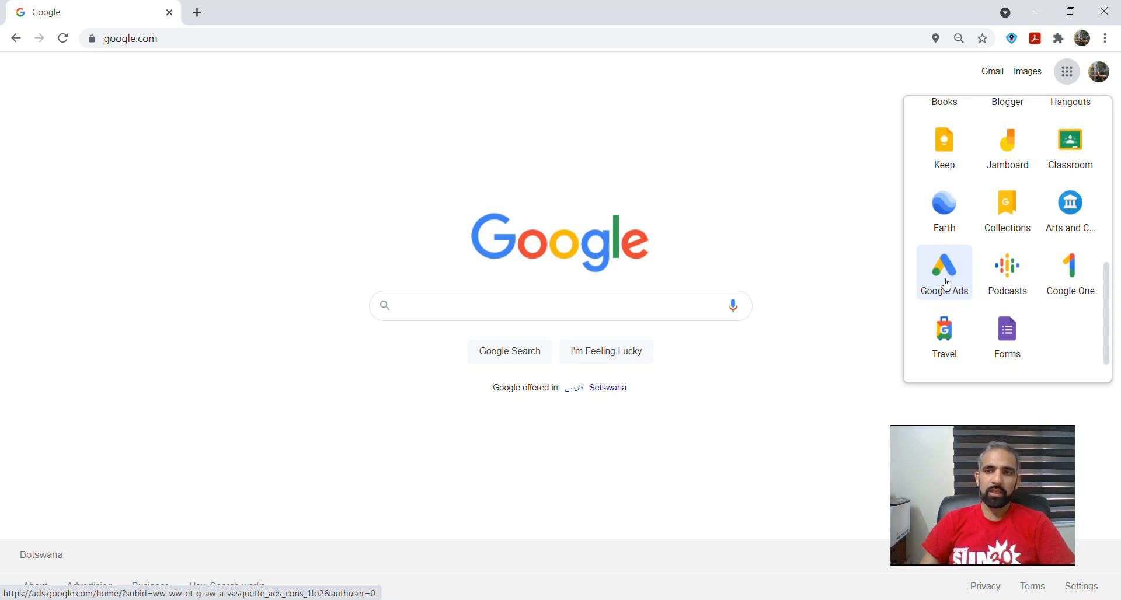
Step: Launch Google Ads from the apps launcher, landing on 'Grow your business with Google Ads'
click(944, 268)
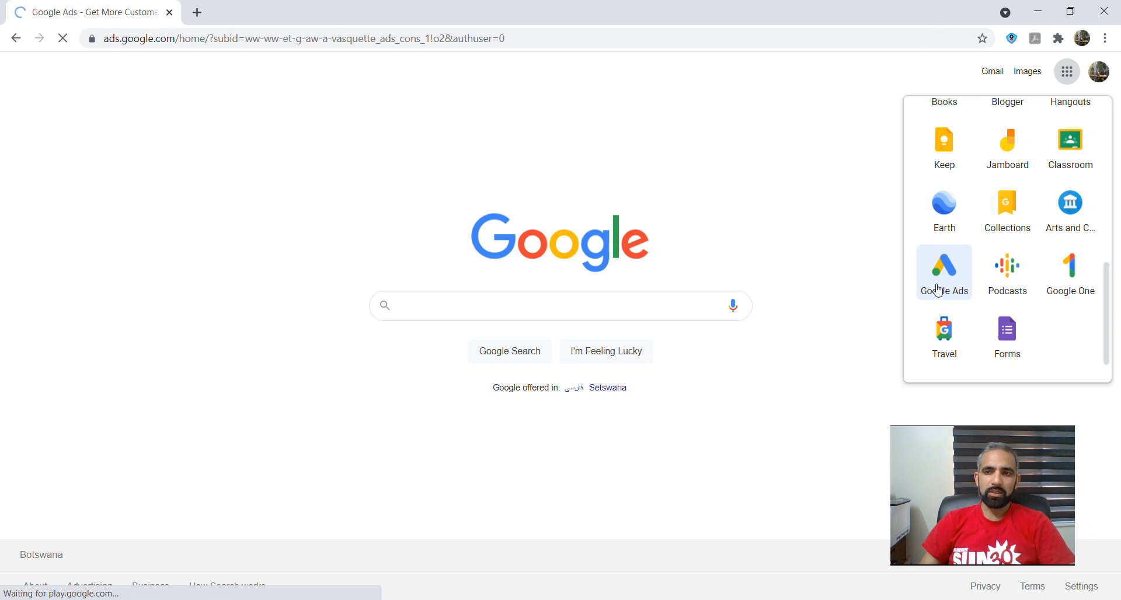
mouse_move(1066, 72)
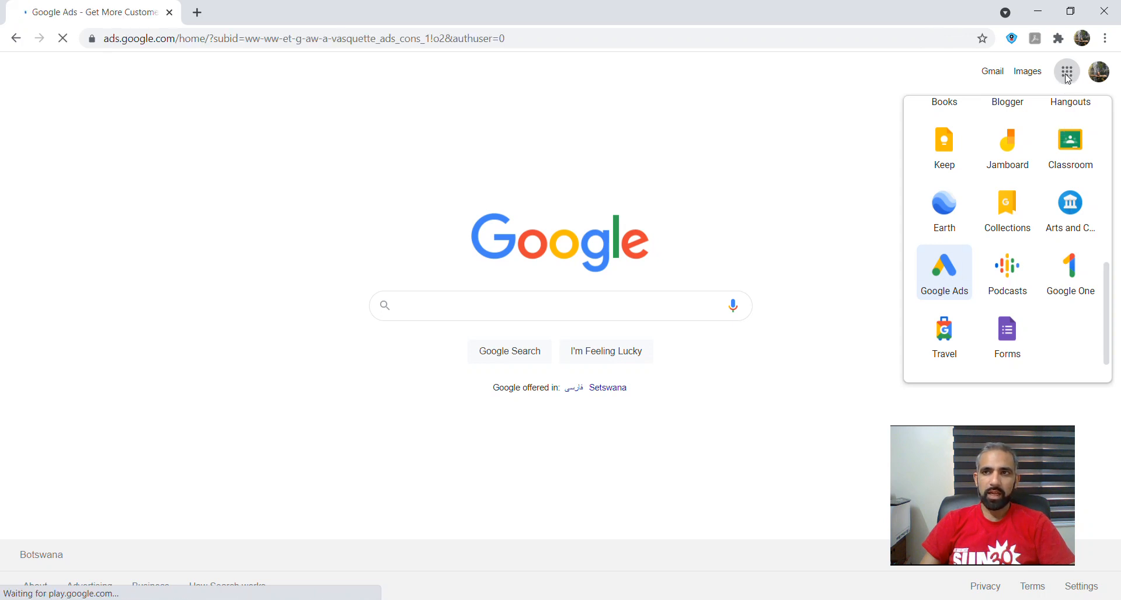
click(943, 272)
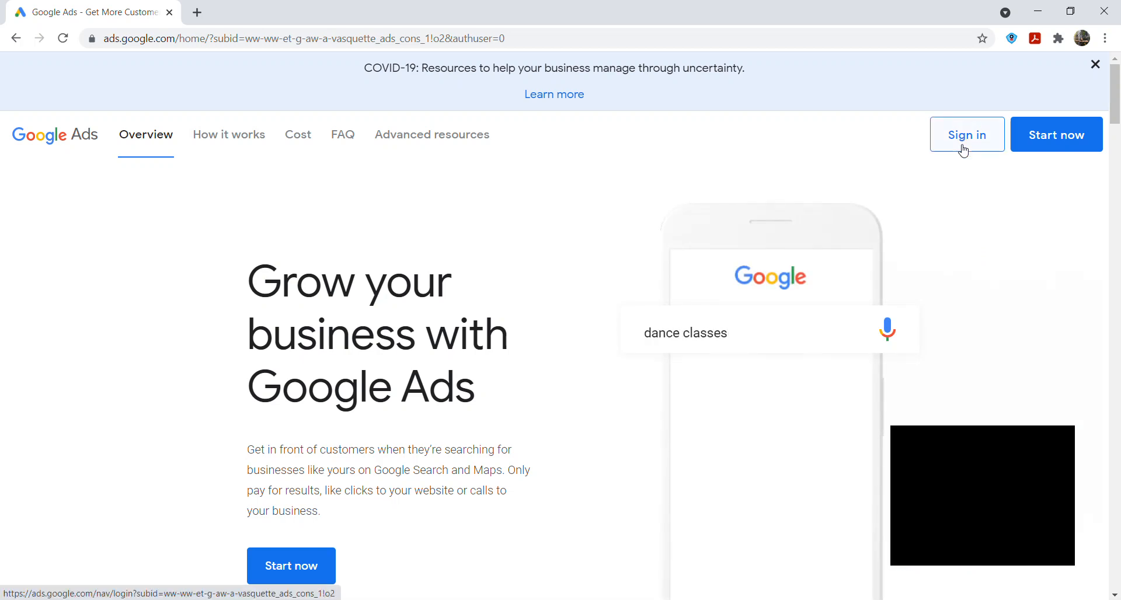
Step: Sign in to Google Ads and reach the 'Use Google Ads as...' account chooser
click(966, 135)
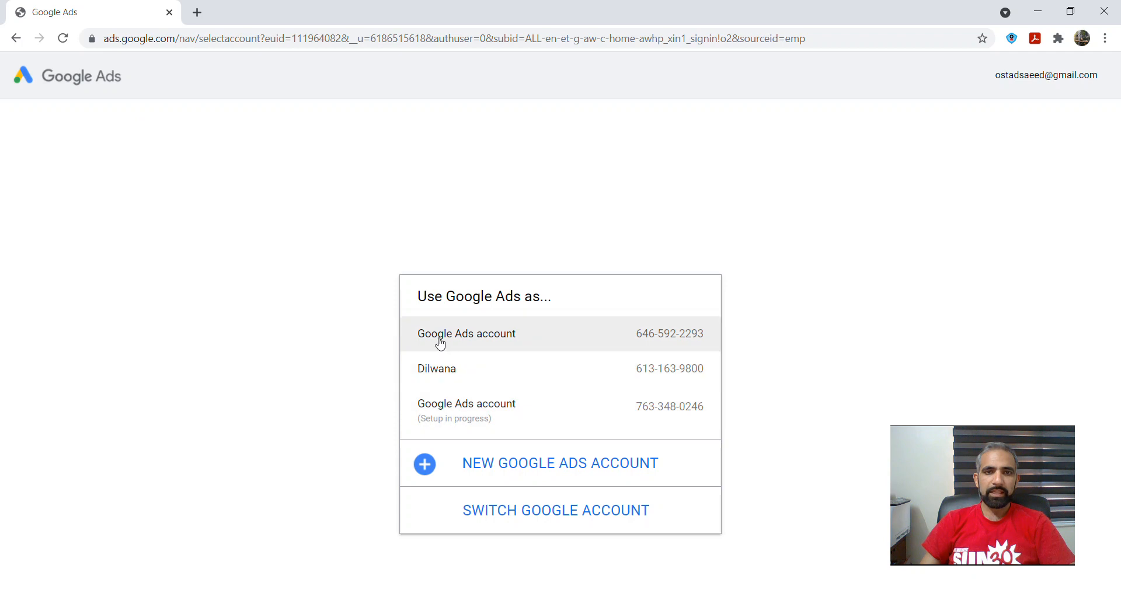
mouse_move(499, 351)
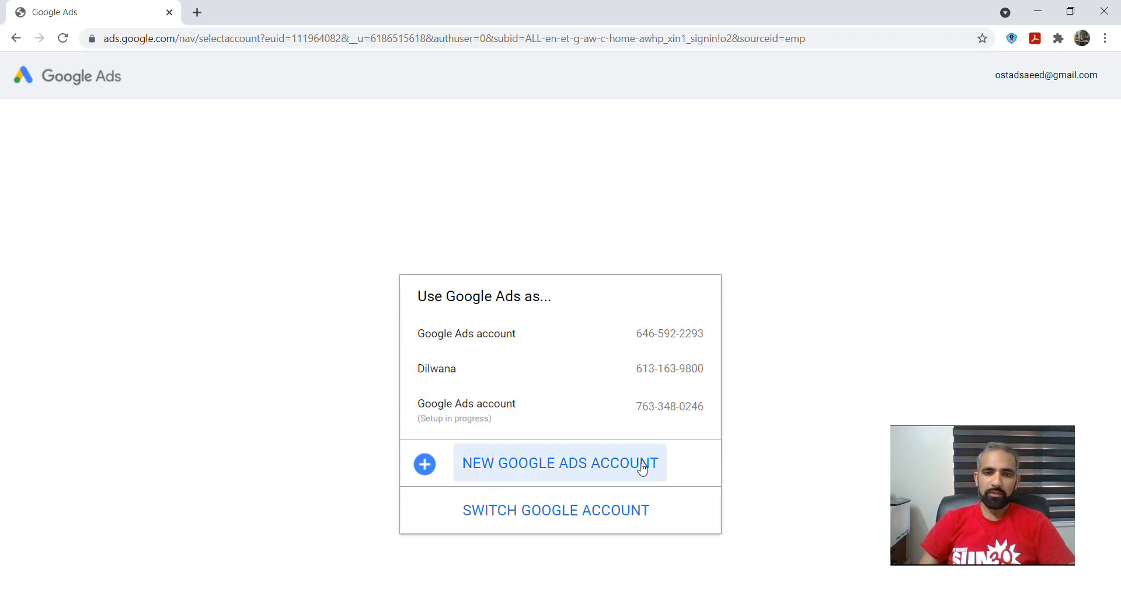
mouse_move(491, 482)
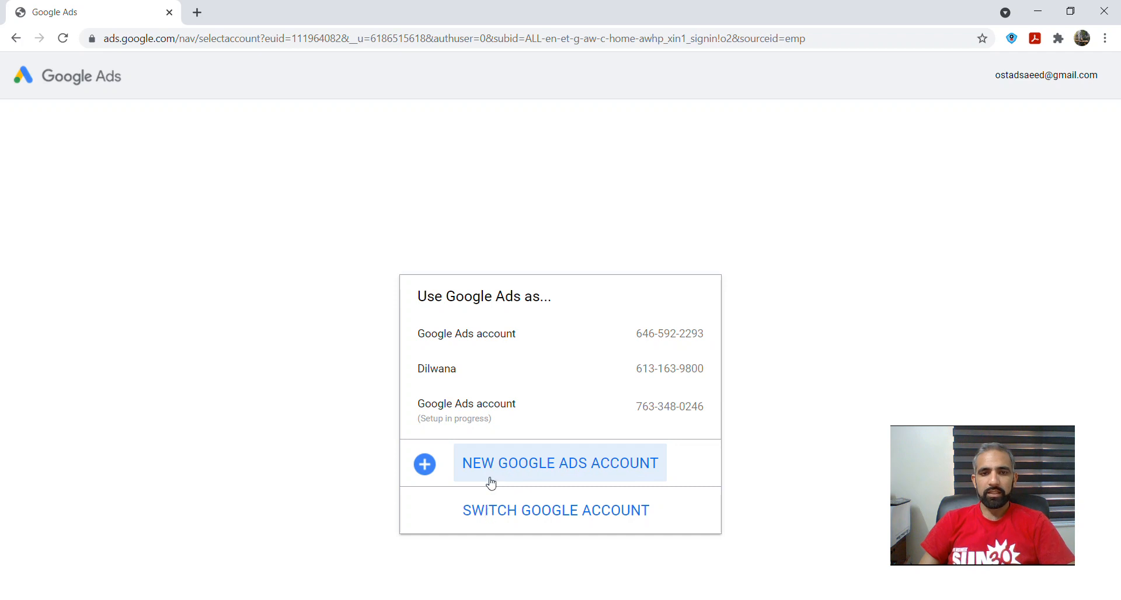
mouse_move(642, 469)
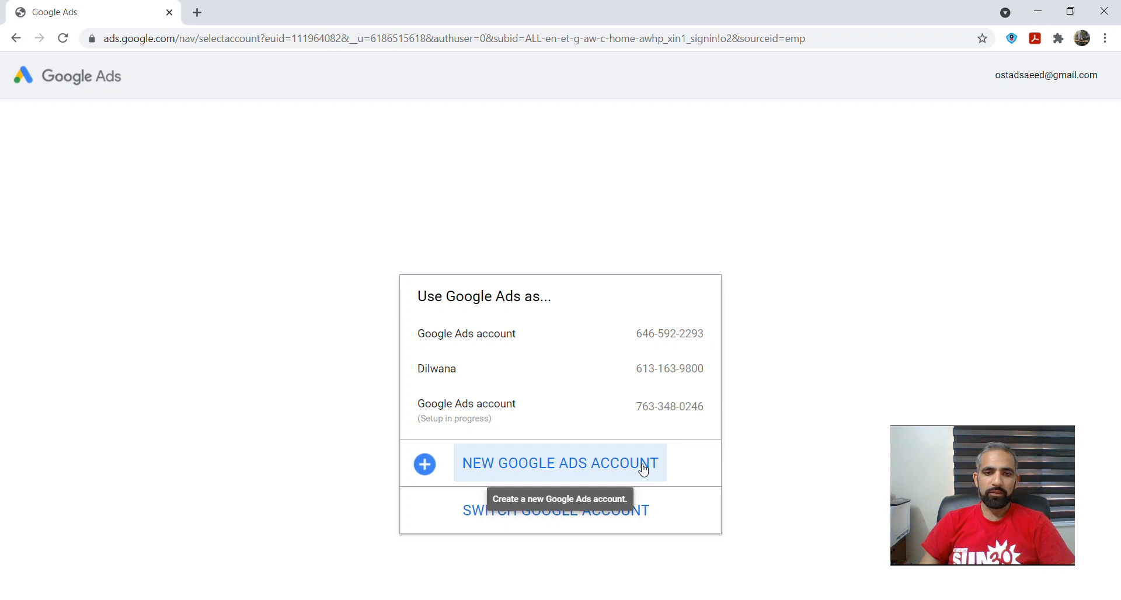
mouse_move(196, 12)
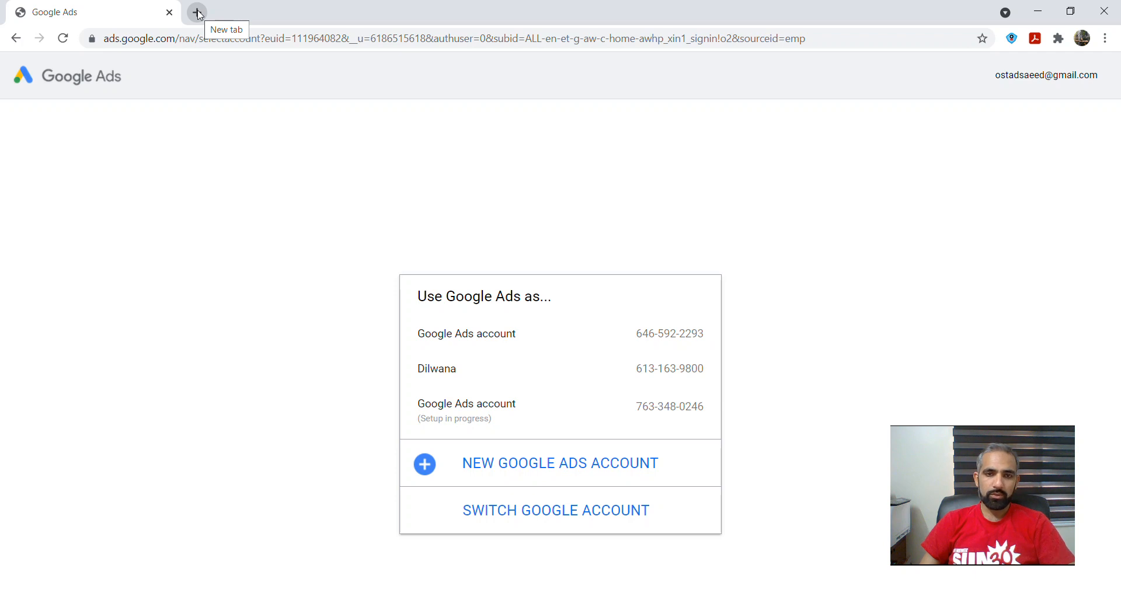
Step: In a new tab, rerun the earlier +234 country code search and select the +234 part of the query
click(196, 12)
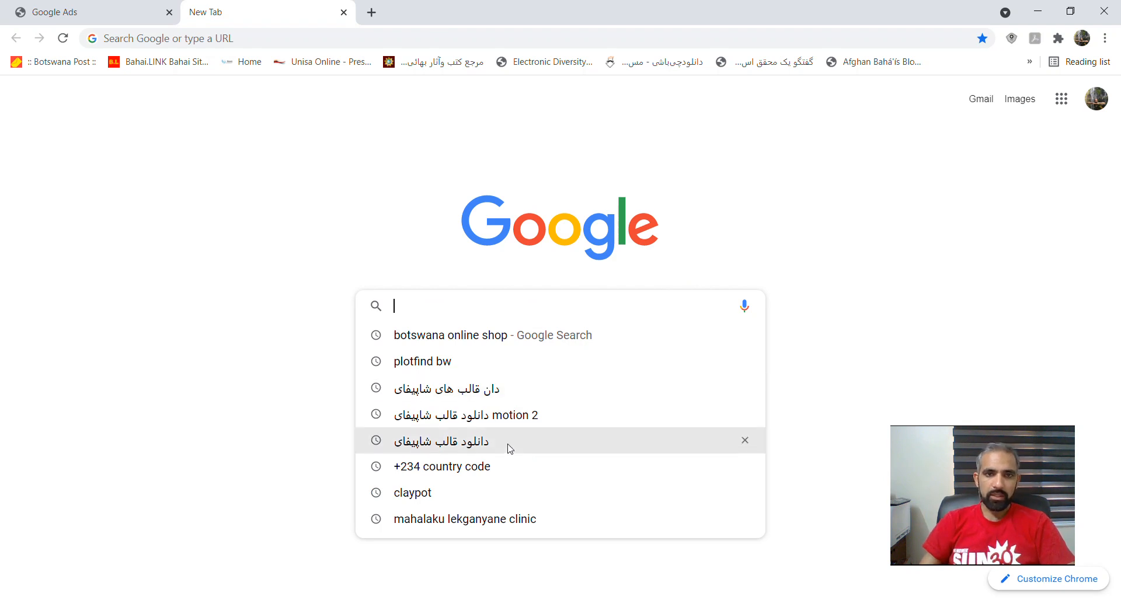
mouse_move(501, 519)
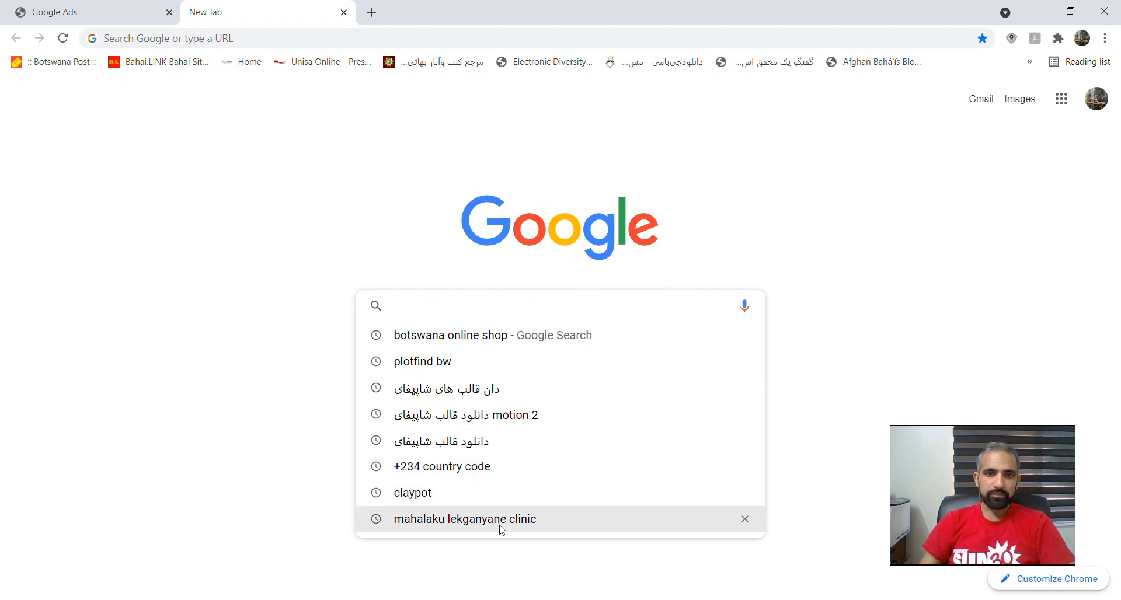
mouse_move(504, 387)
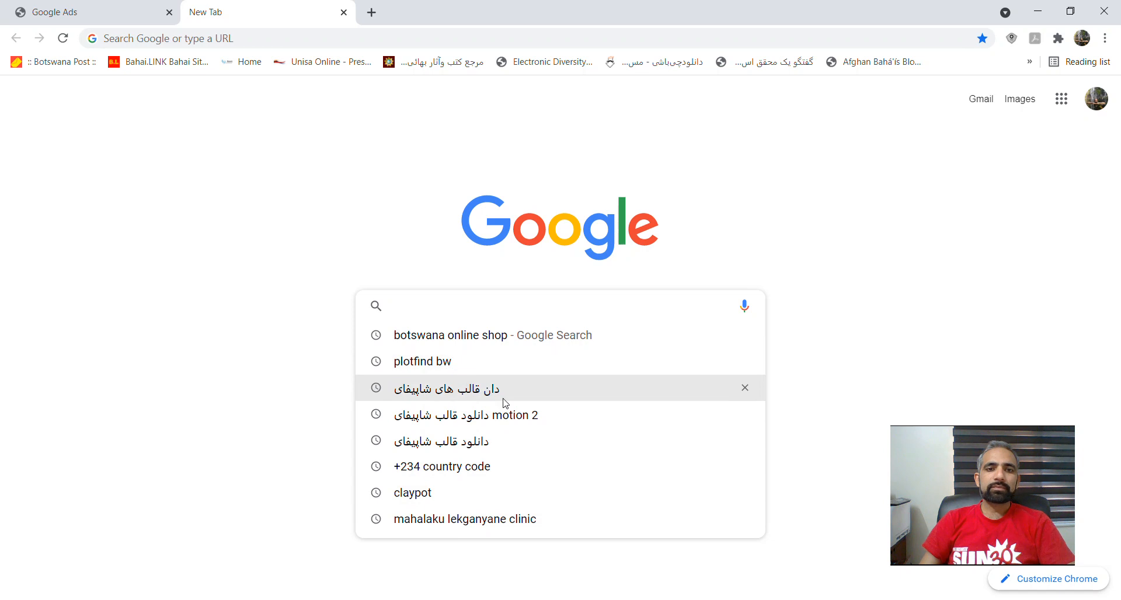
mouse_move(468, 467)
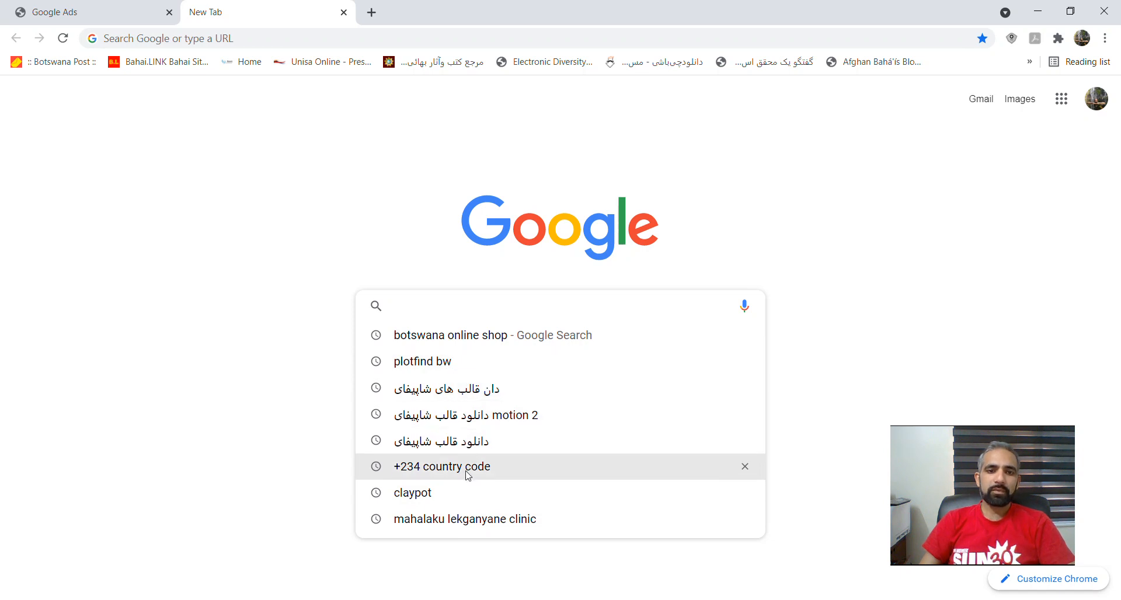
click(442, 466)
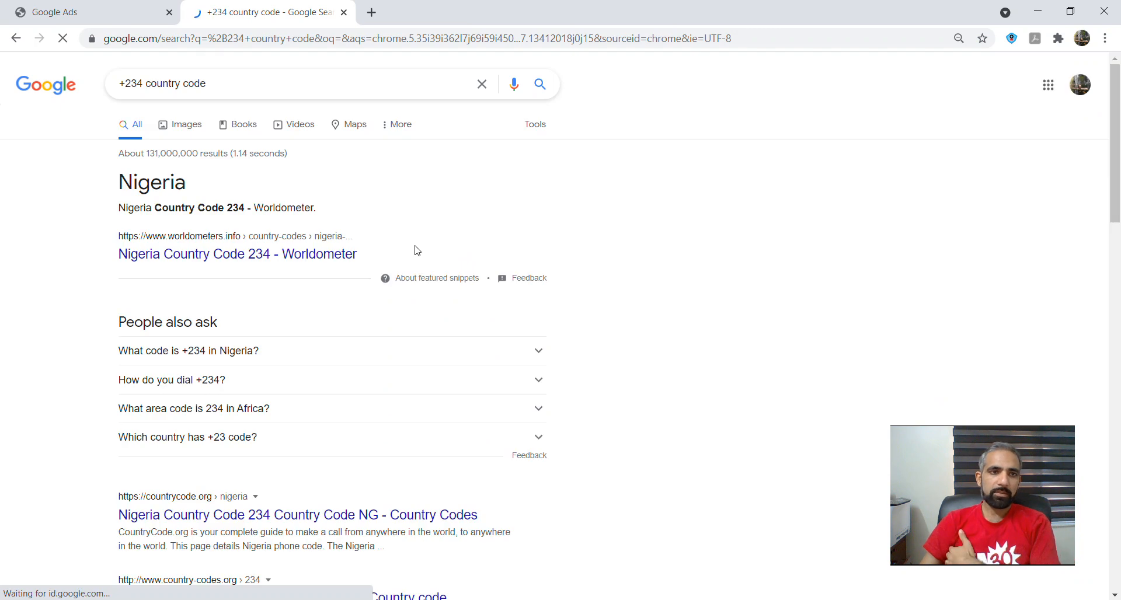
scroll(down, 3)
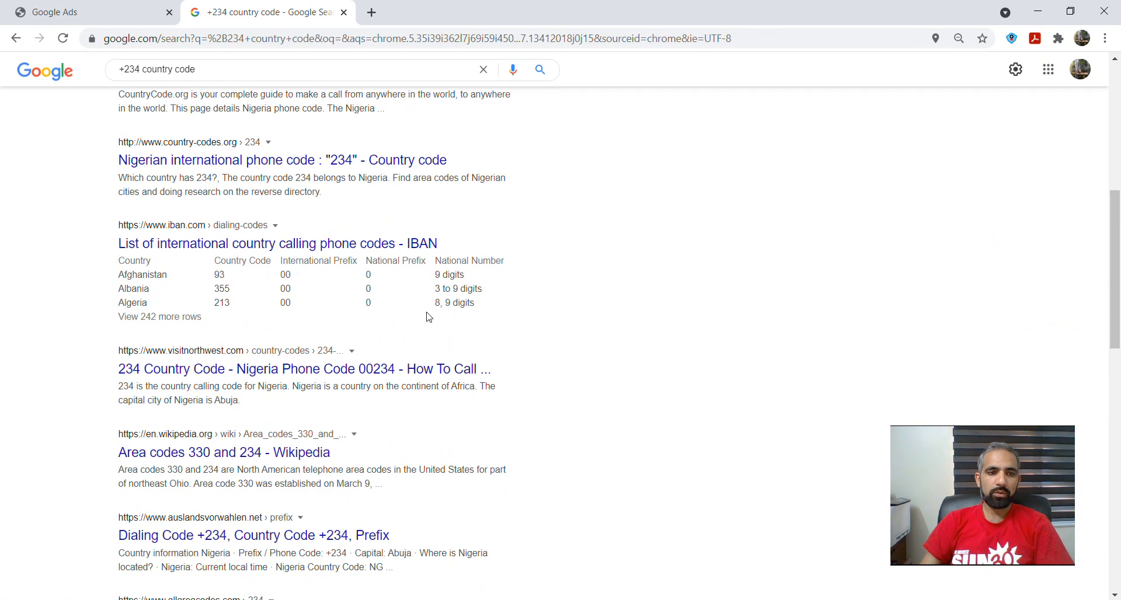
scroll(down, 3)
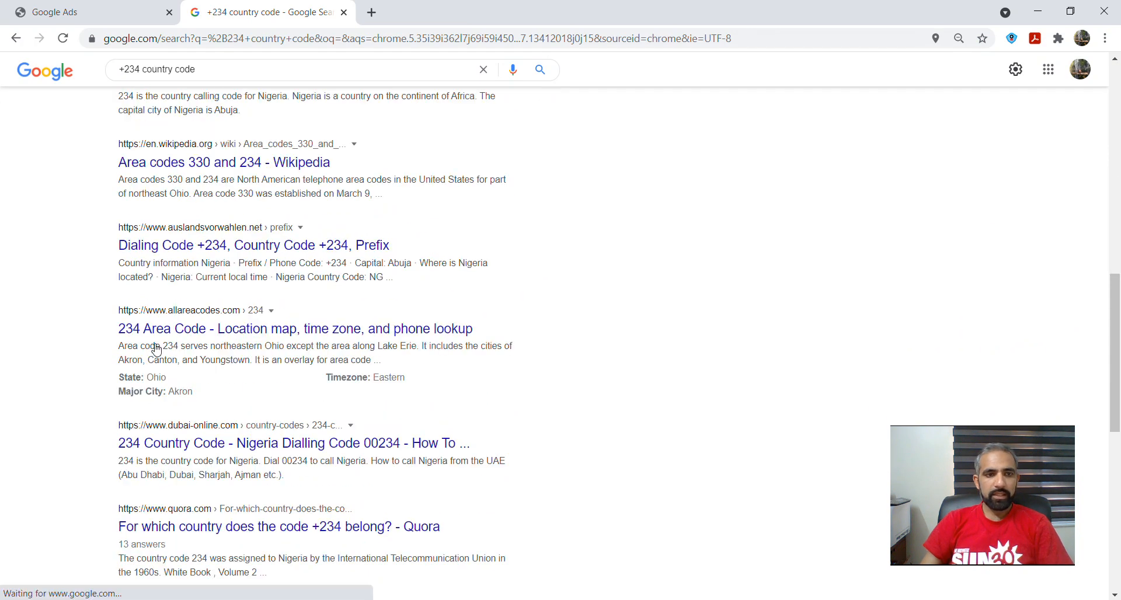
scroll(down, 3)
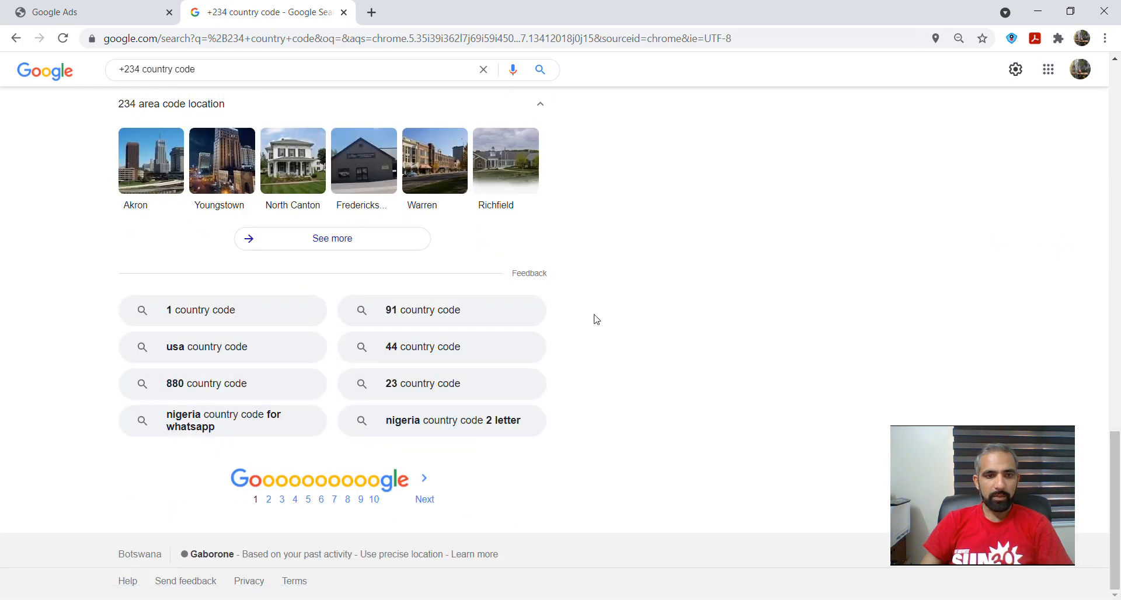
scroll(up, 3)
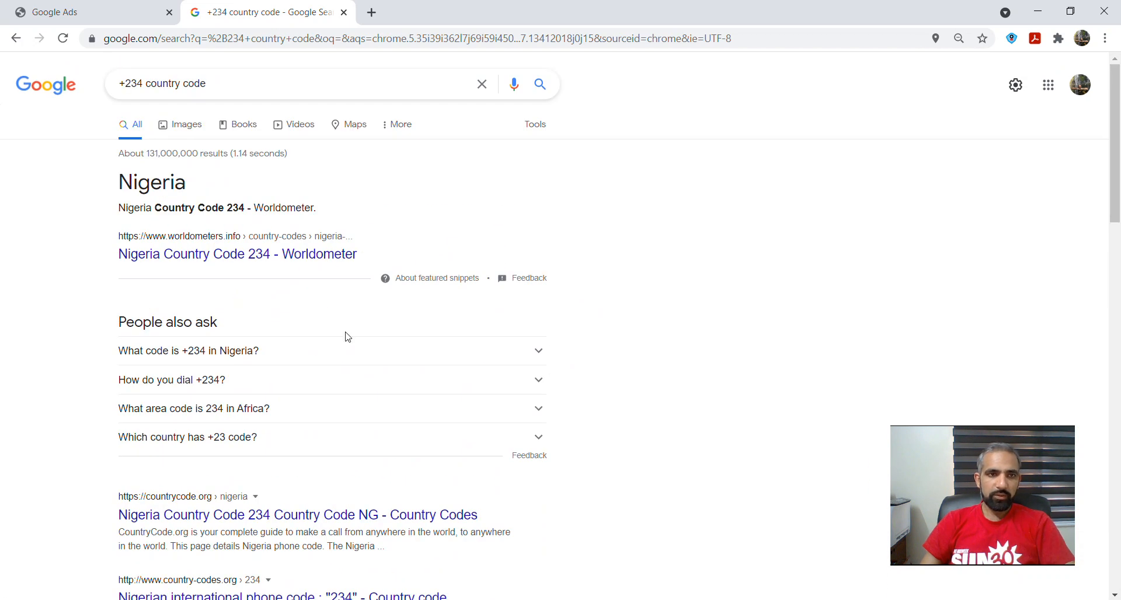
double_click(132, 84)
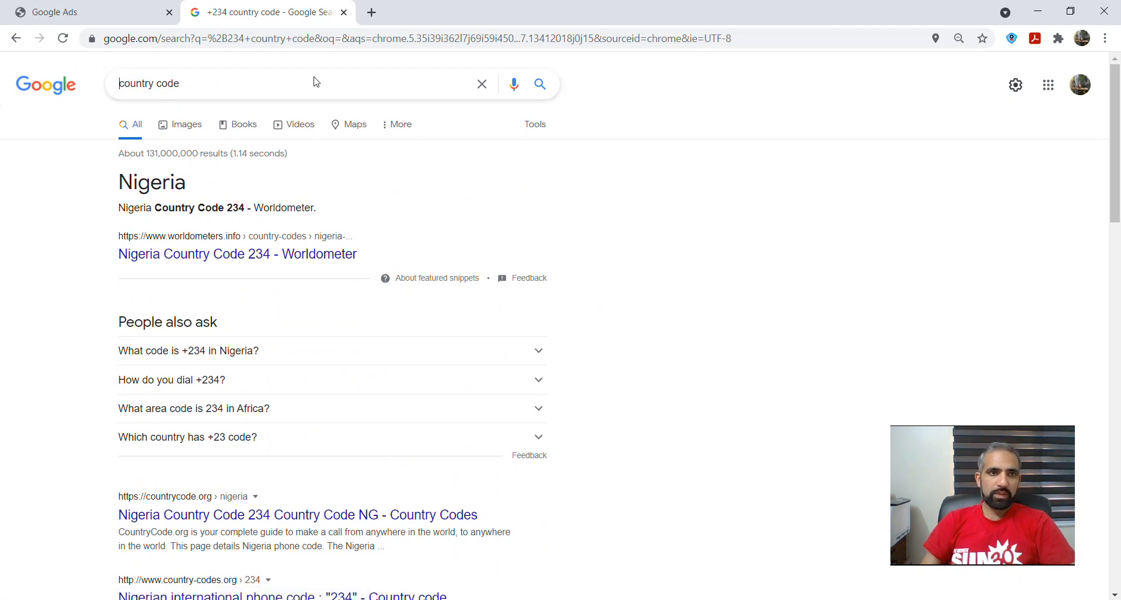
mouse_move(219, 98)
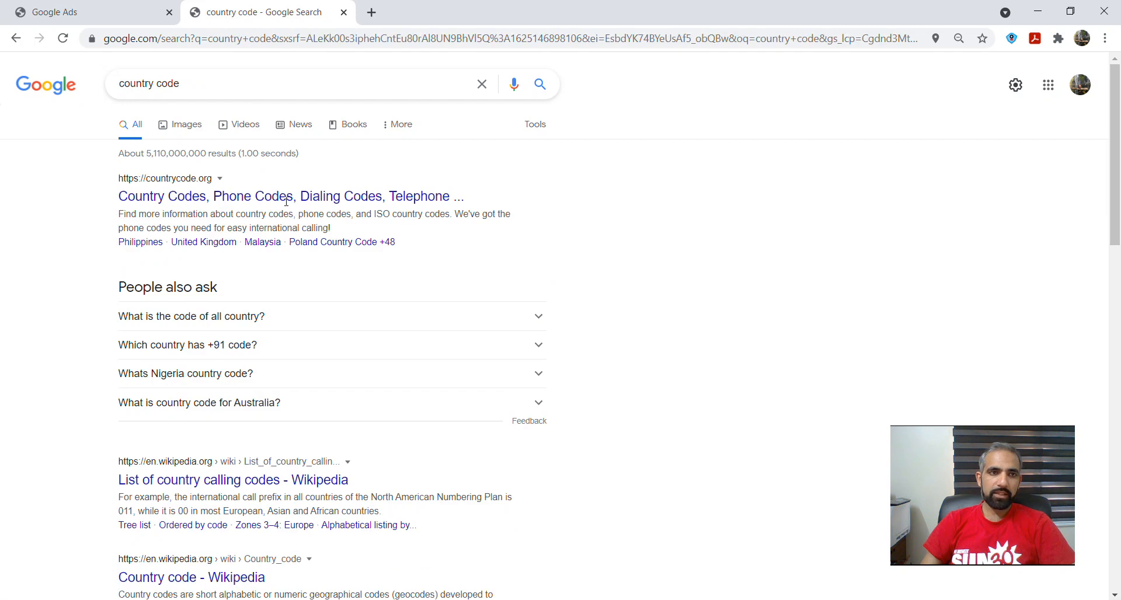
scroll(down, 3)
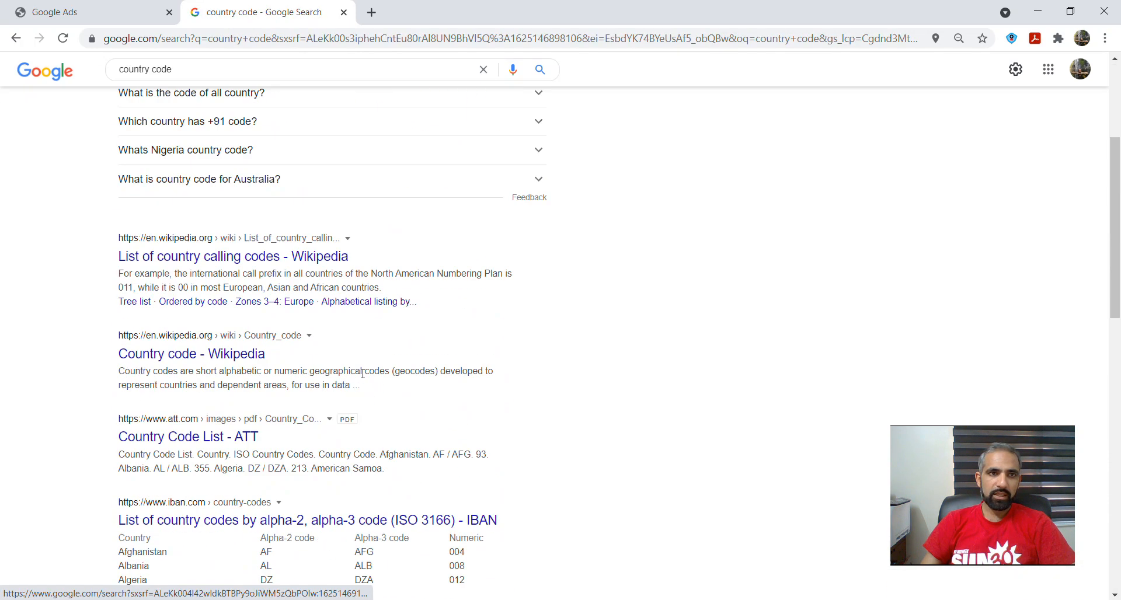
scroll(up, 3)
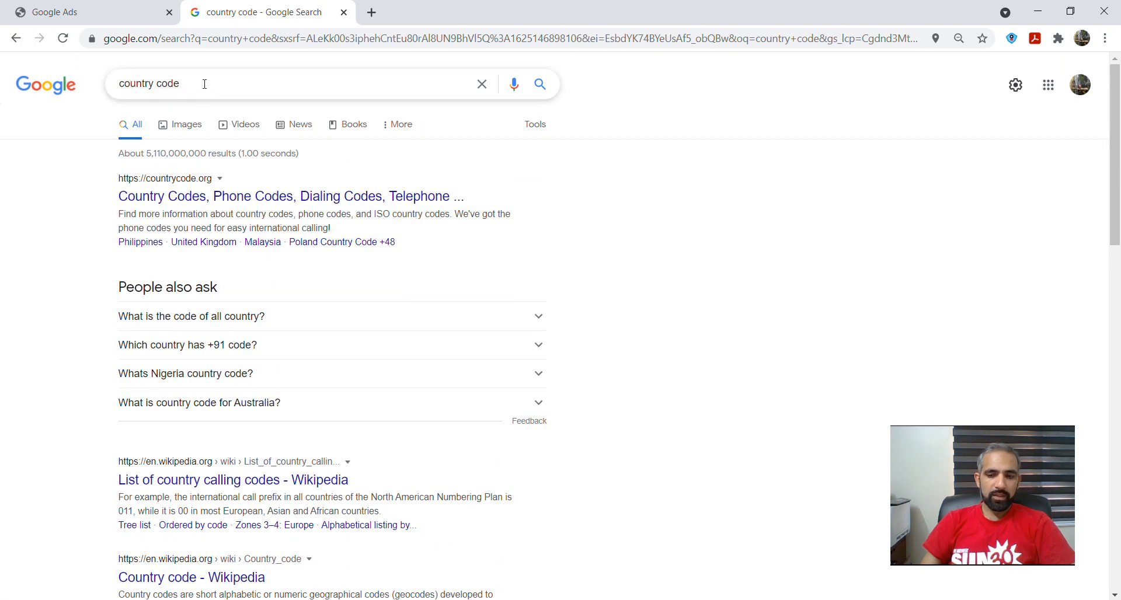
Step: Search Google for 'online phone registration for USA' and review the ad-topped results
text(on)
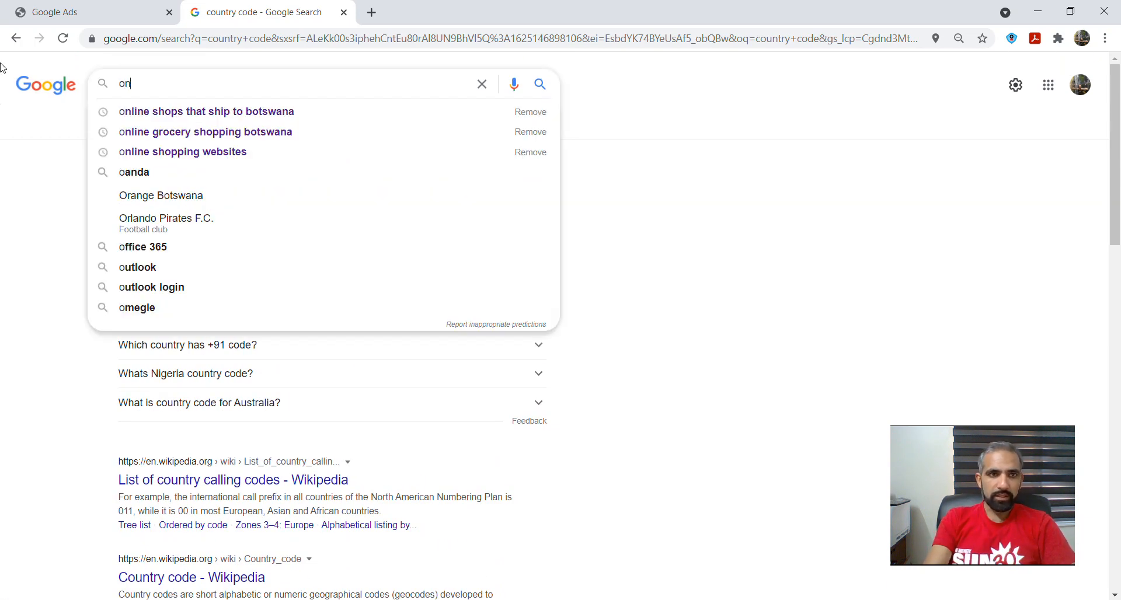
text(line)
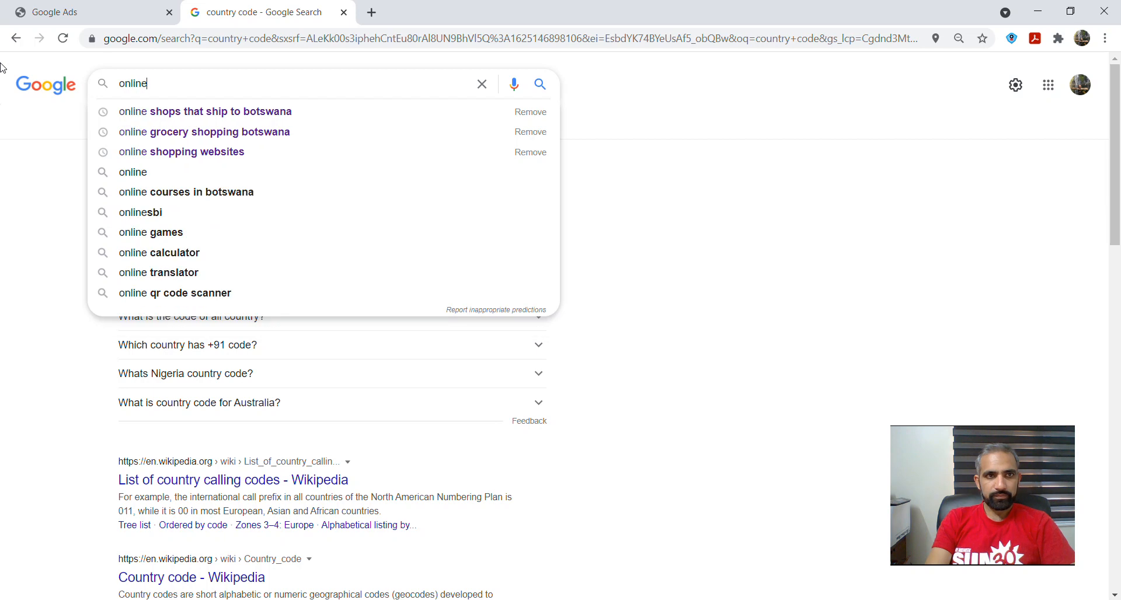
text(phone)
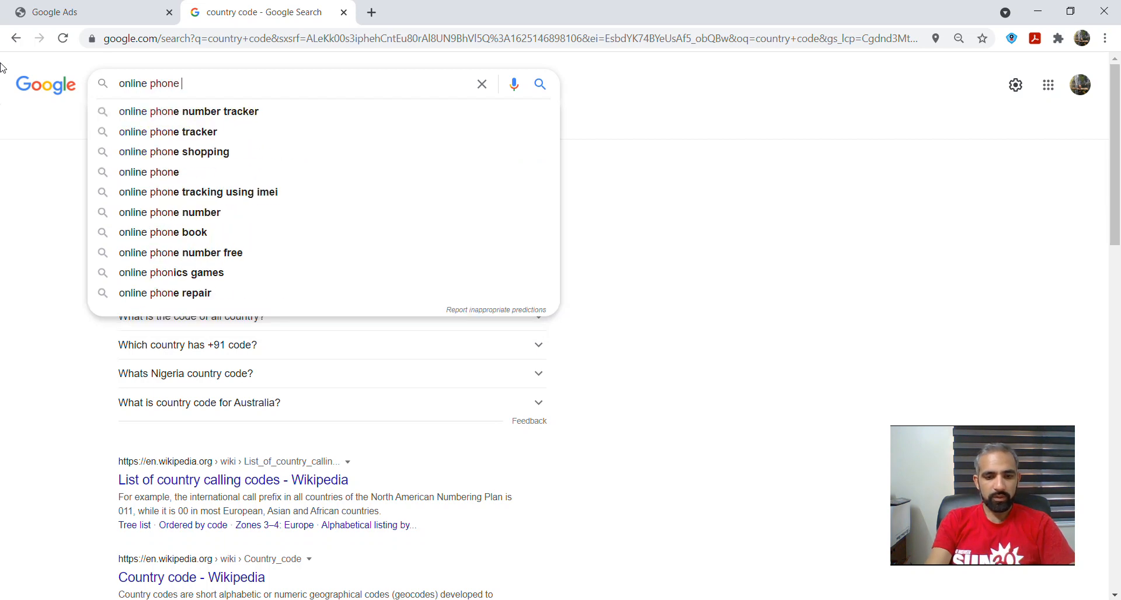
text(registratio)
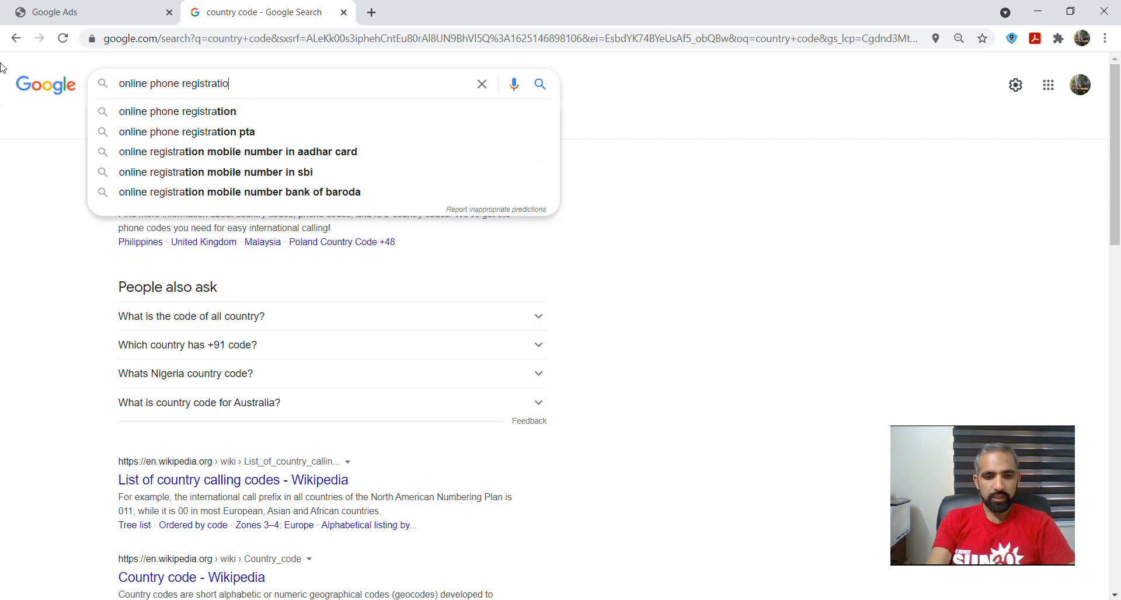
text(for USA)
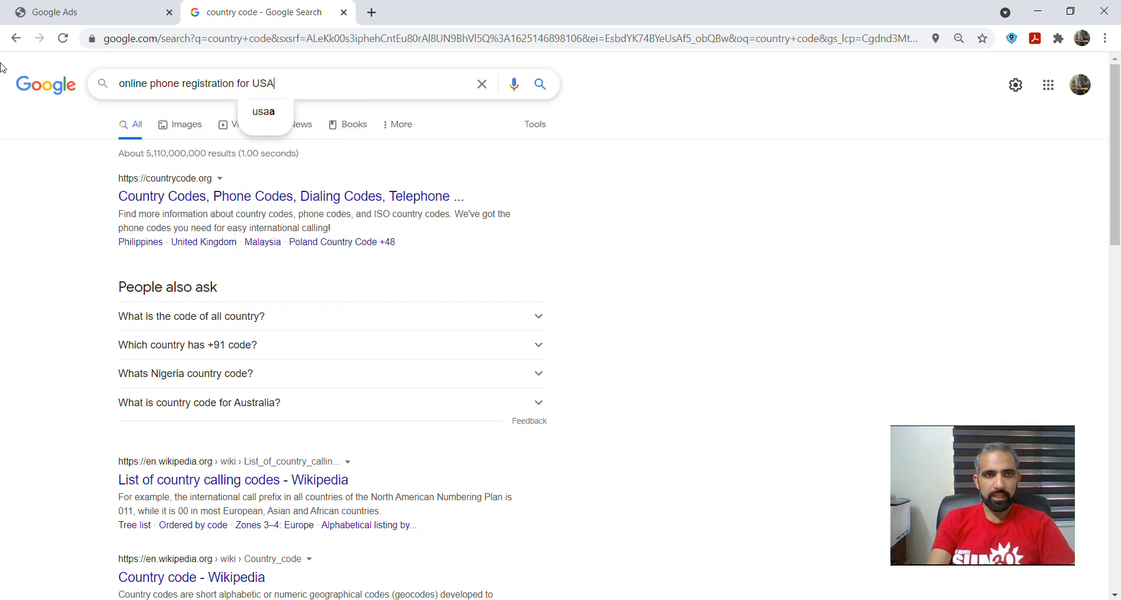
key(Return)
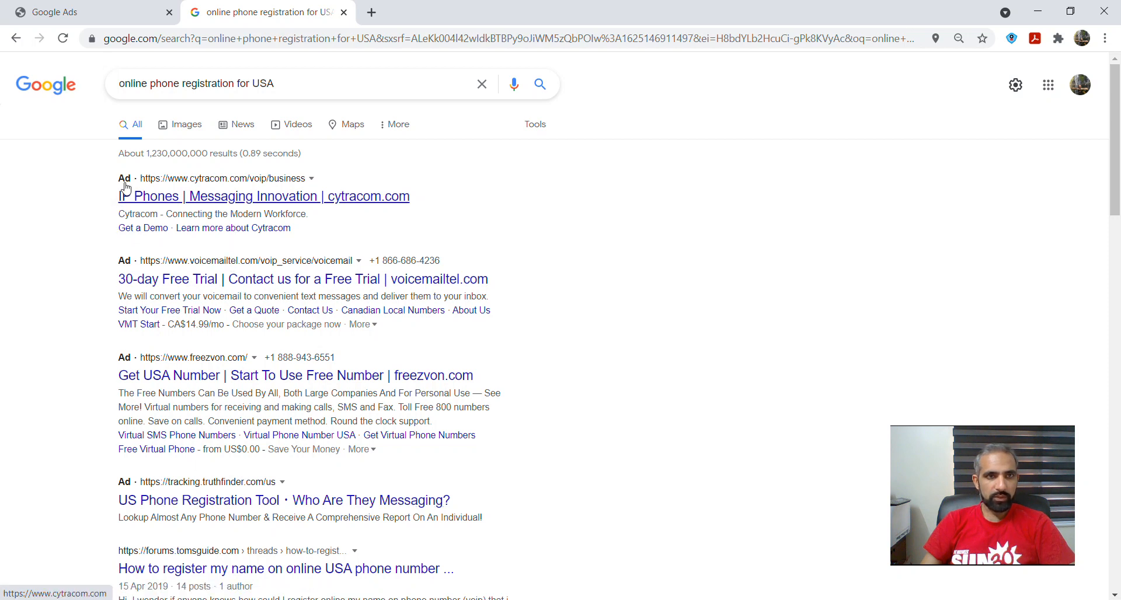
mouse_move(132, 388)
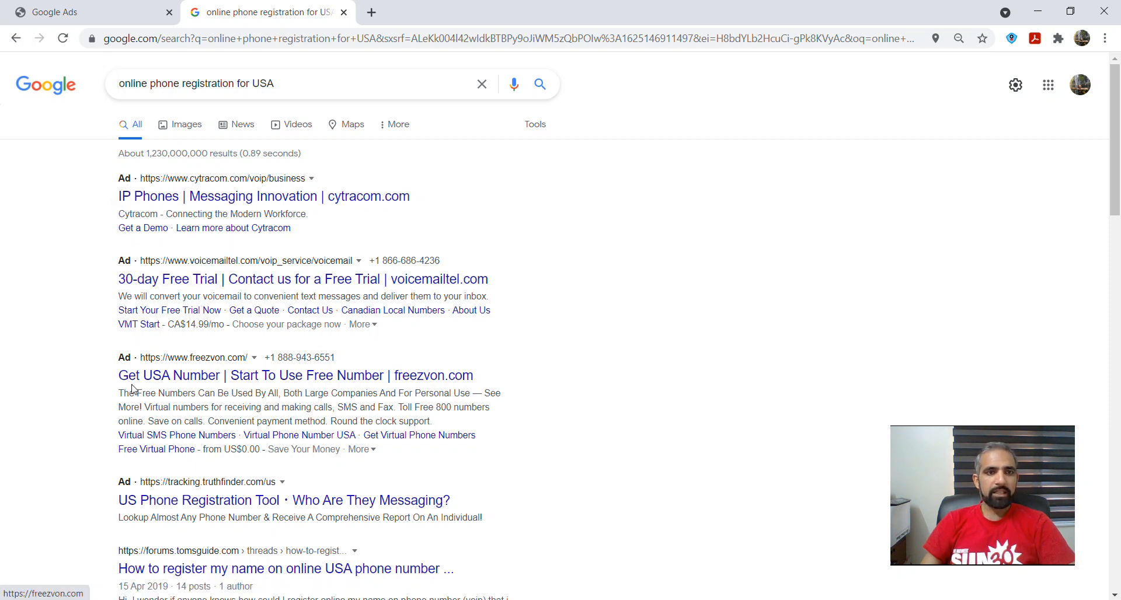
scroll(down, 3)
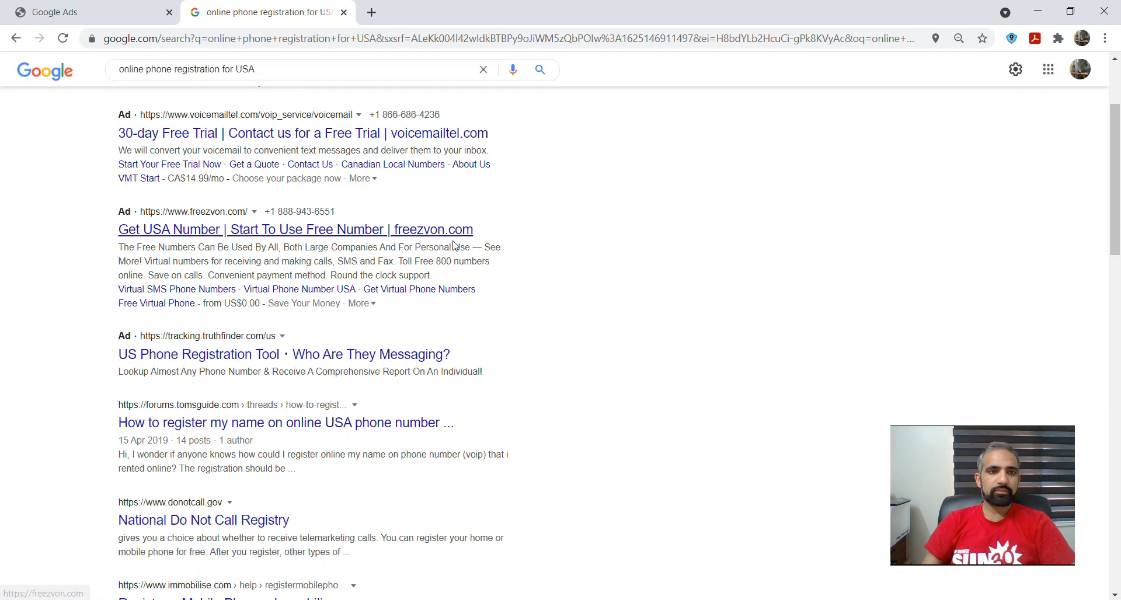
mouse_move(271, 327)
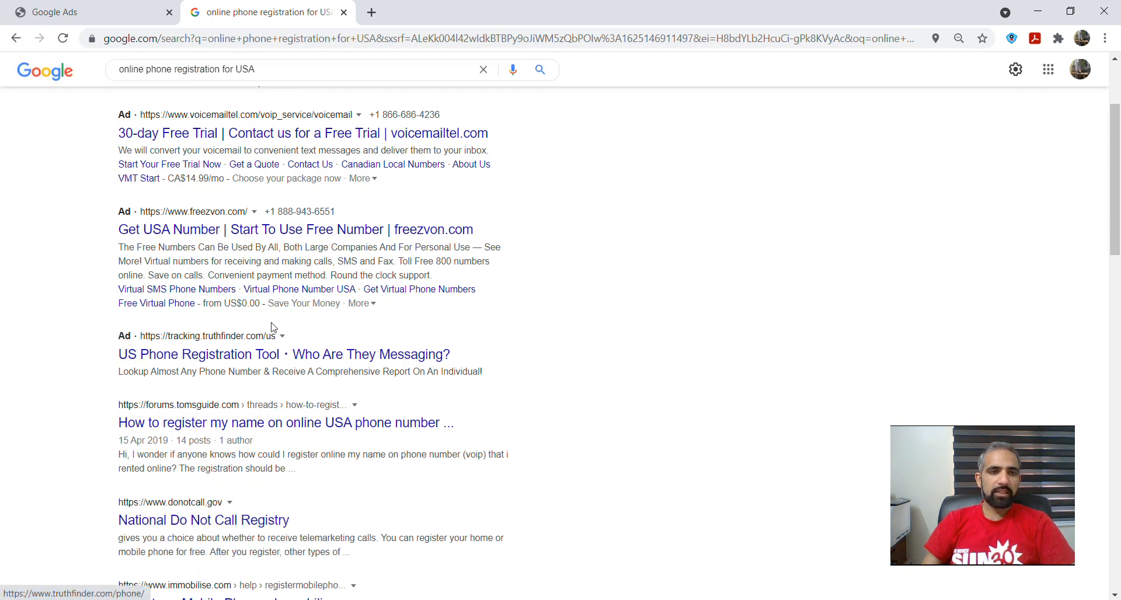
scroll(up, 3)
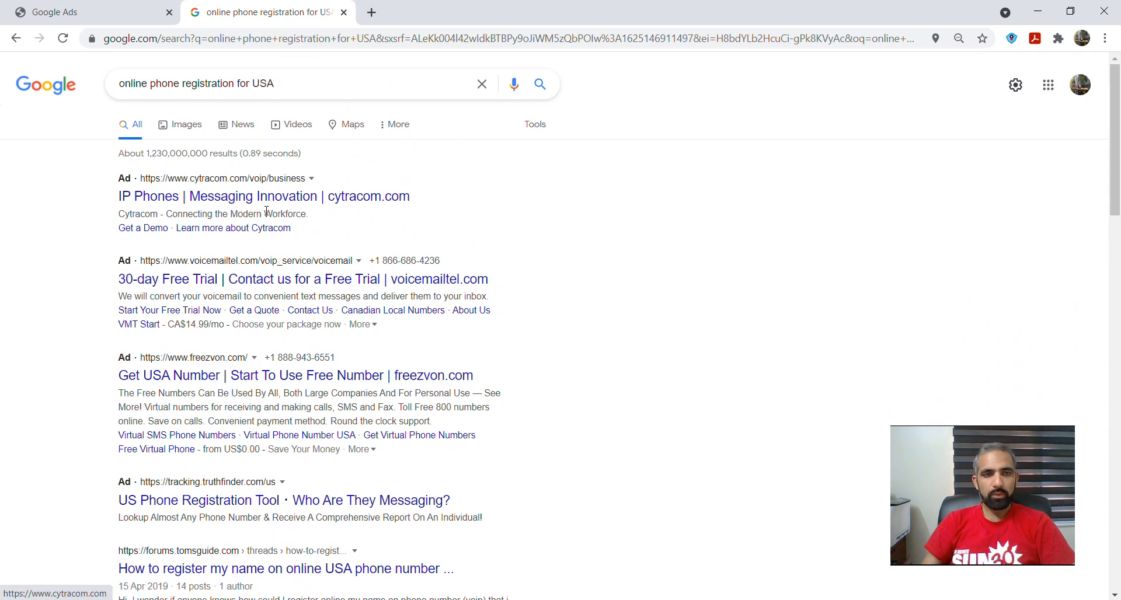
mouse_move(113, 188)
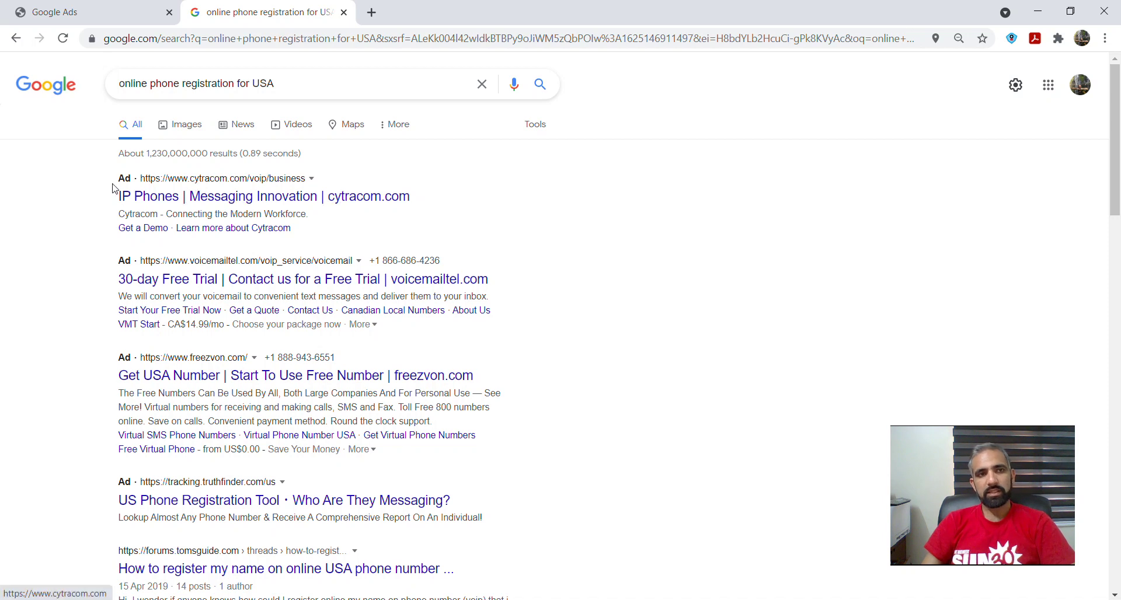
mouse_move(116, 220)
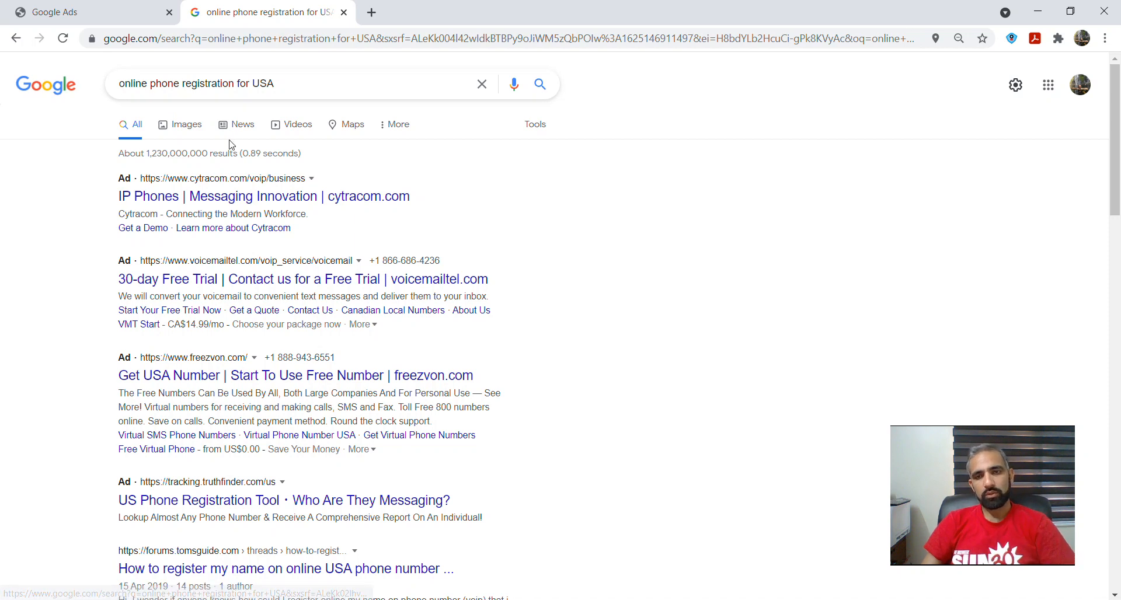
mouse_move(71, 11)
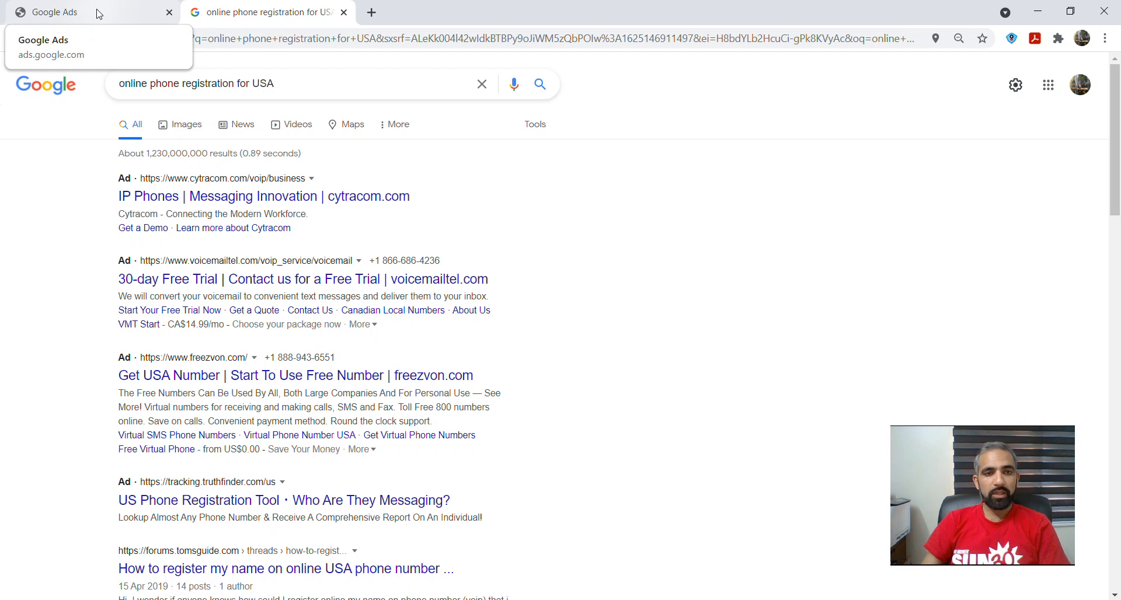
Step: Return to the Google Ads tab and choose the first, fully set-up Ads account
click(46, 12)
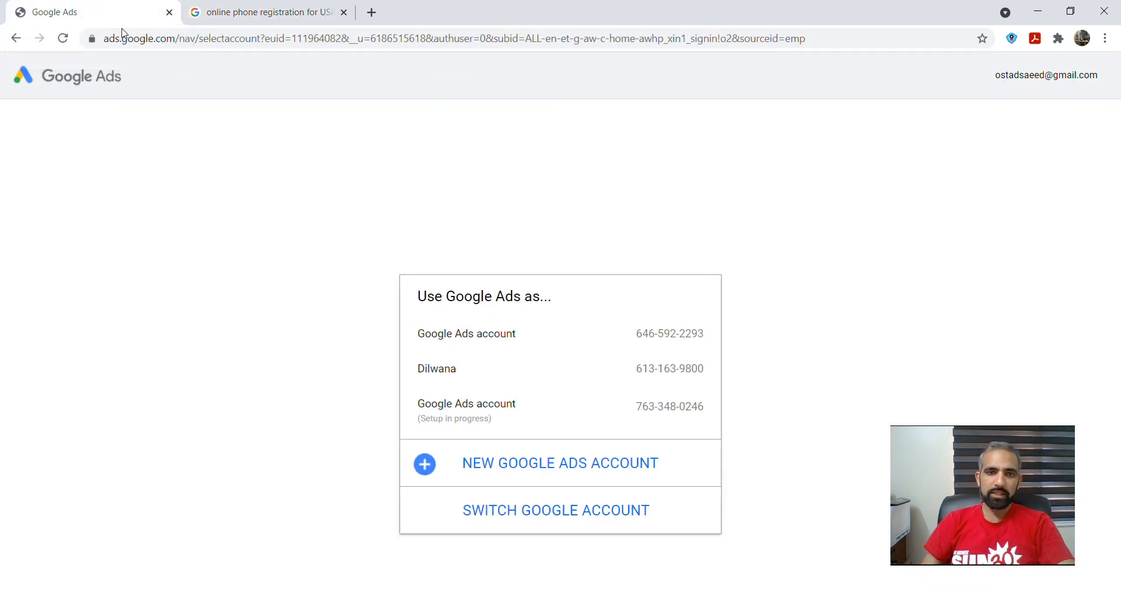
mouse_move(513, 519)
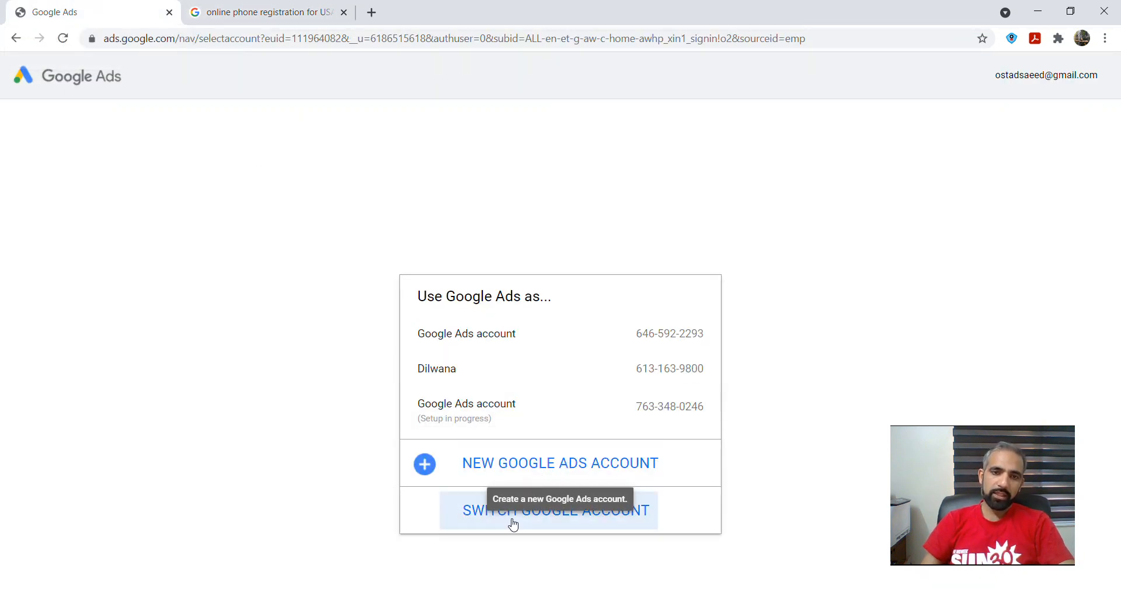
mouse_move(626, 488)
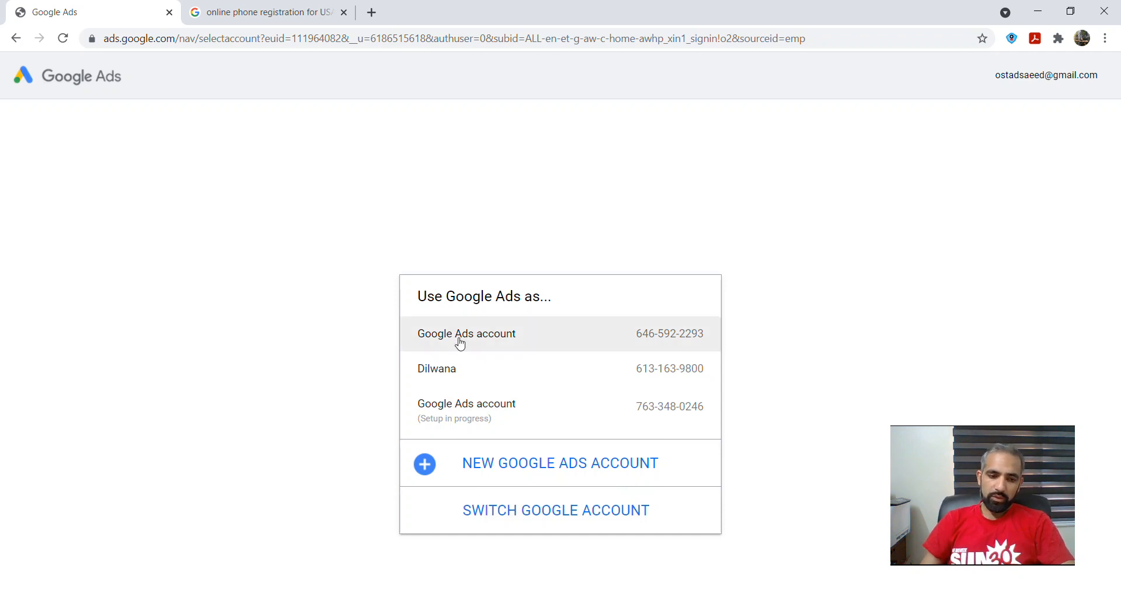
mouse_move(697, 351)
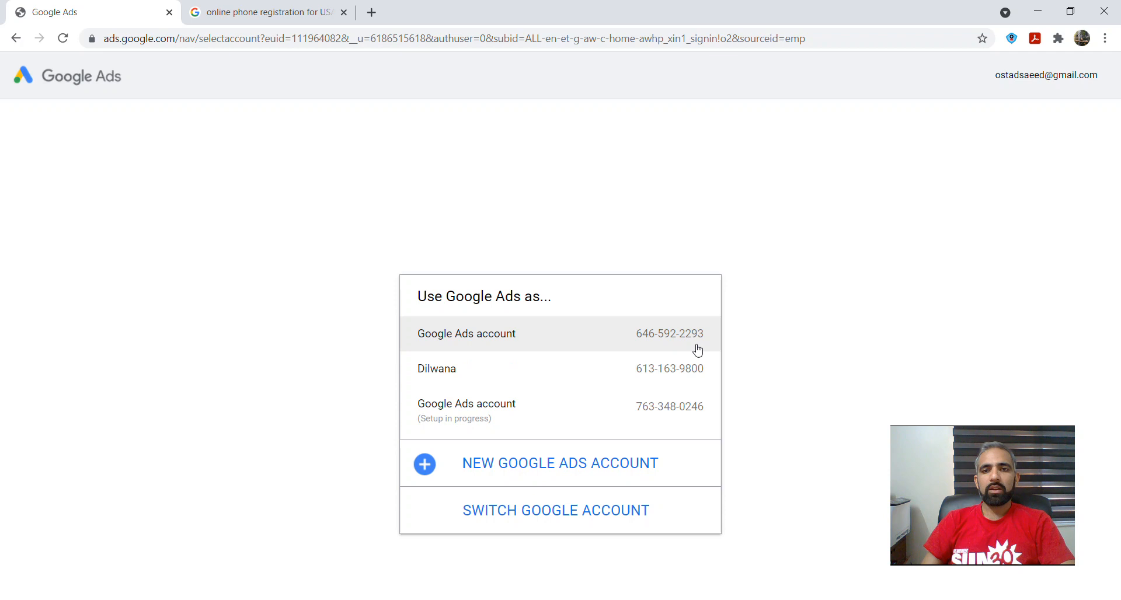
mouse_move(693, 348)
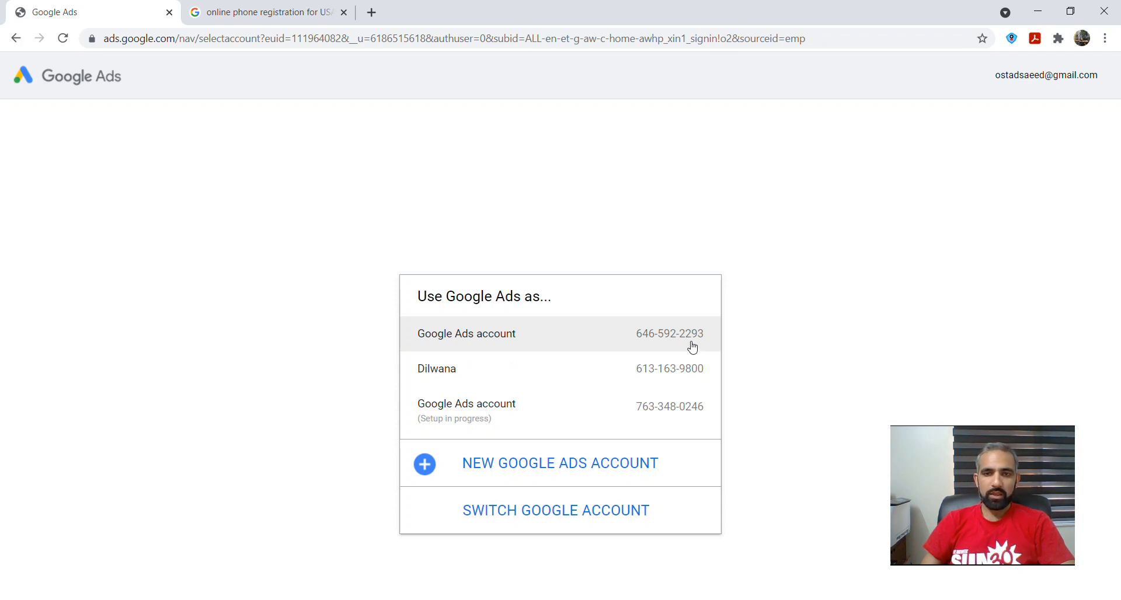
mouse_move(556, 510)
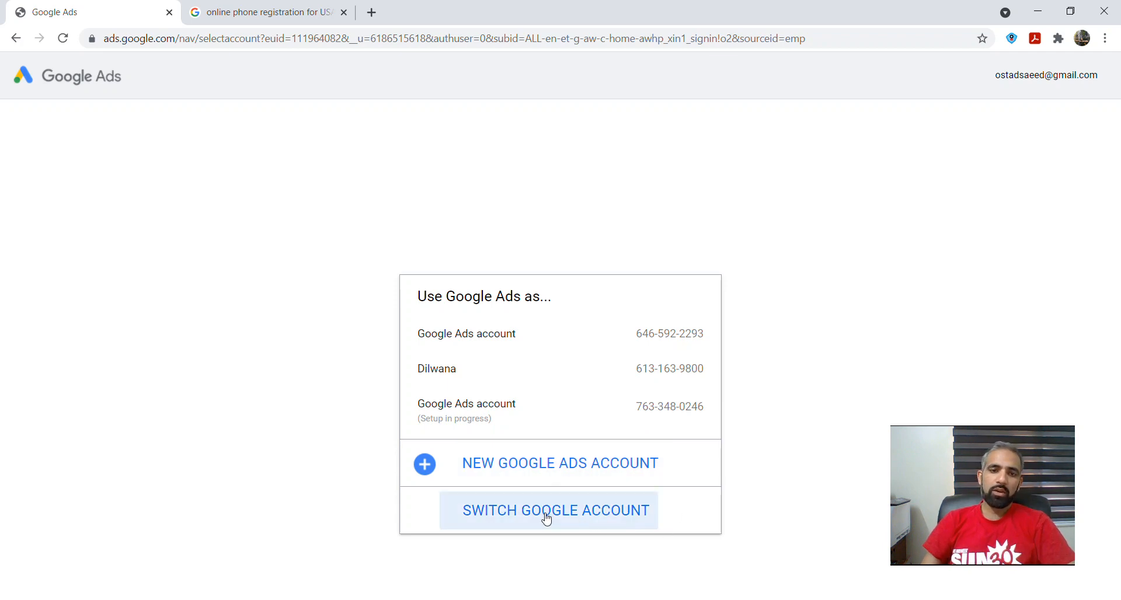
mouse_move(527, 341)
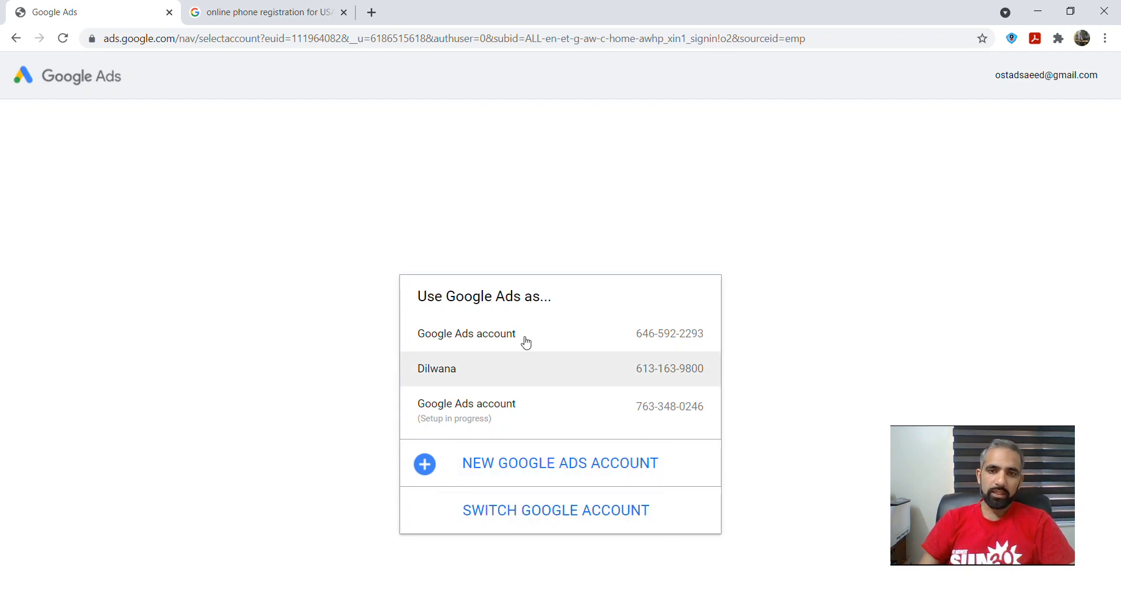
mouse_move(471, 334)
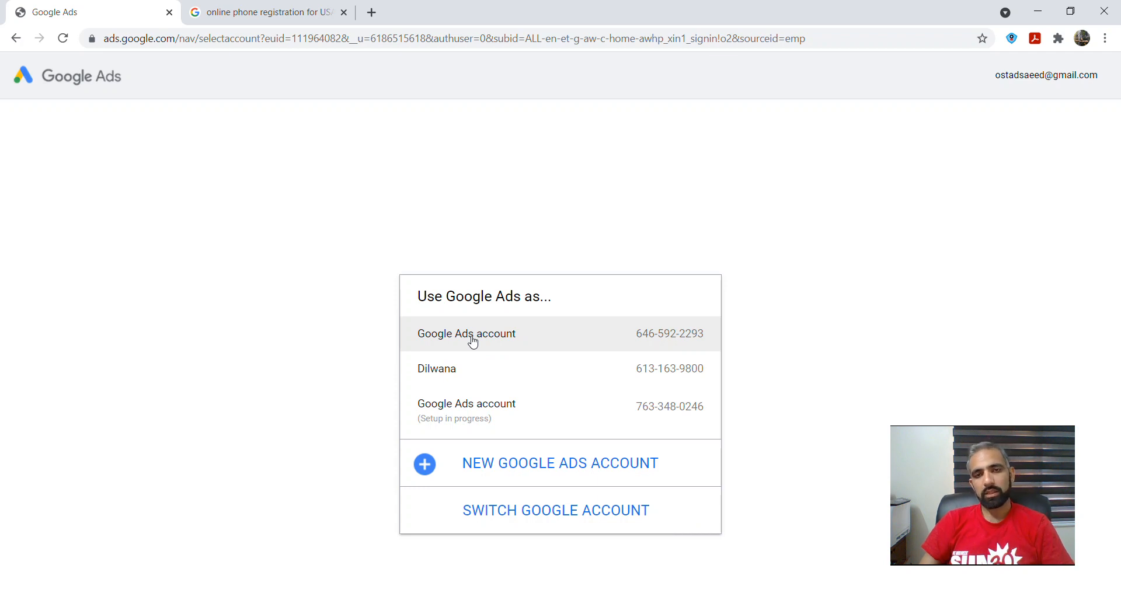
click(466, 334)
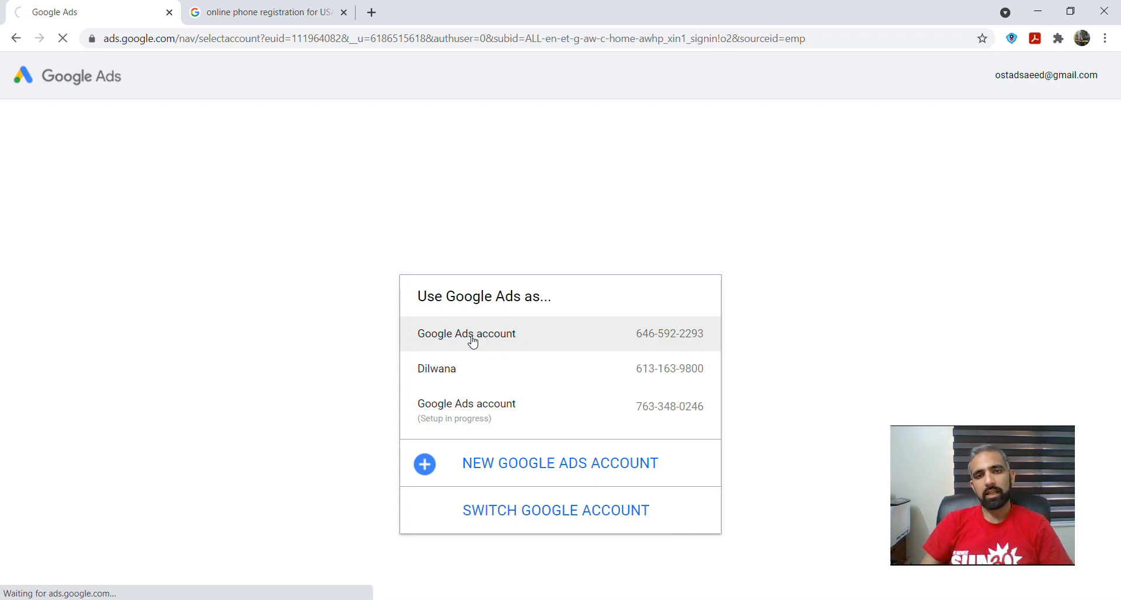
mouse_move(608, 340)
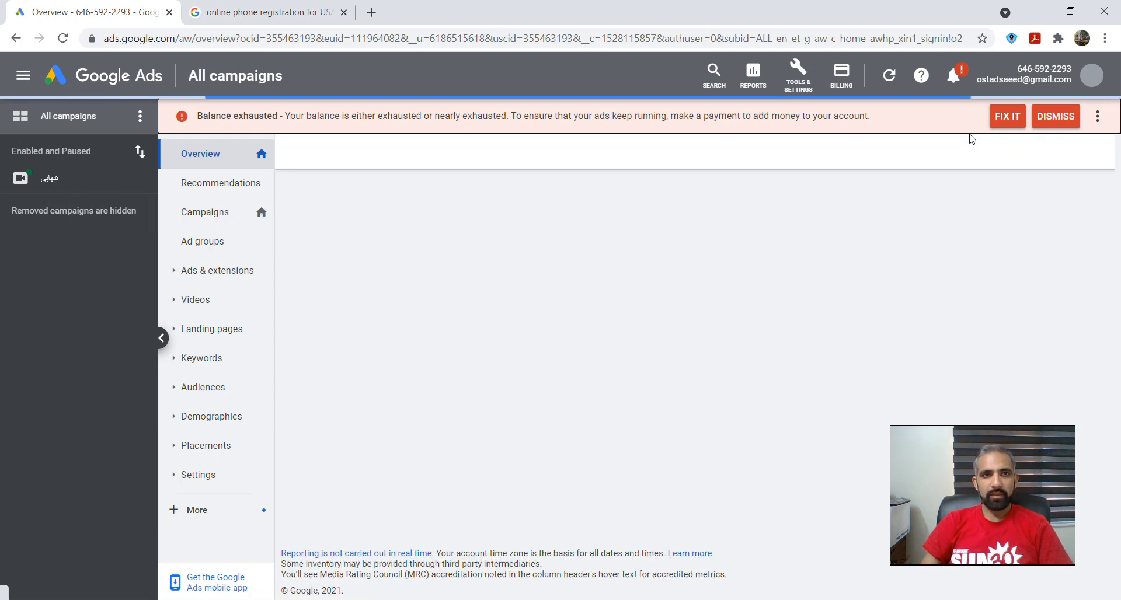
mouse_move(869, 128)
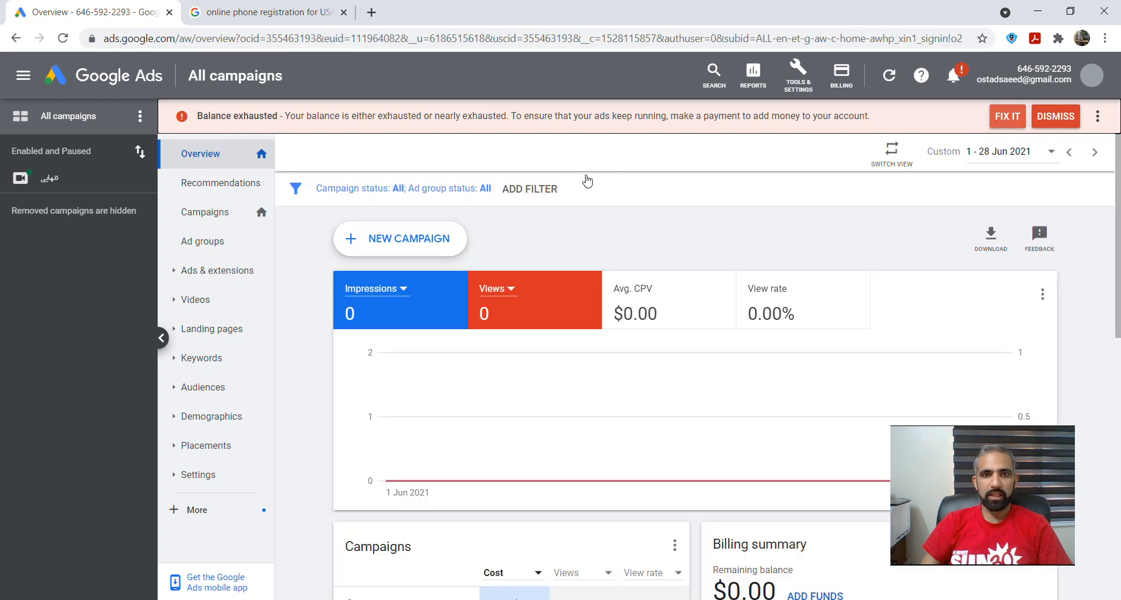
mouse_move(710, 573)
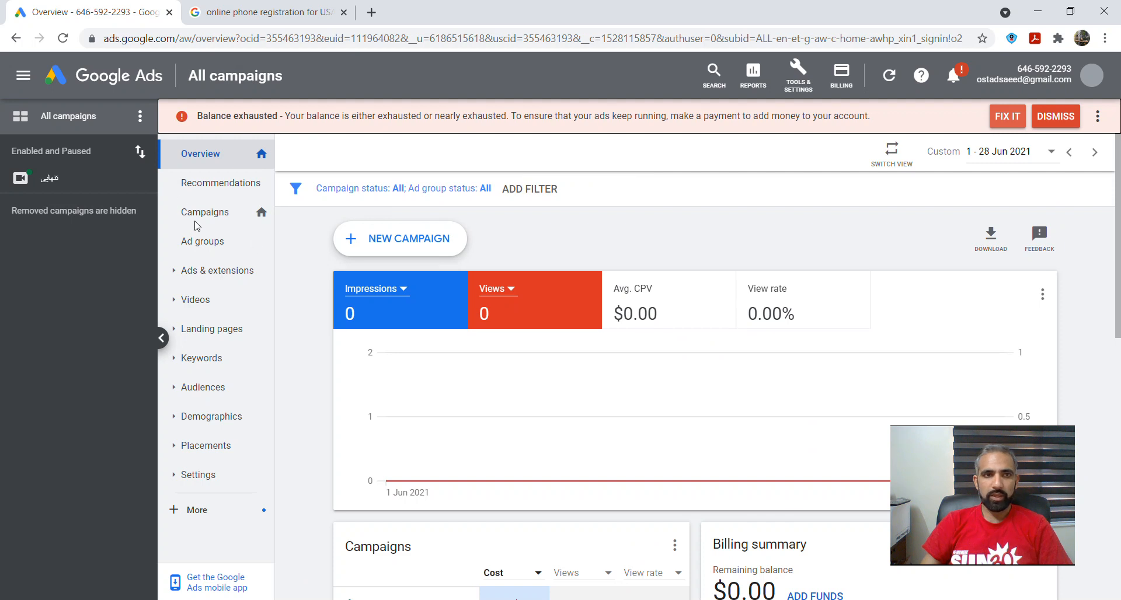
scroll(down, 3)
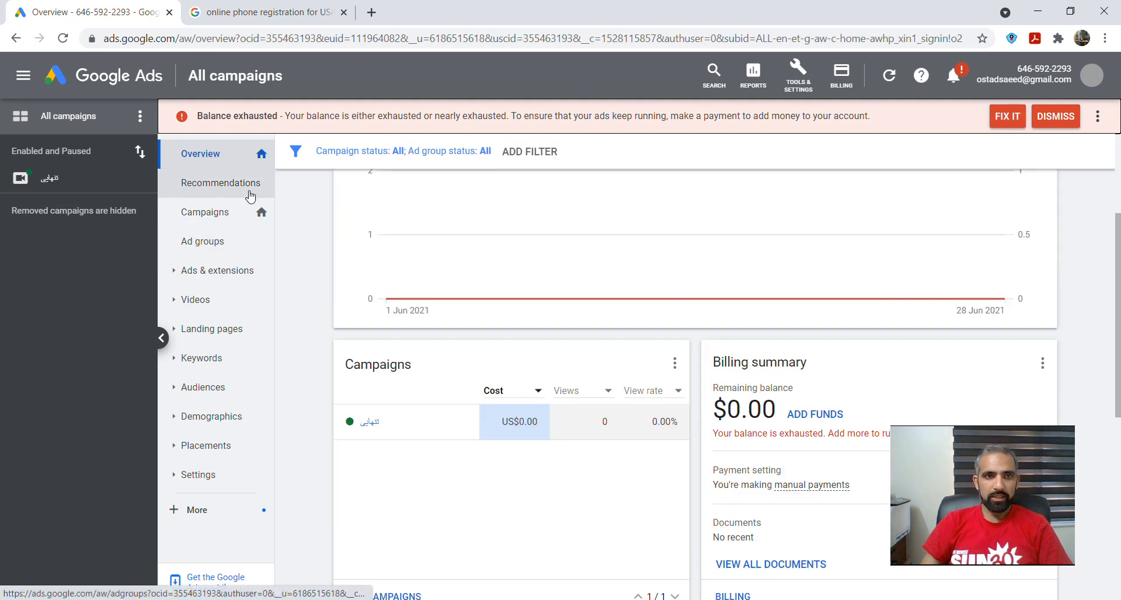
click(712, 74)
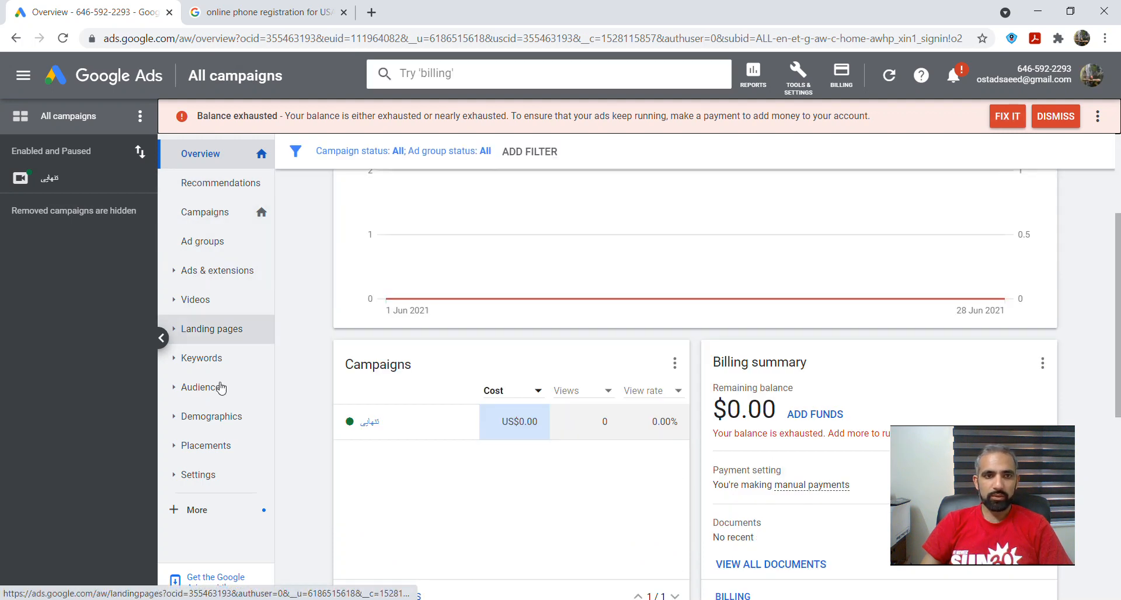
mouse_move(914, 346)
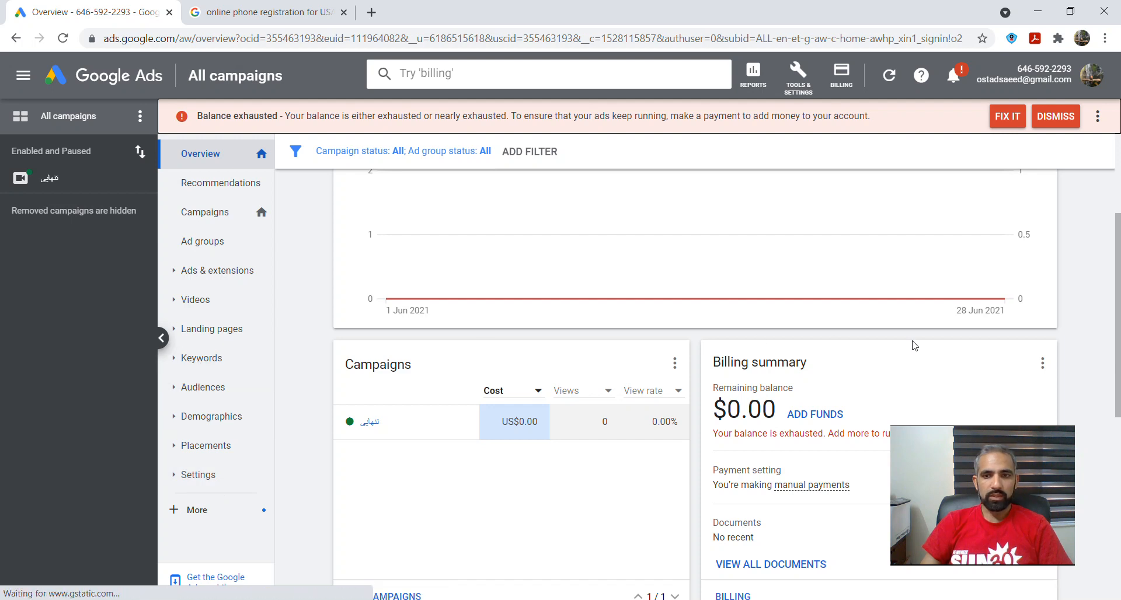
mouse_move(817, 348)
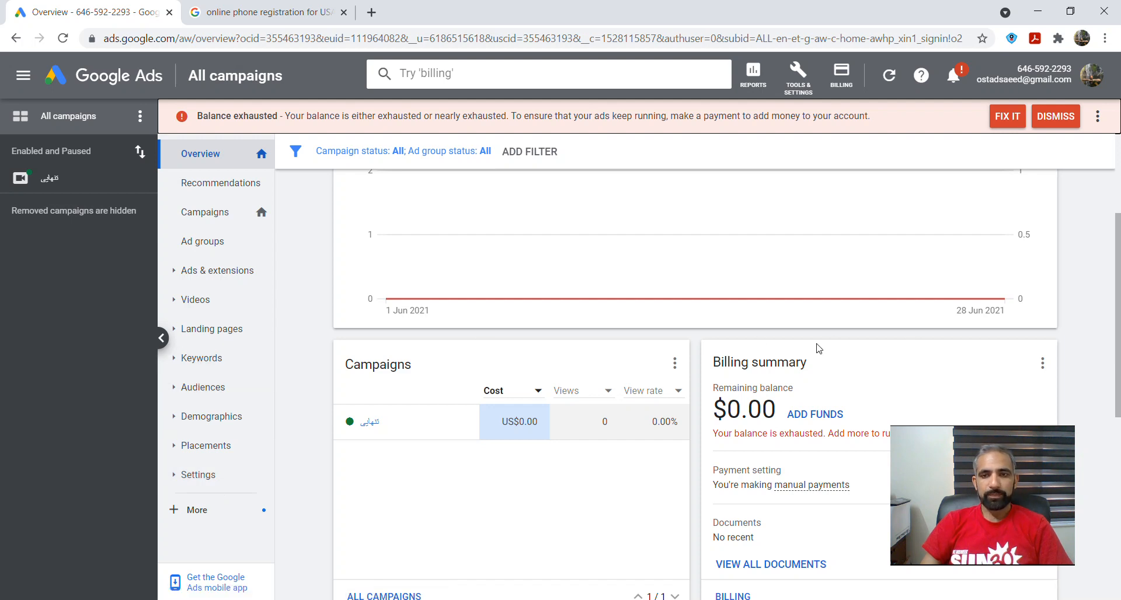
scroll(up, 3)
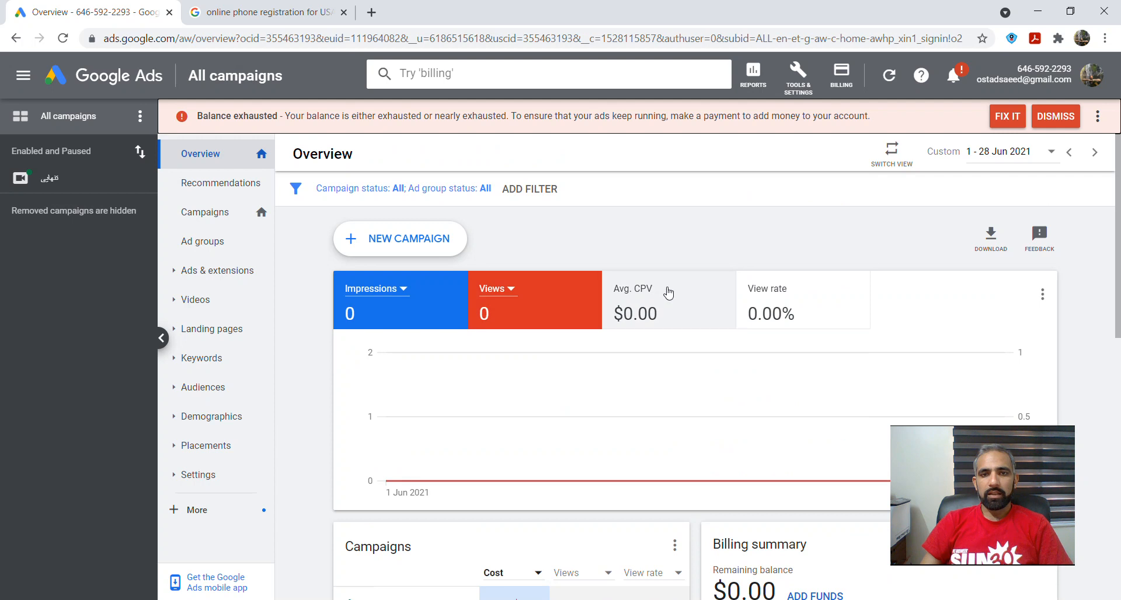
scroll(down, 3)
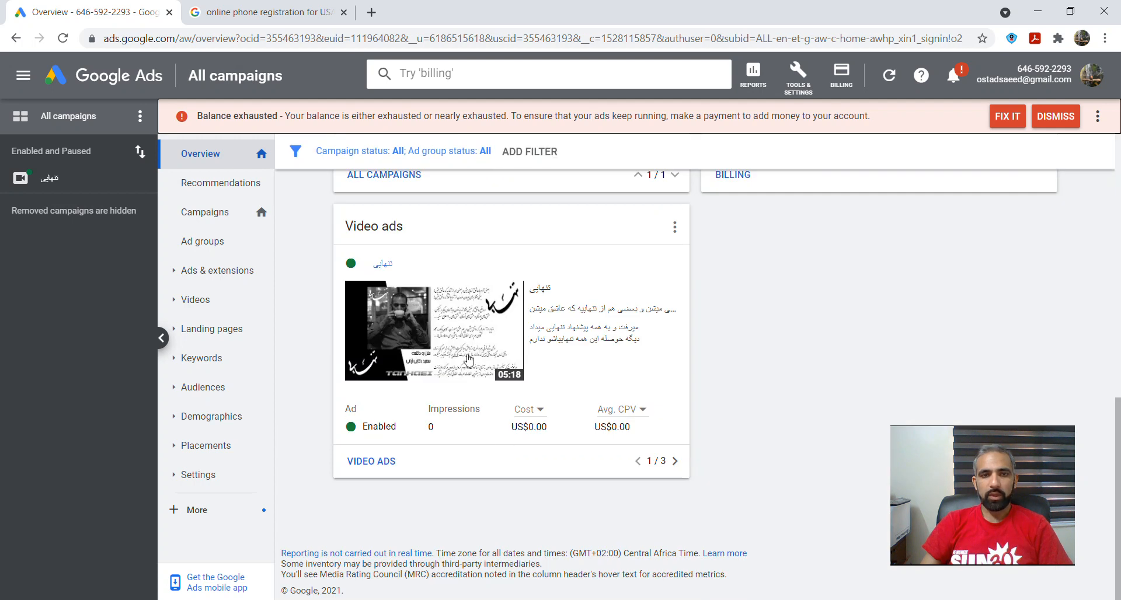
mouse_move(648, 408)
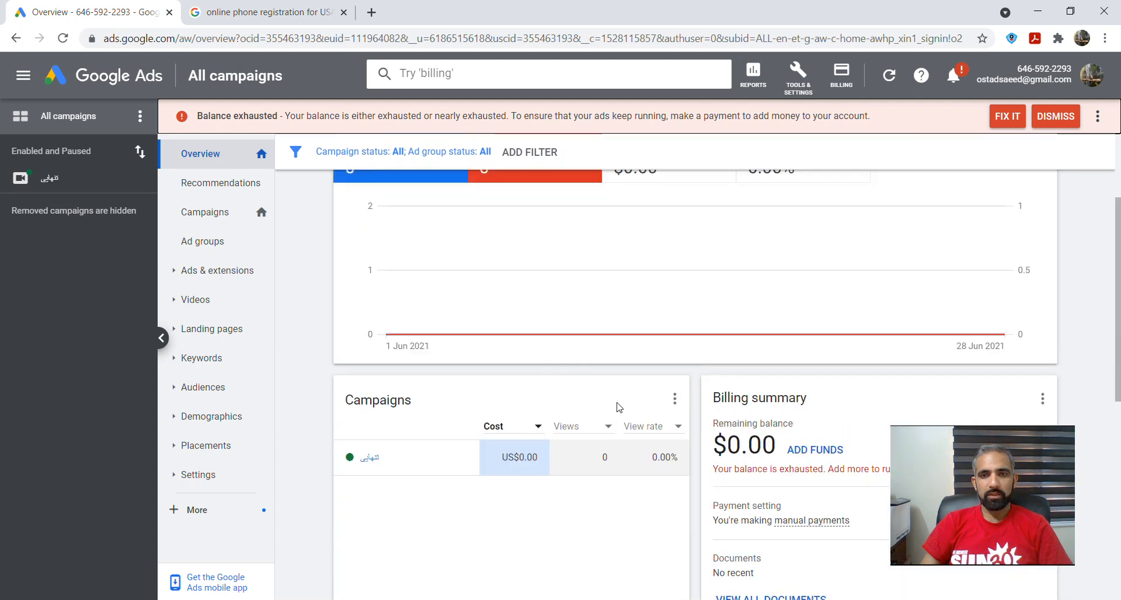
scroll(up, 3)
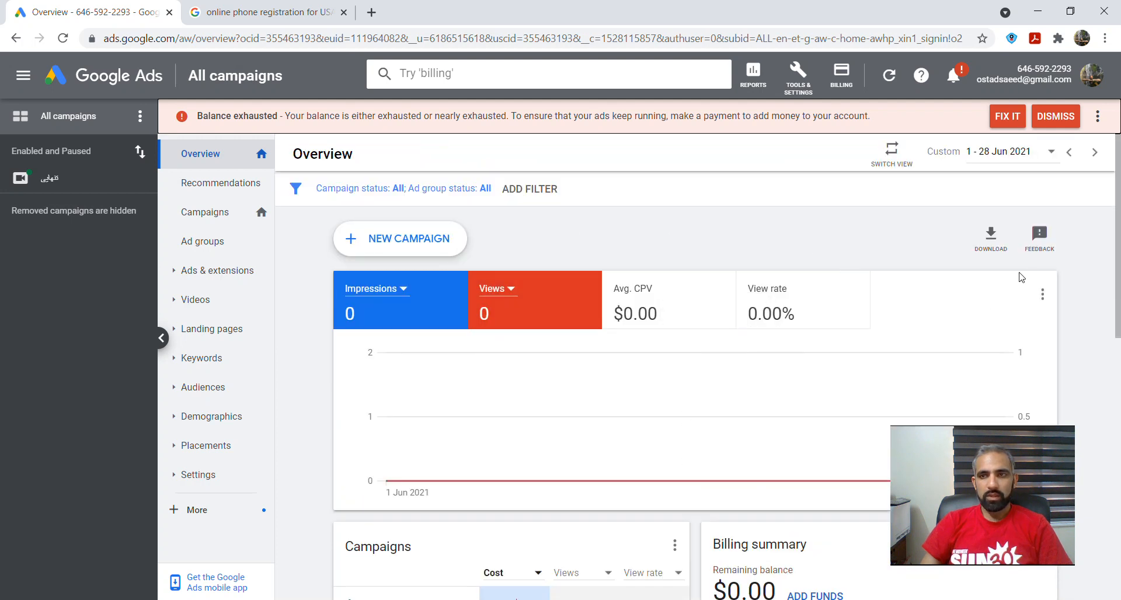
mouse_move(934, 154)
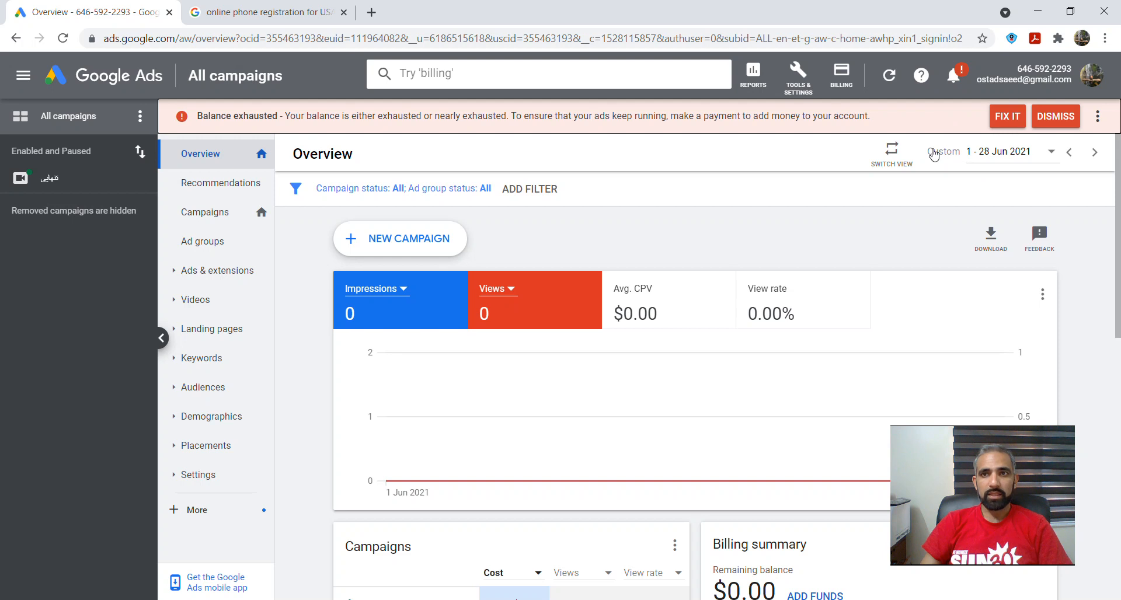
mouse_move(733, 141)
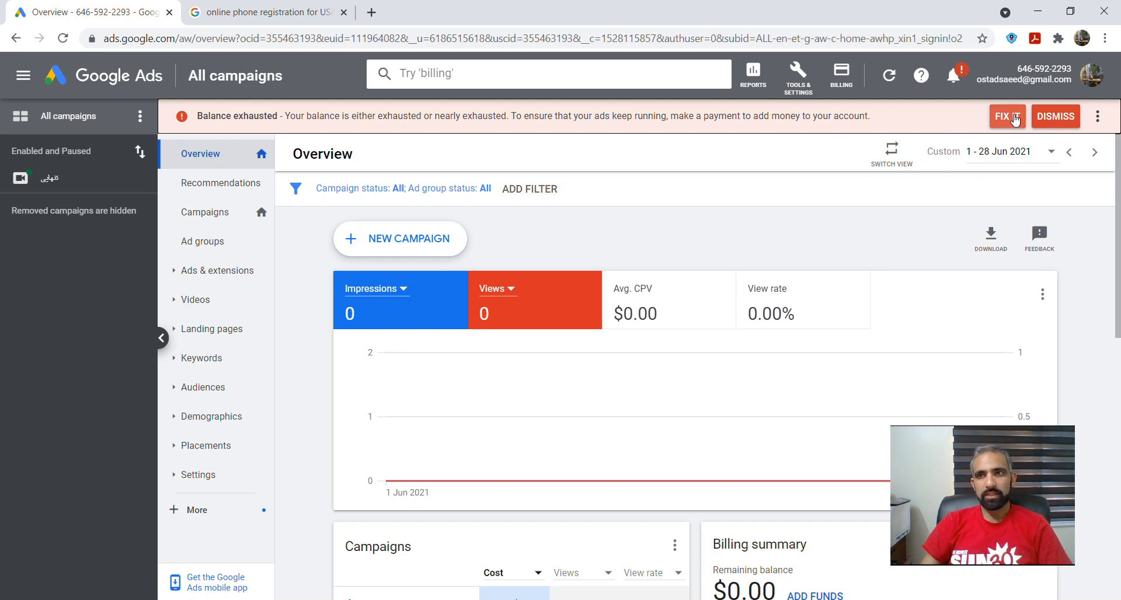
mouse_move(772, 321)
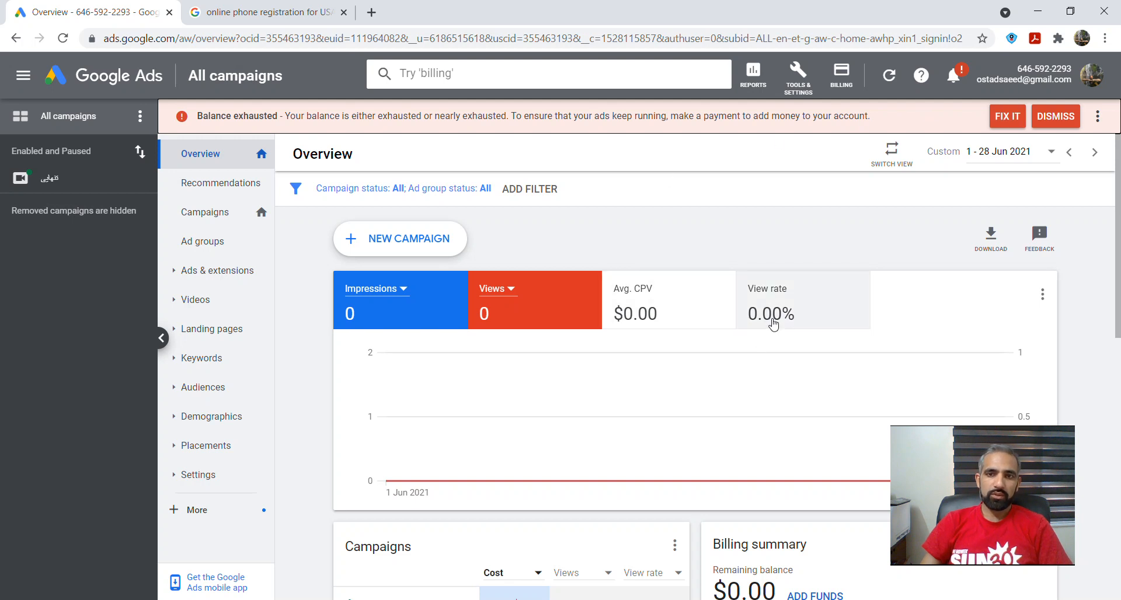
mouse_move(773, 321)
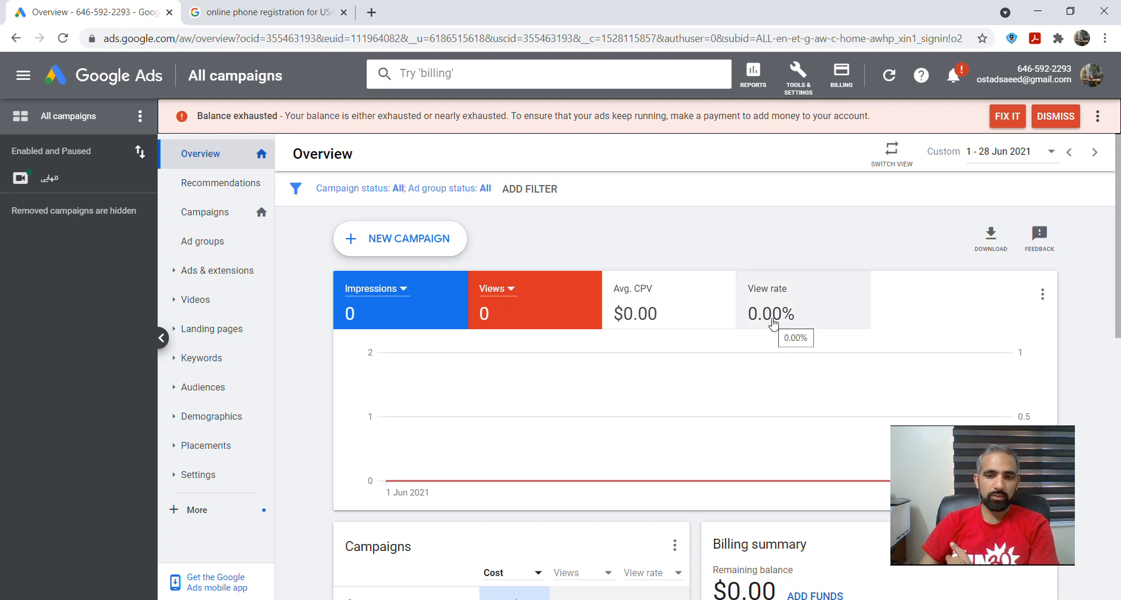
scroll(down, 3)
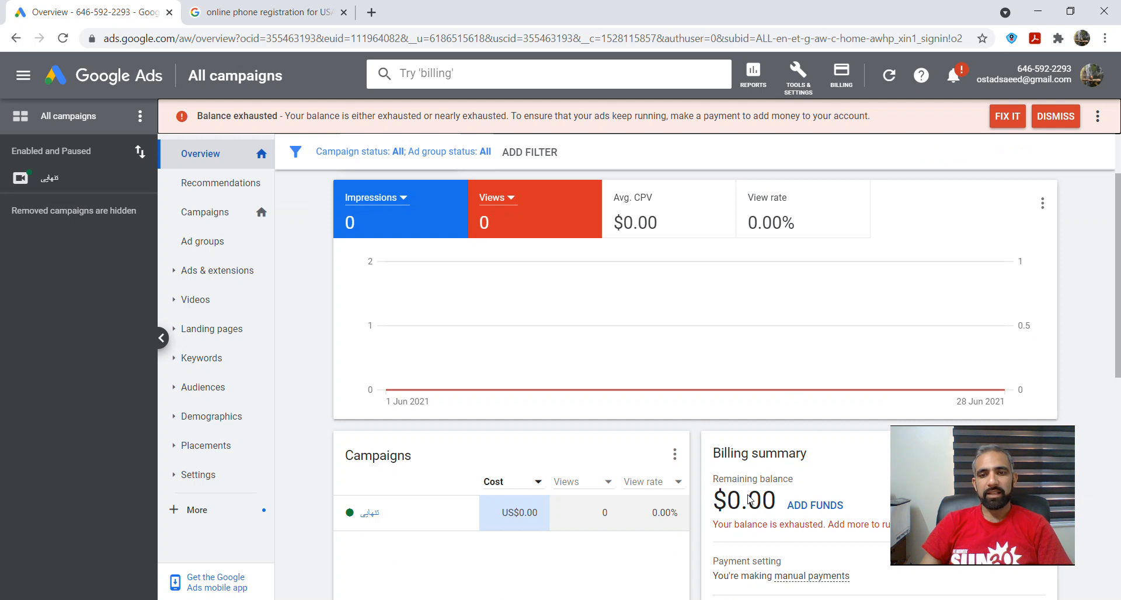
mouse_move(878, 227)
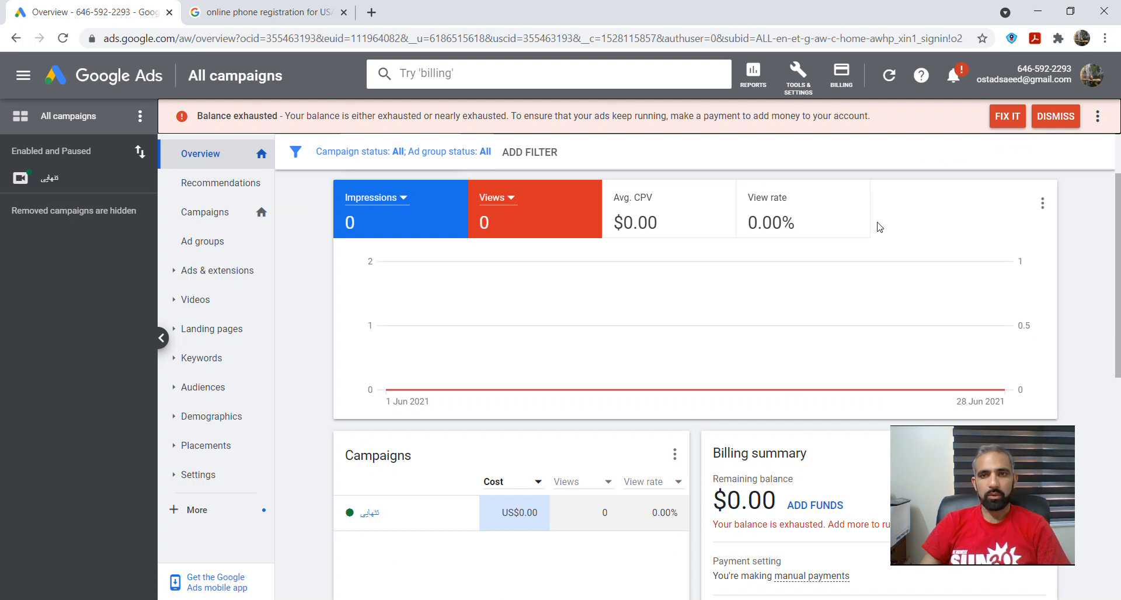
mouse_move(925, 124)
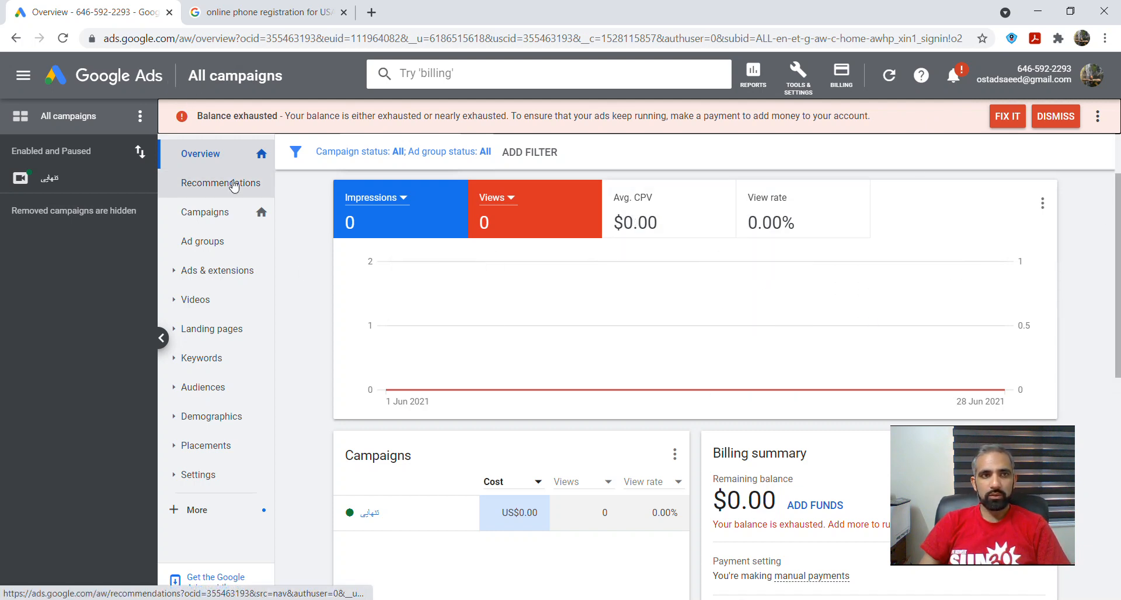
mouse_move(921, 74)
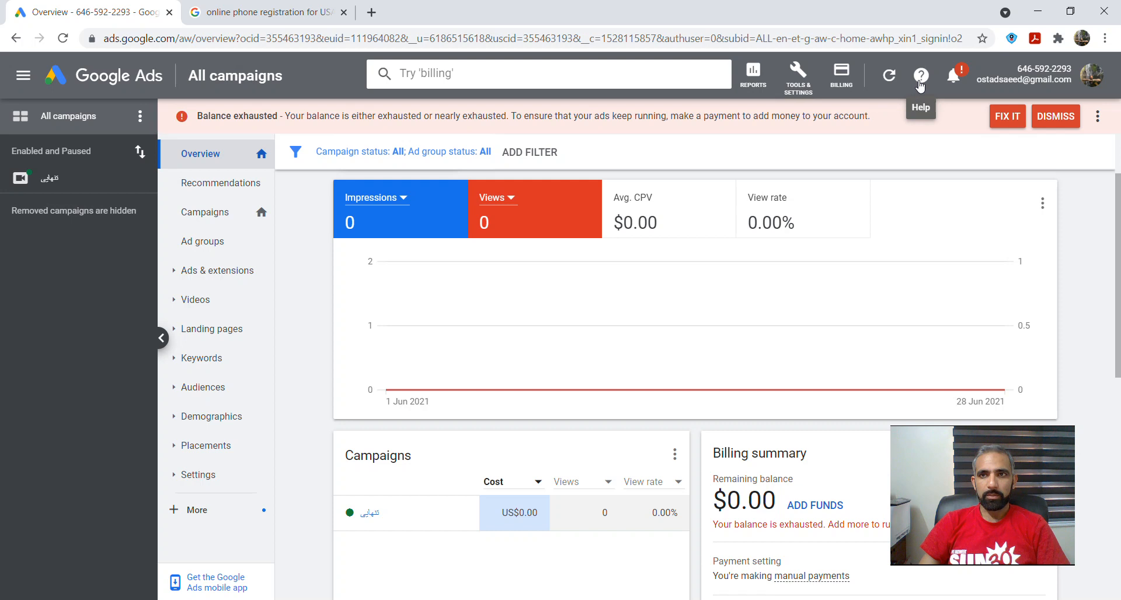
Step: Bring up the Google Ads help menu listing guided steps, feedback and get help options
click(921, 76)
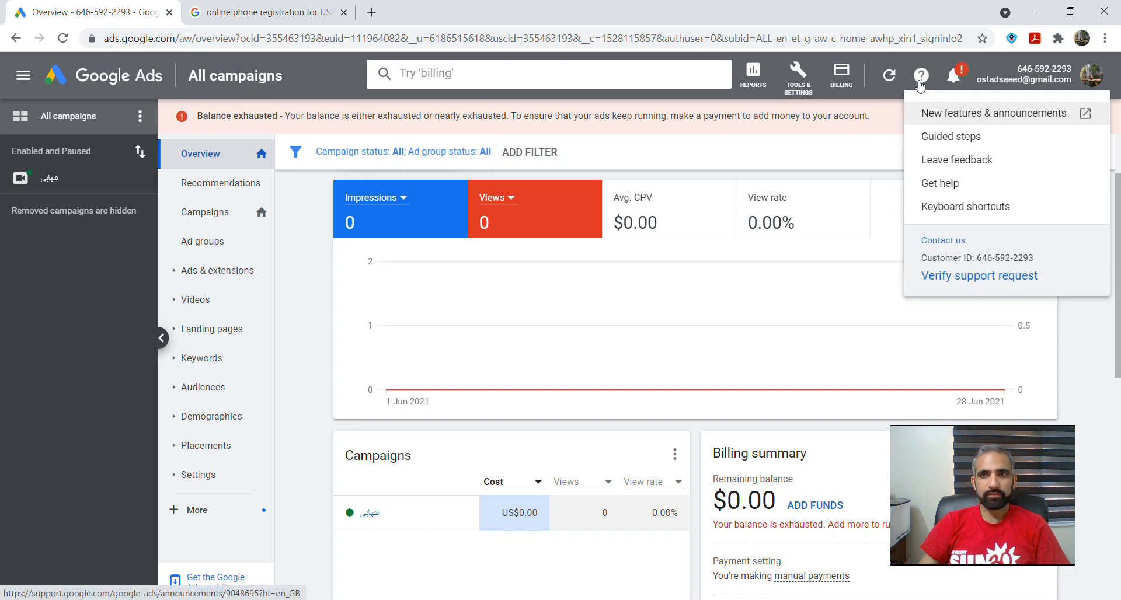
mouse_move(928, 256)
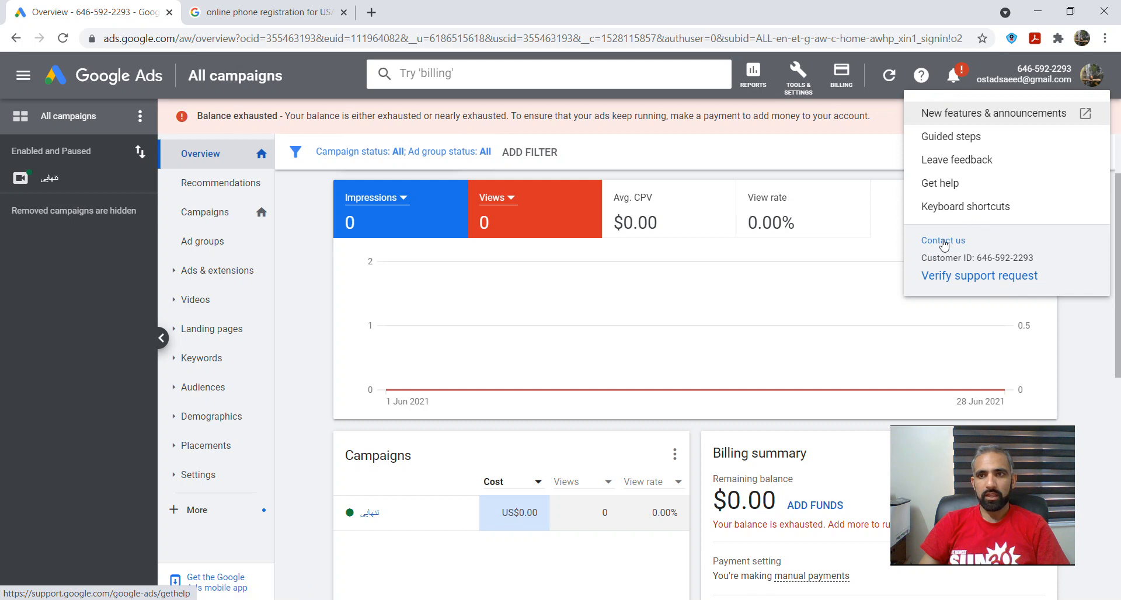
mouse_move(954, 258)
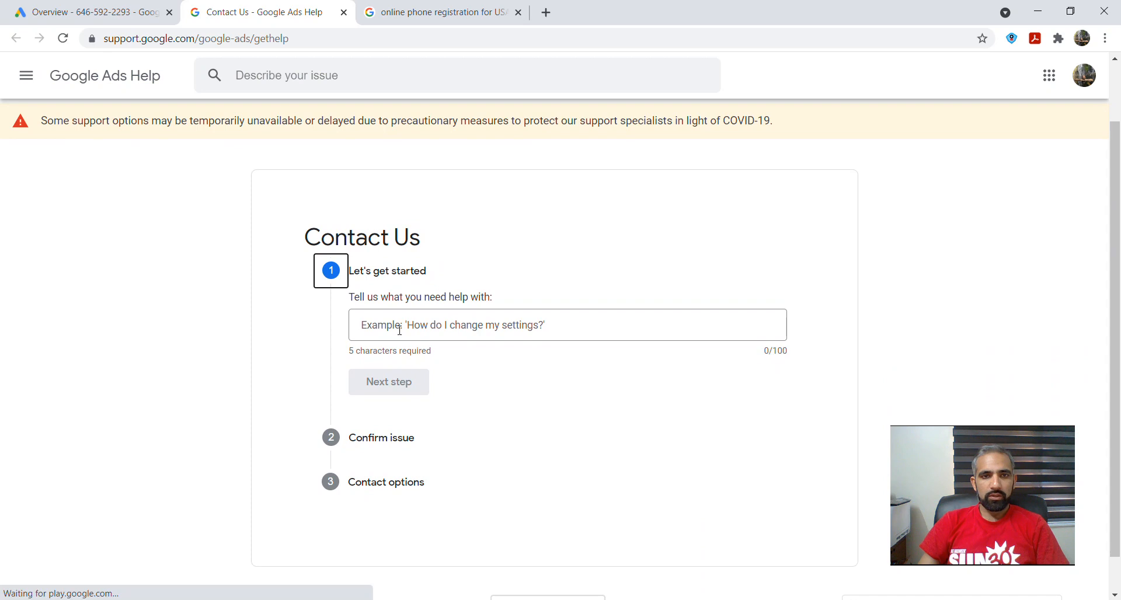
Step: Describe the issue as 'get a geocode for my physical address' using the suggestion and move to Next step
click(567, 325)
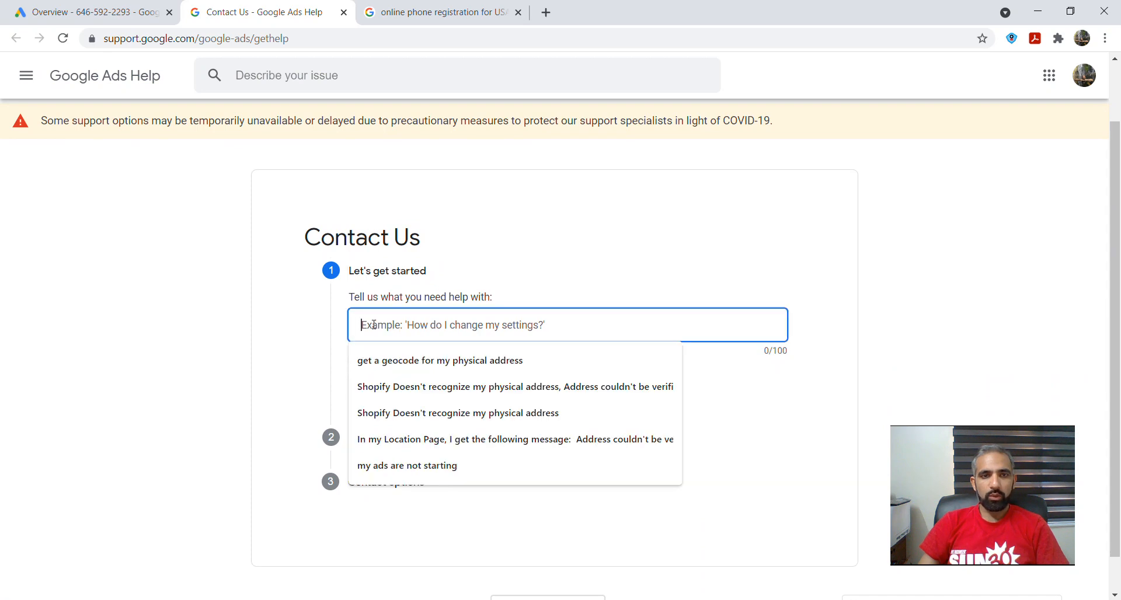
click(439, 359)
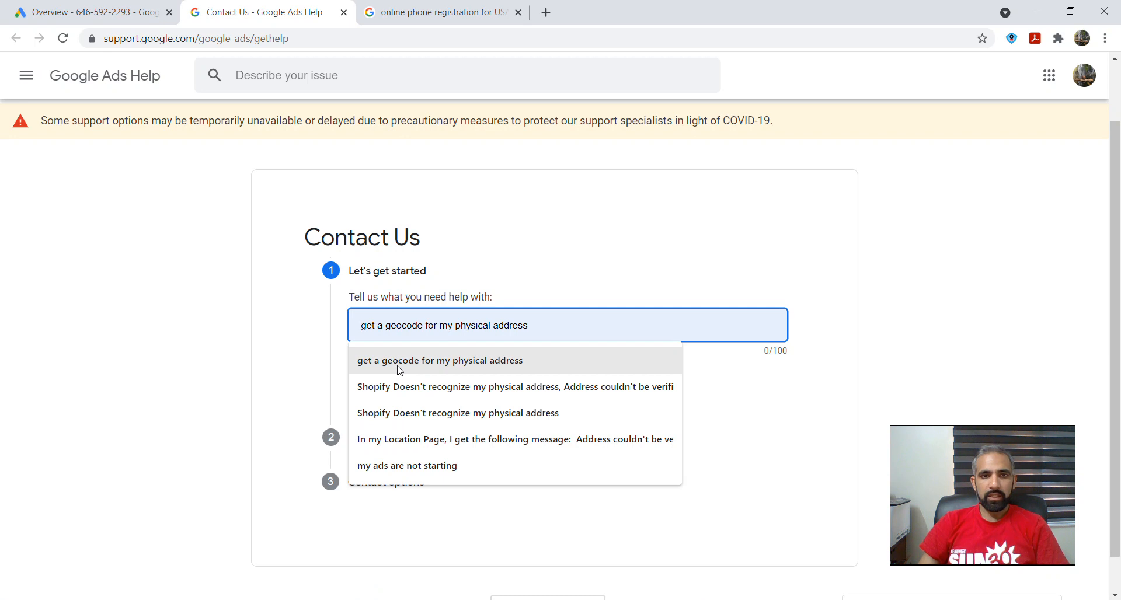
click(439, 360)
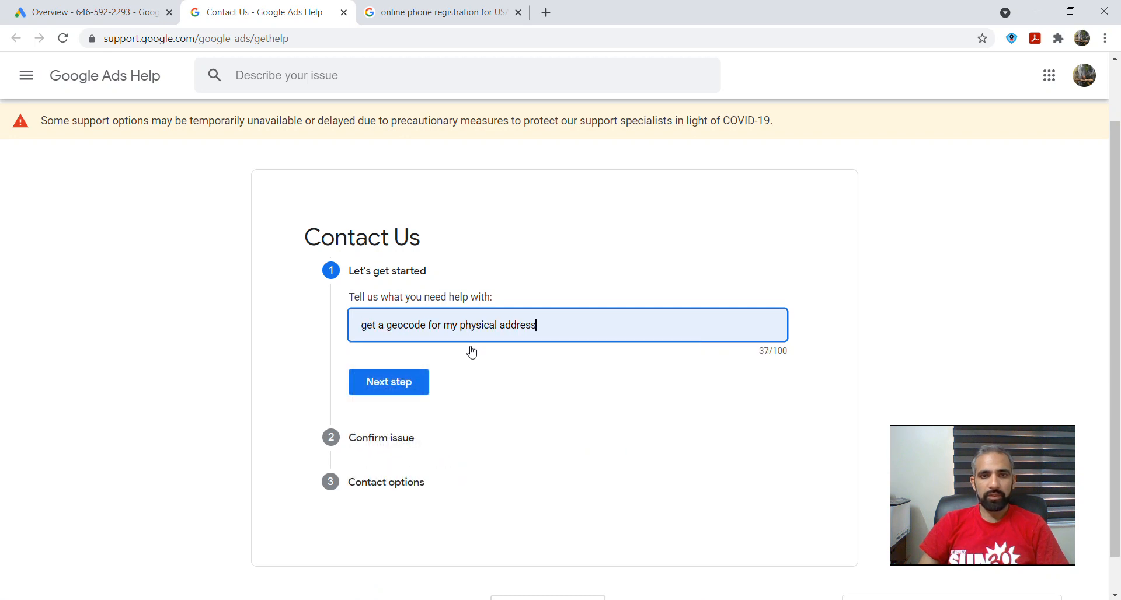
click(388, 382)
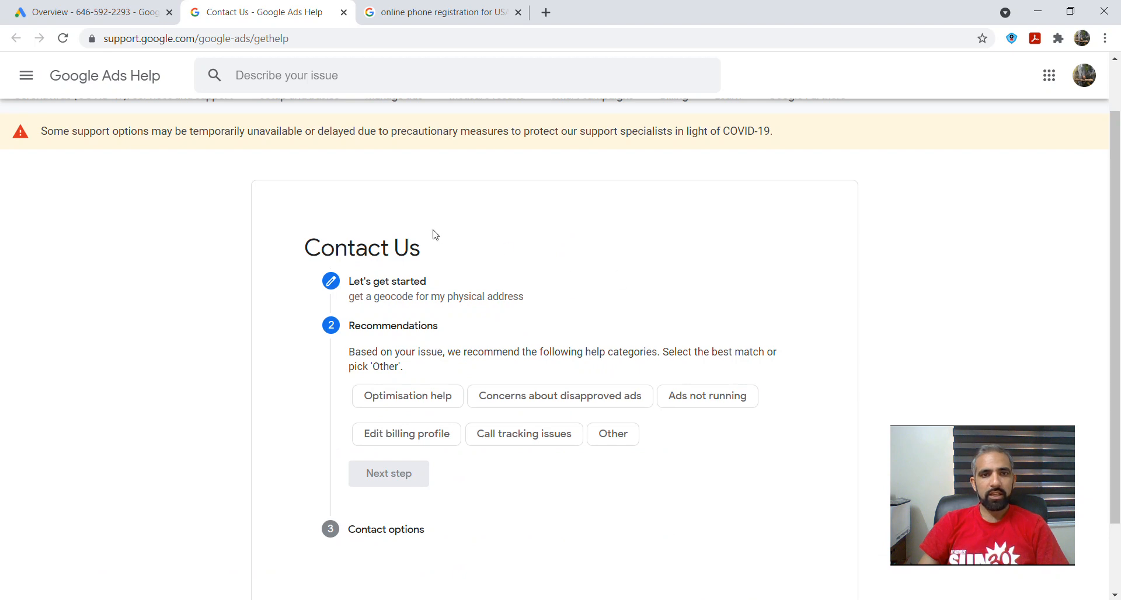
Step: Choose Other as the help category and the customer ID ending 2293, reaching the enabled Next step
scroll(down, 3)
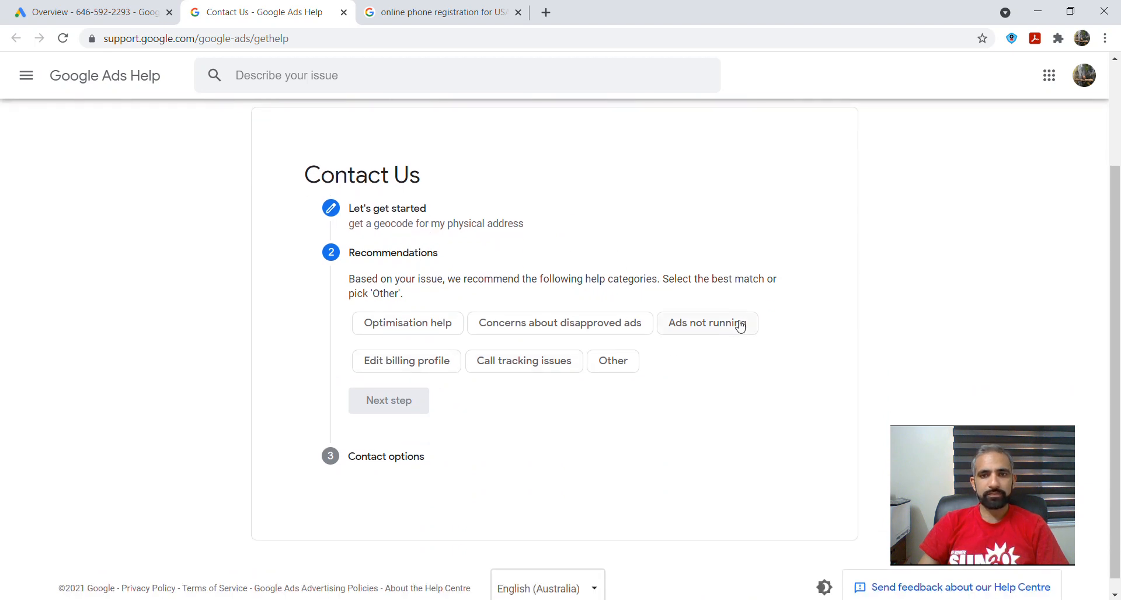
mouse_move(630, 372)
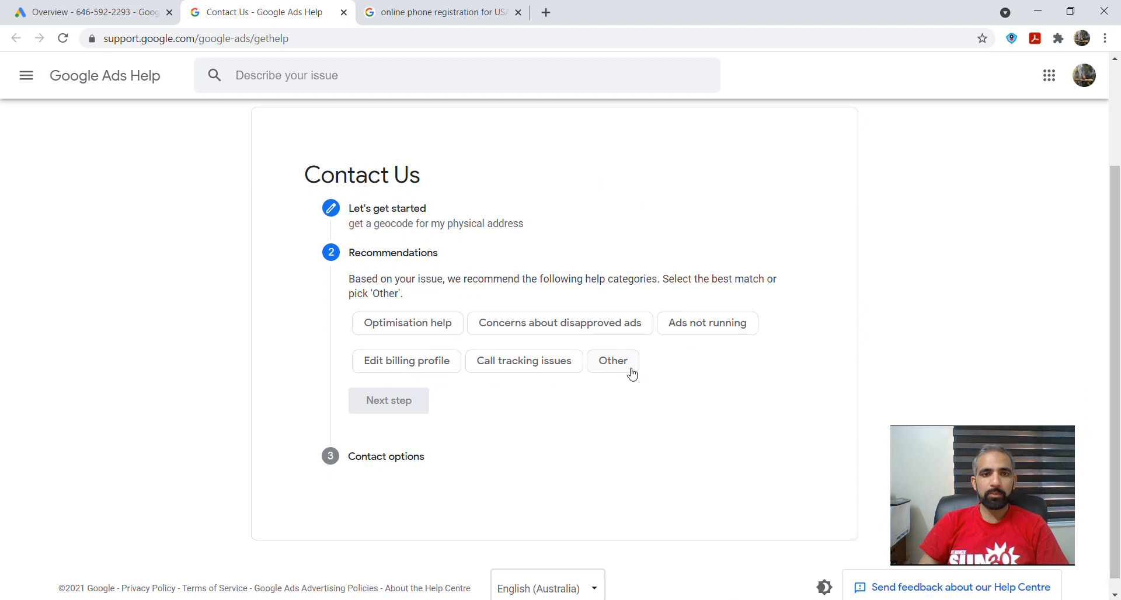
click(612, 360)
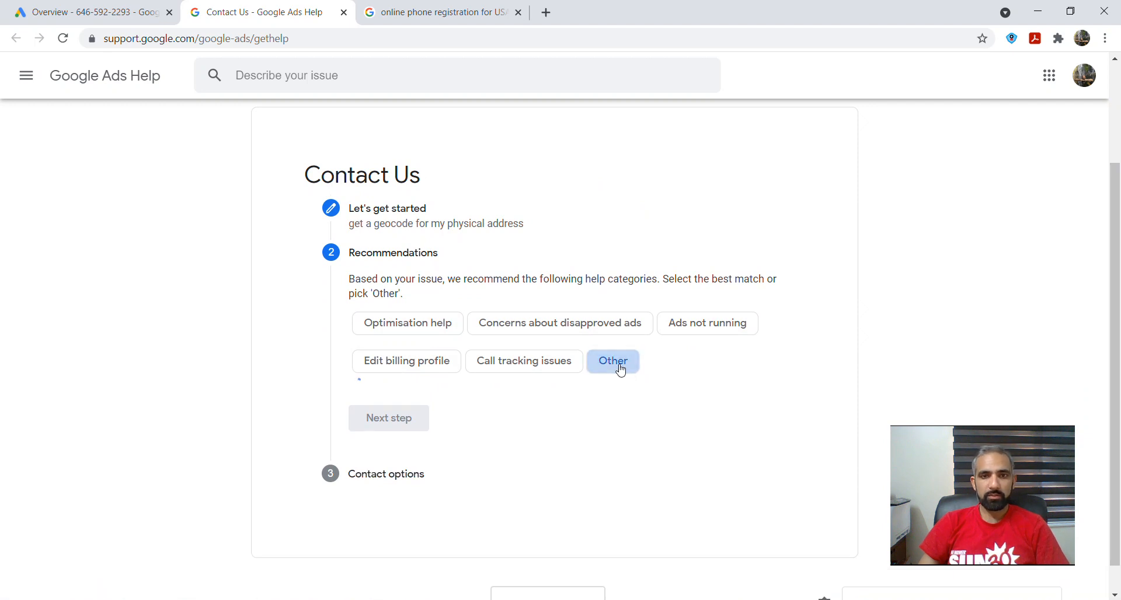
click(612, 361)
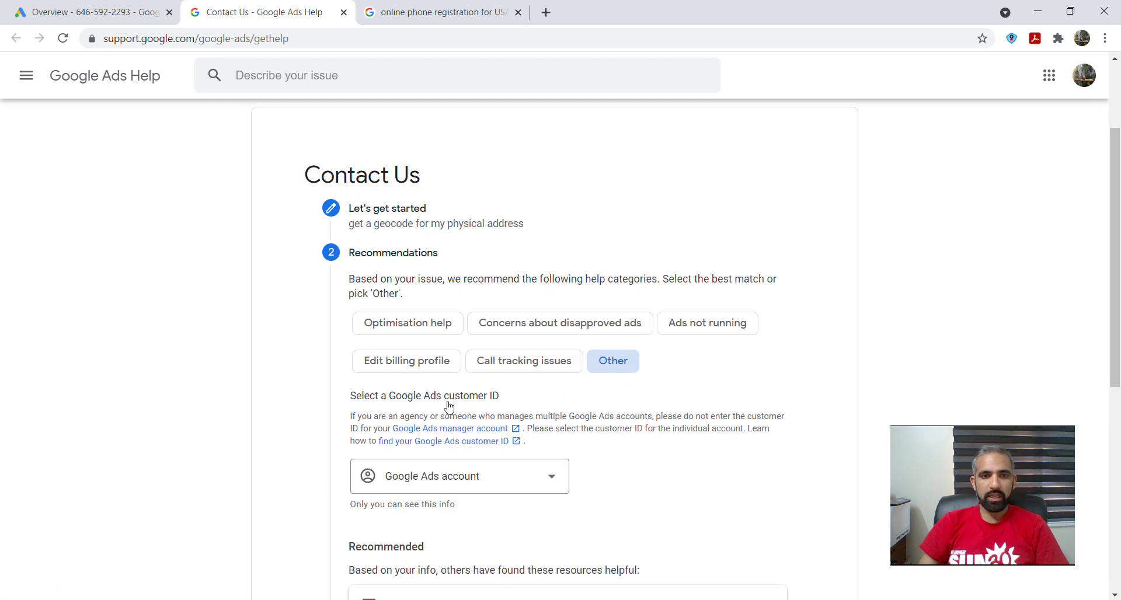
scroll(down, 3)
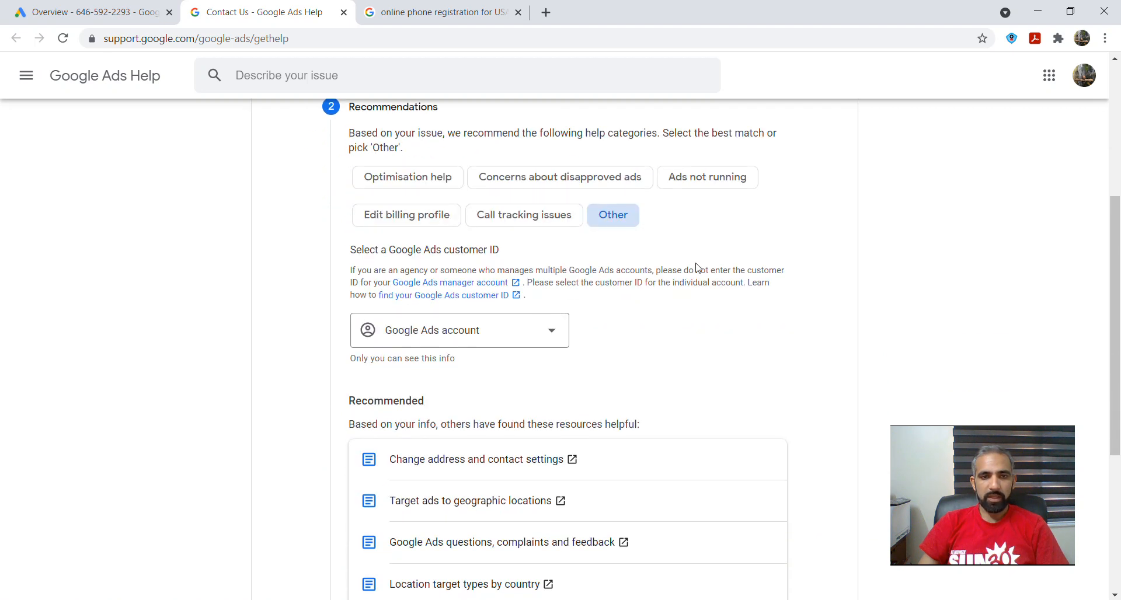
scroll(down, 3)
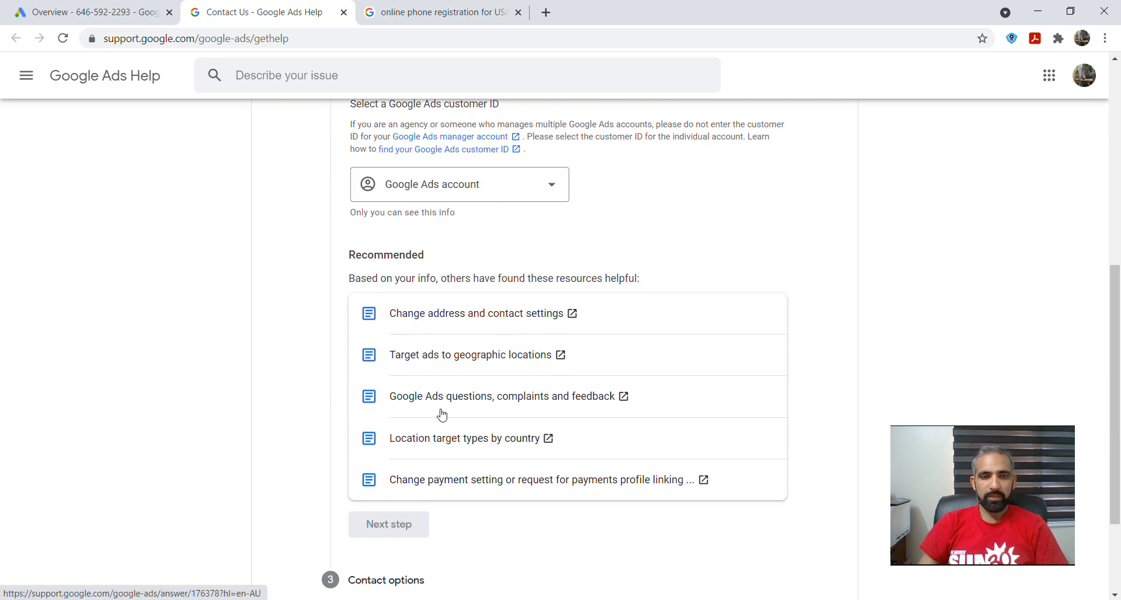
scroll(up, 3)
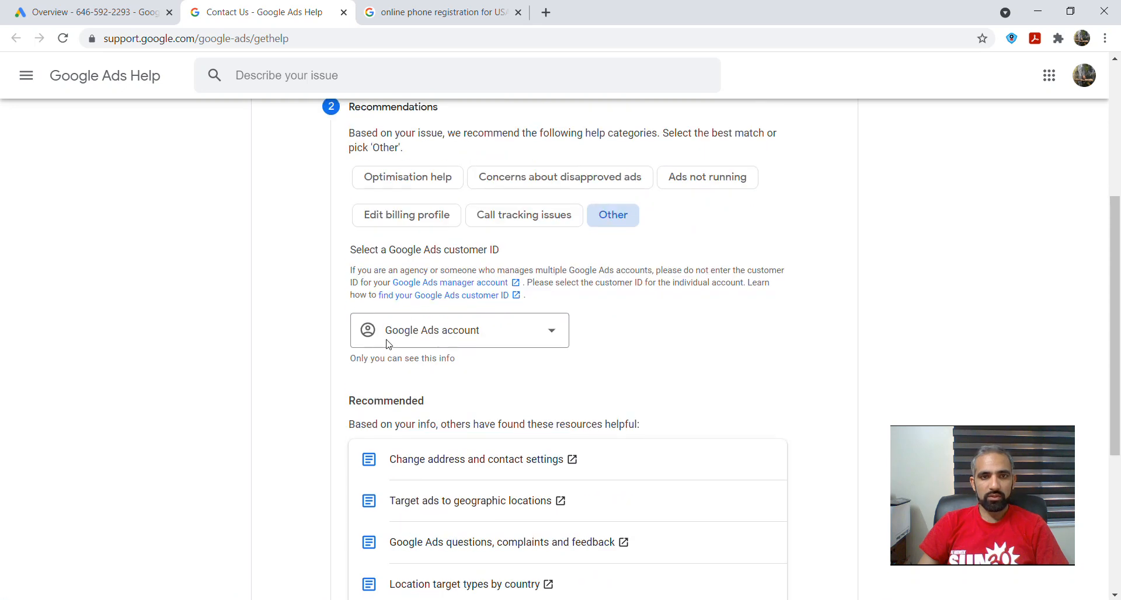
mouse_move(558, 337)
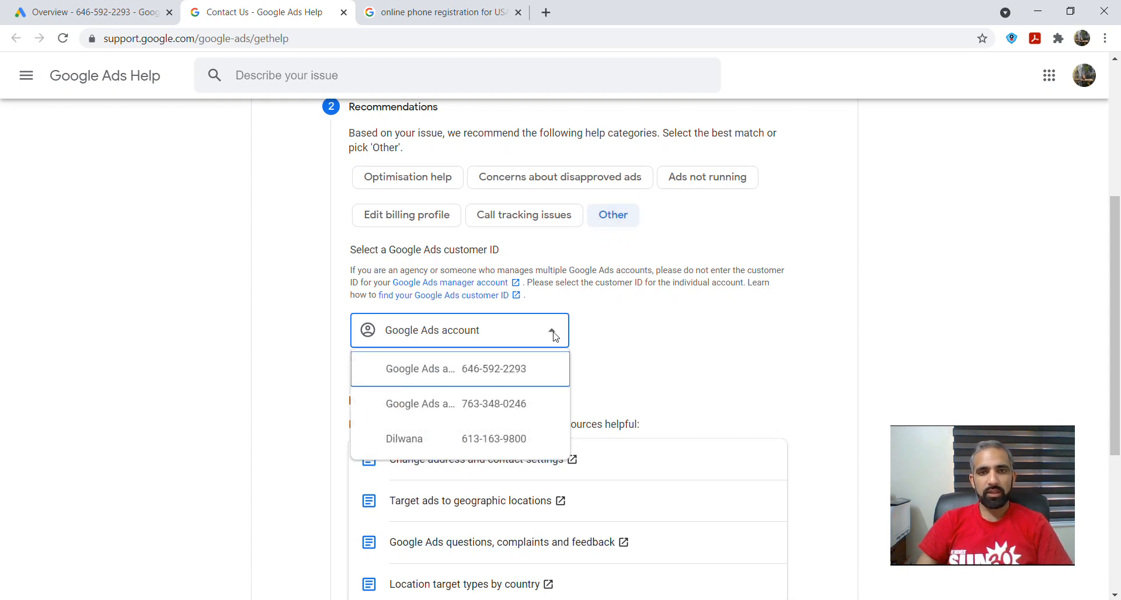
mouse_move(441, 371)
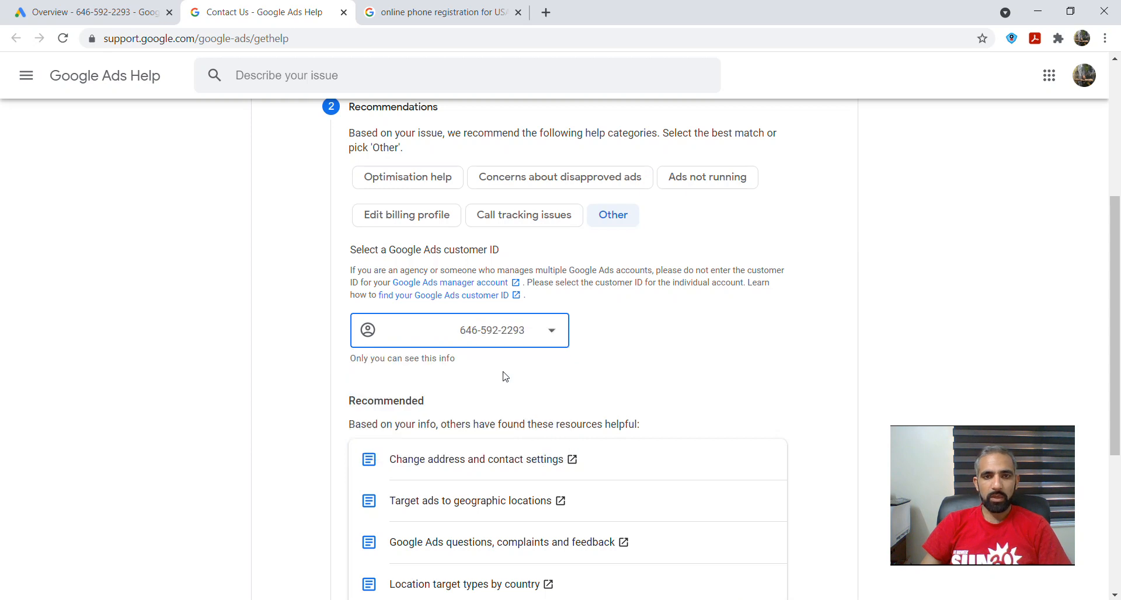
mouse_move(552, 351)
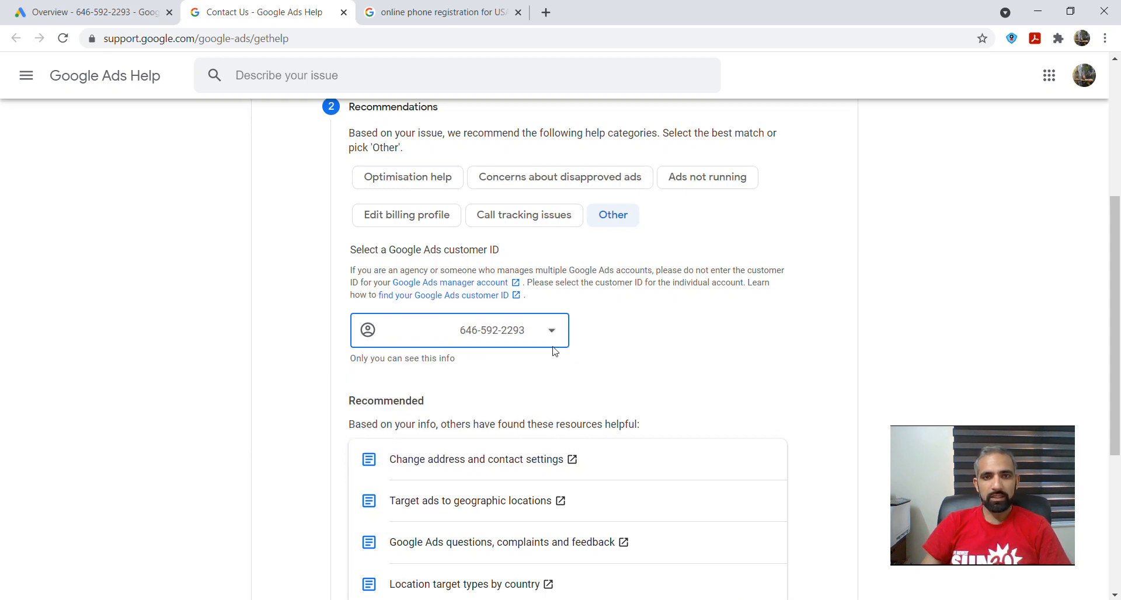
scroll(down, 3)
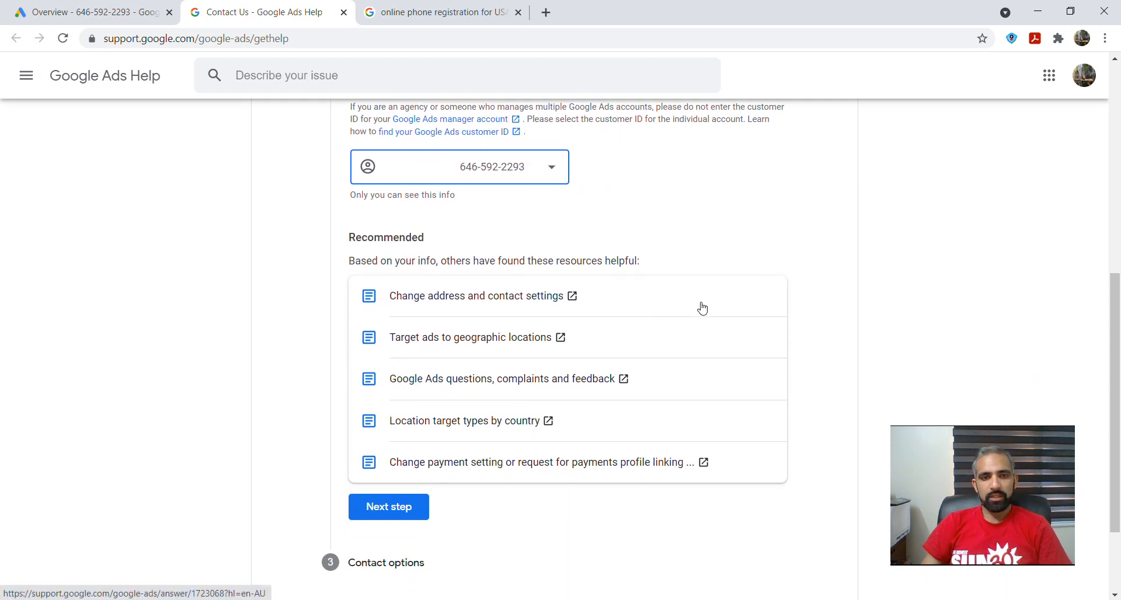
scroll(down, 3)
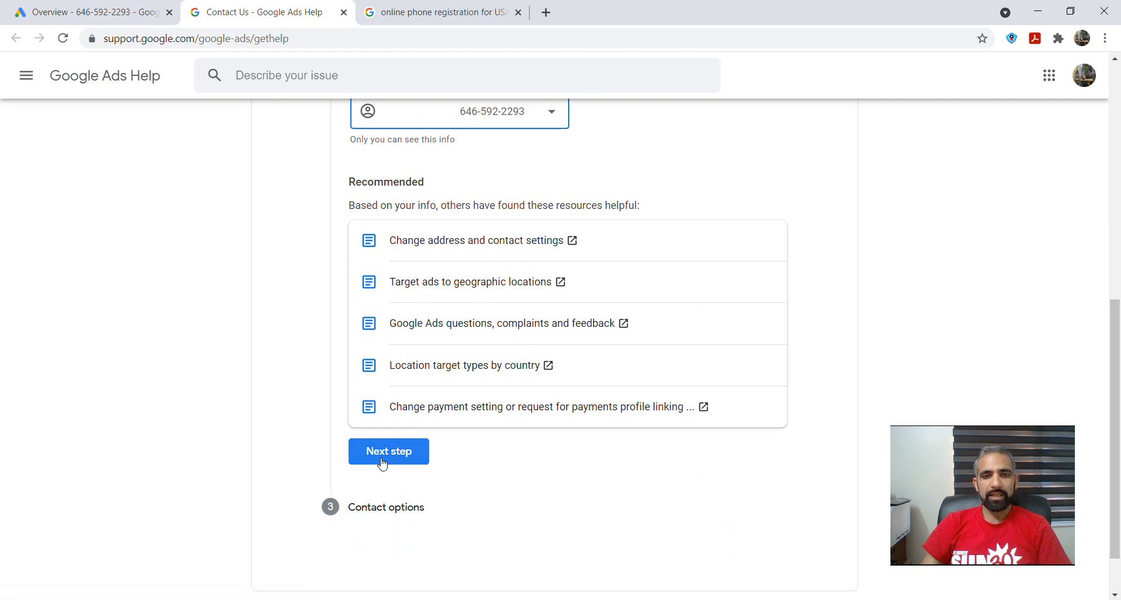
Step: Advance the form to its Contact options step offering Chat and Email
click(387, 450)
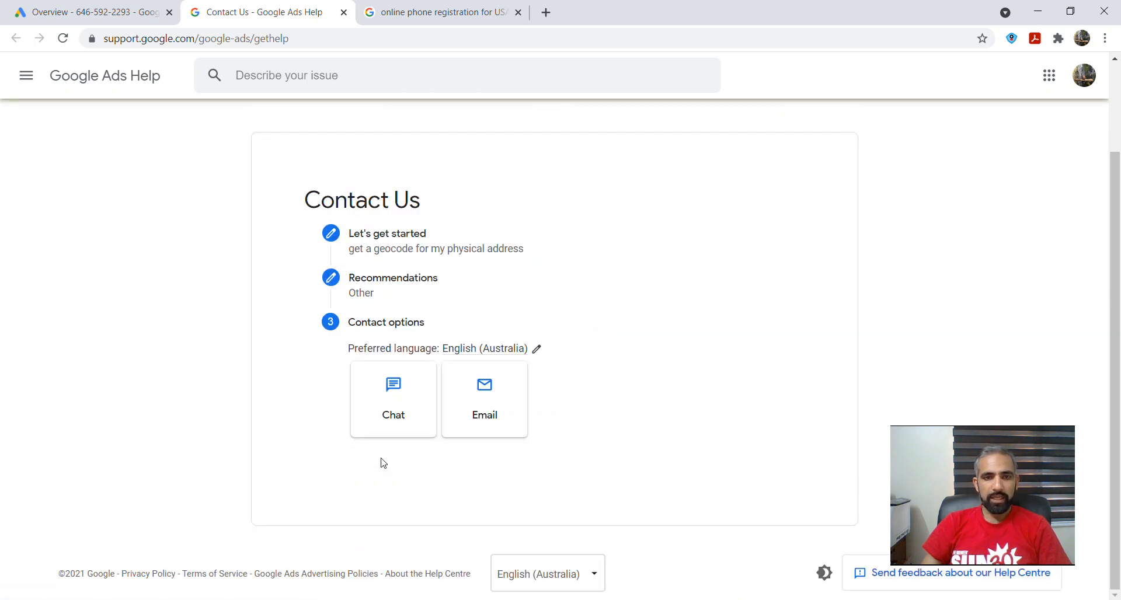
mouse_move(386, 393)
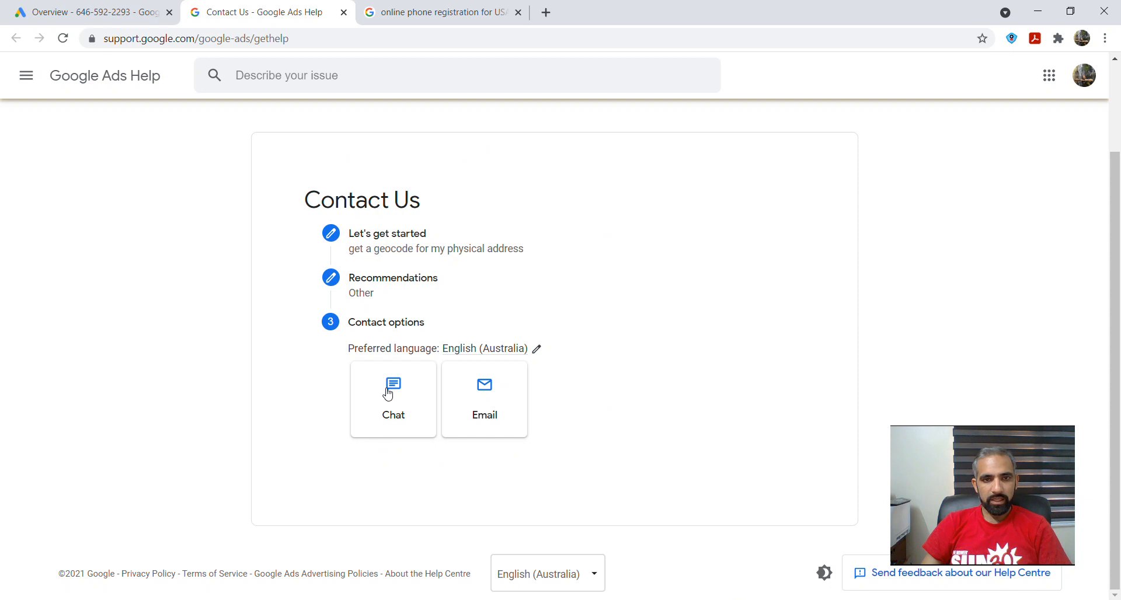
mouse_move(484, 417)
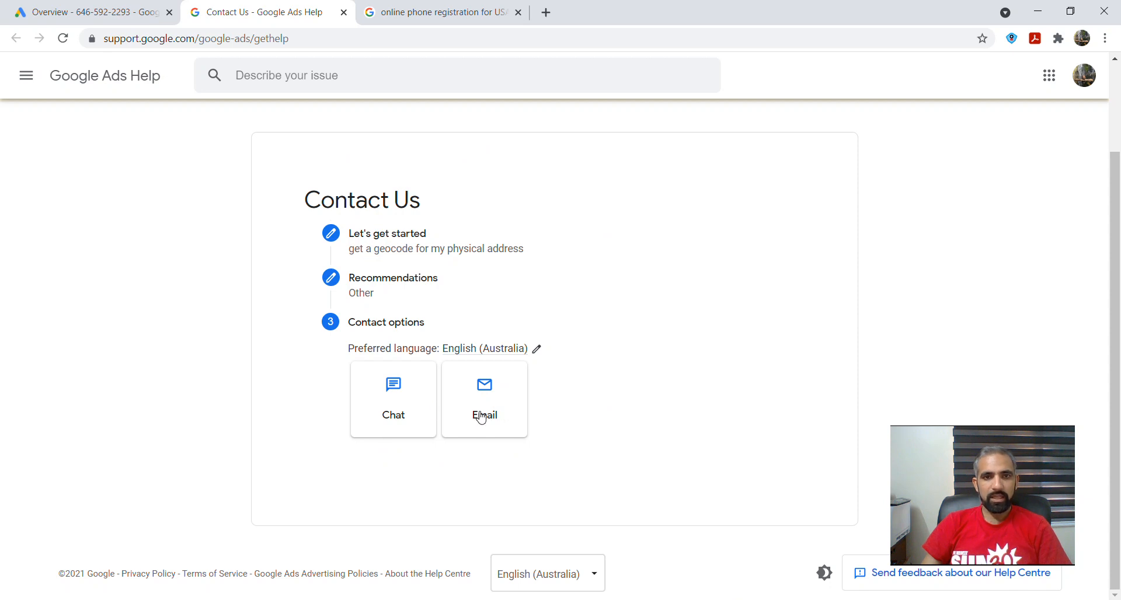
mouse_move(490, 412)
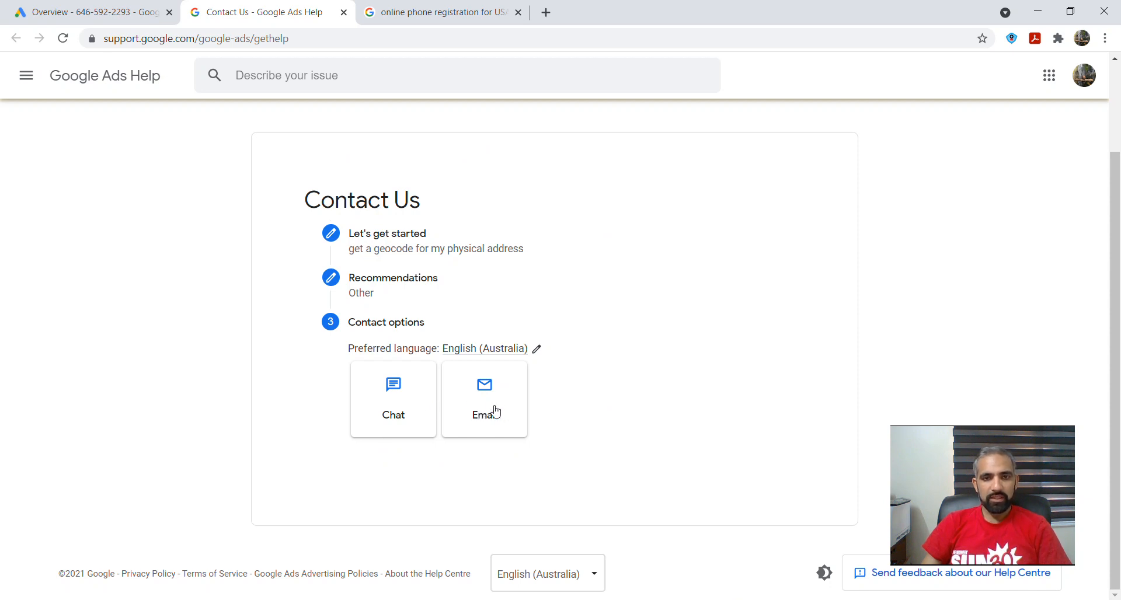
mouse_move(389, 399)
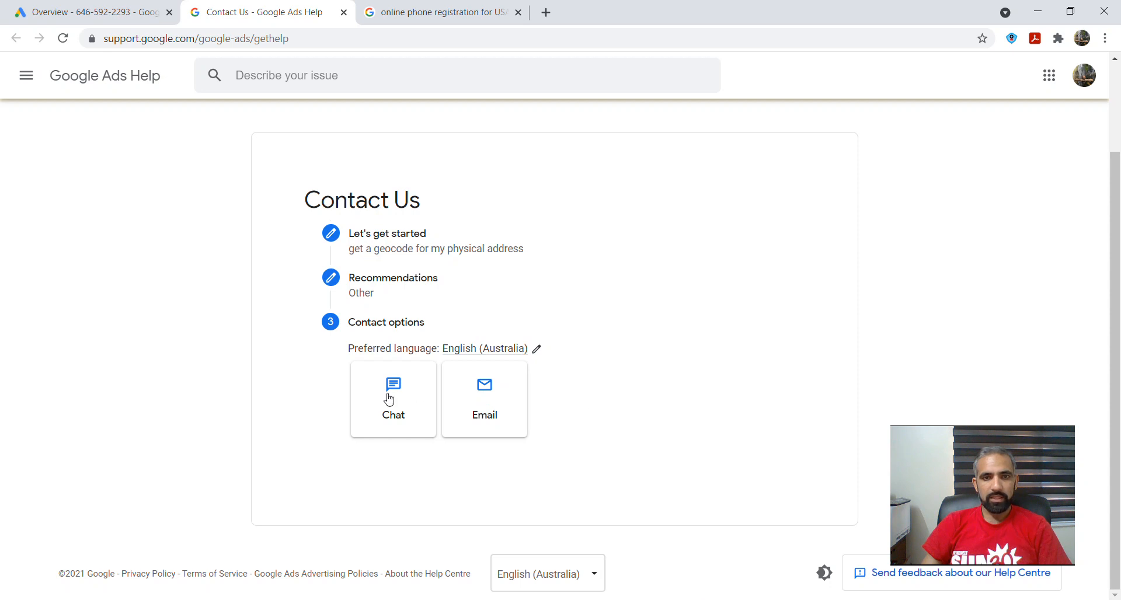
mouse_move(388, 408)
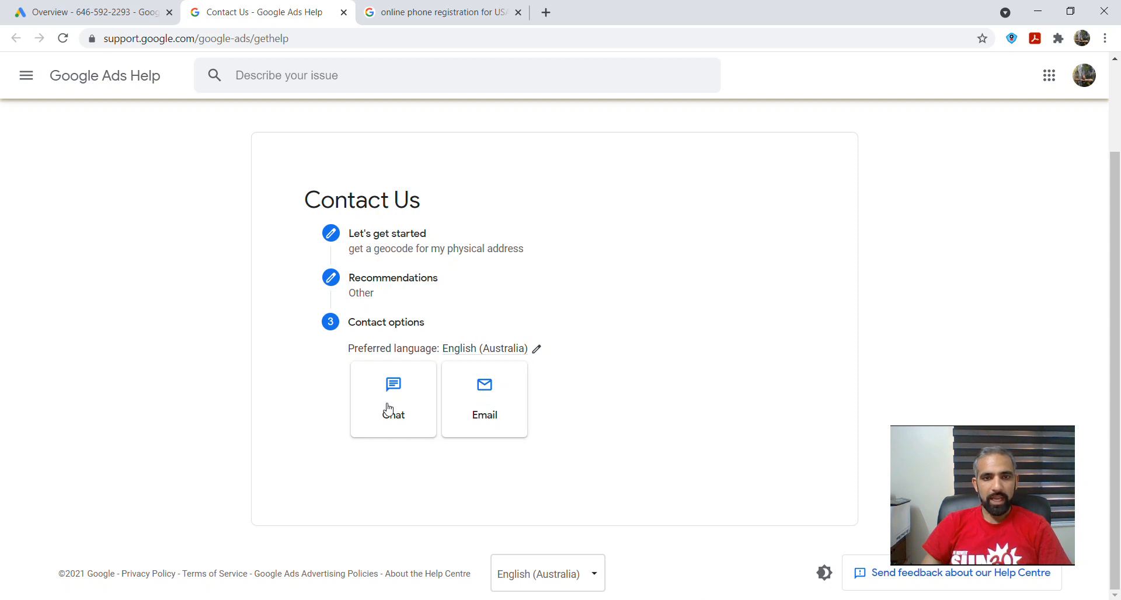
Step: Pick Chat as the contact method, ask to be called if disconnected, with contact name and Botswana phone filled in
click(393, 398)
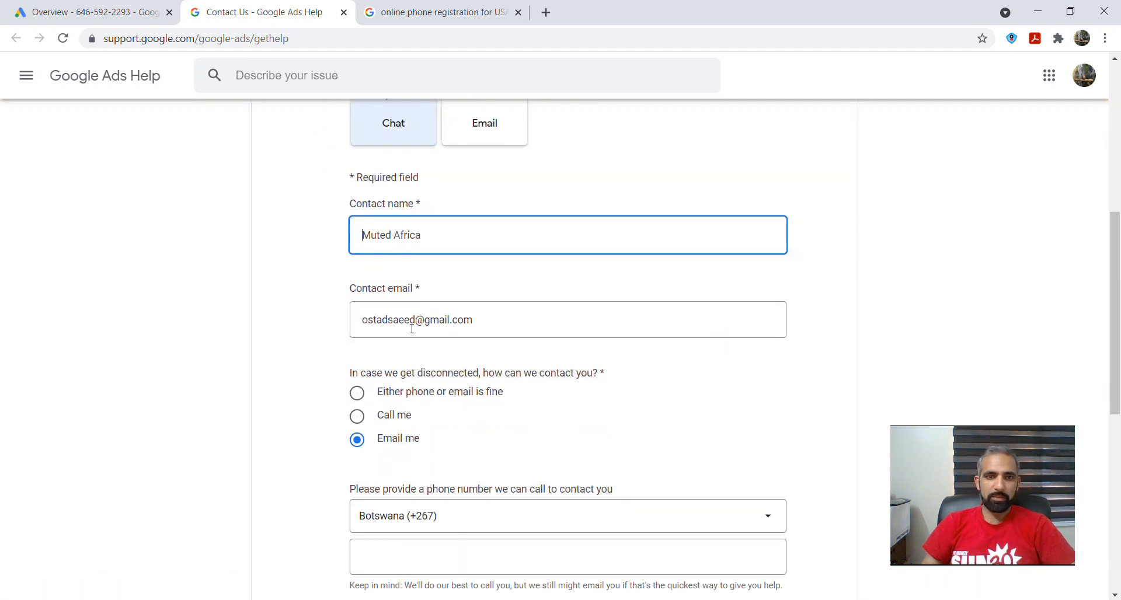
mouse_move(532, 361)
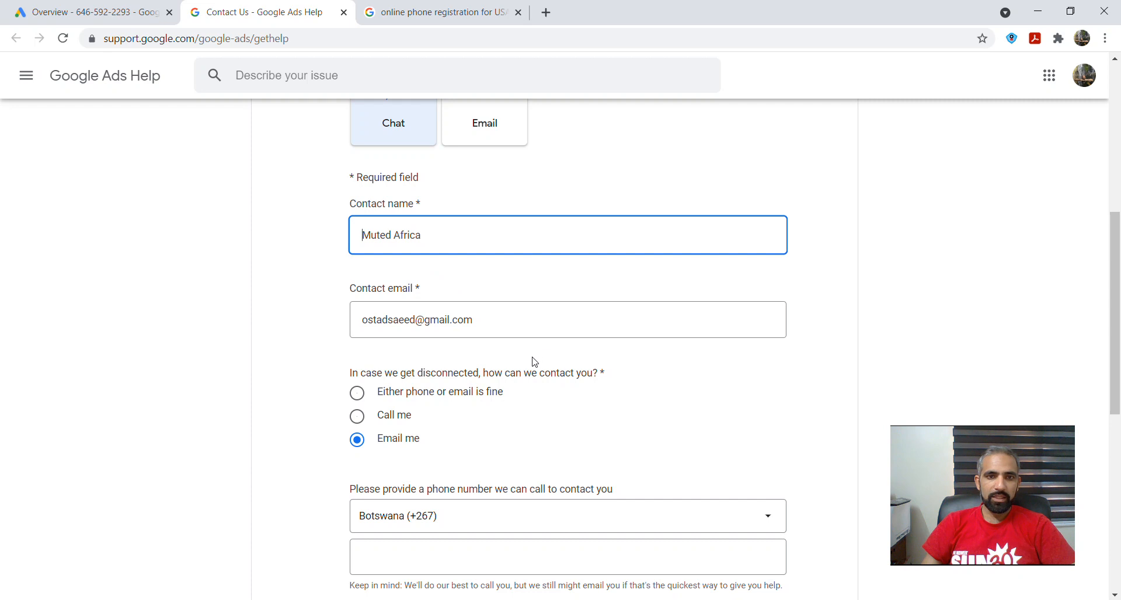
scroll(down, 3)
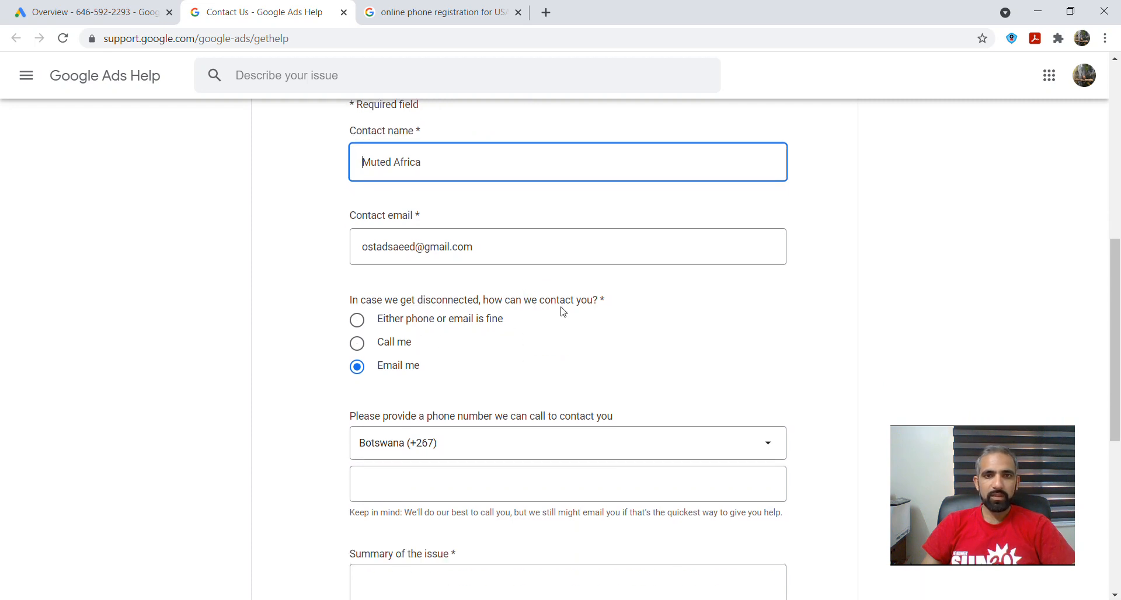
mouse_move(431, 263)
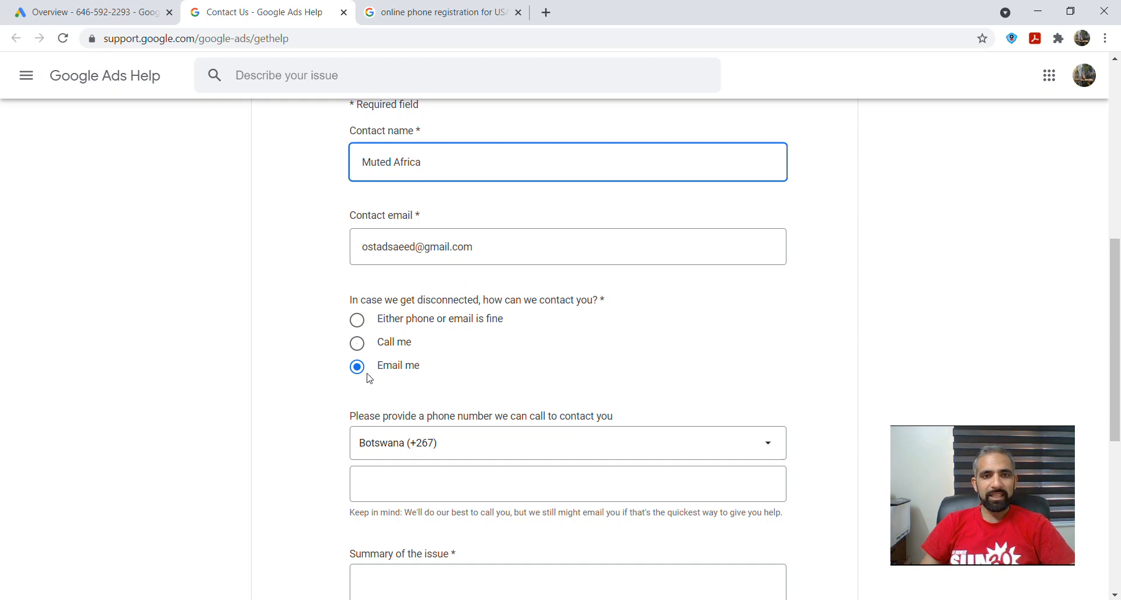
click(358, 342)
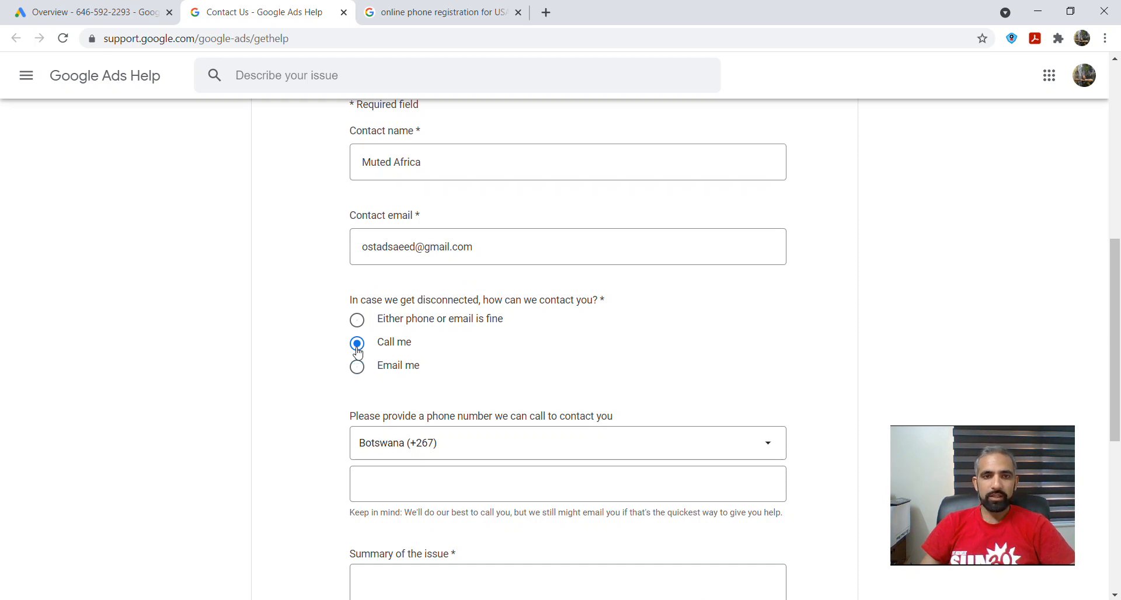
mouse_move(453, 442)
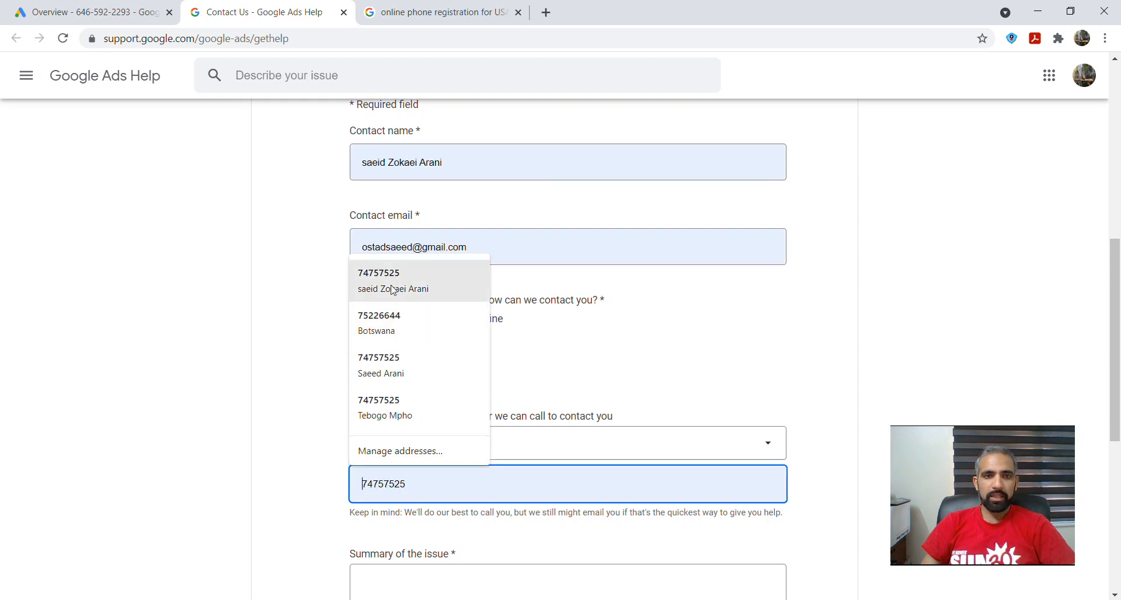
scroll(down, 3)
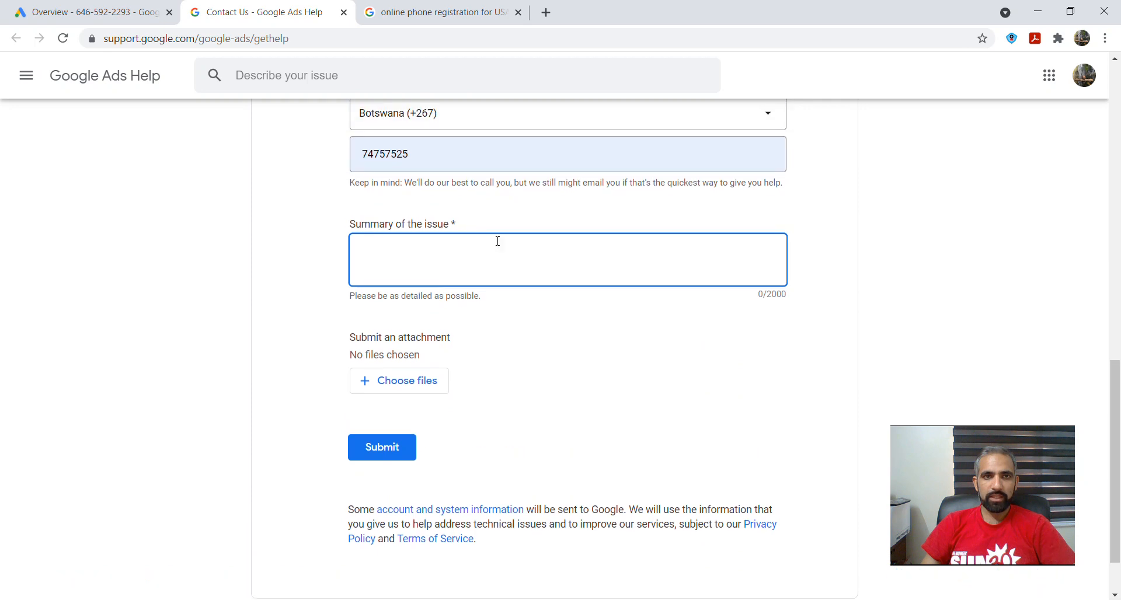
scroll(up, 3)
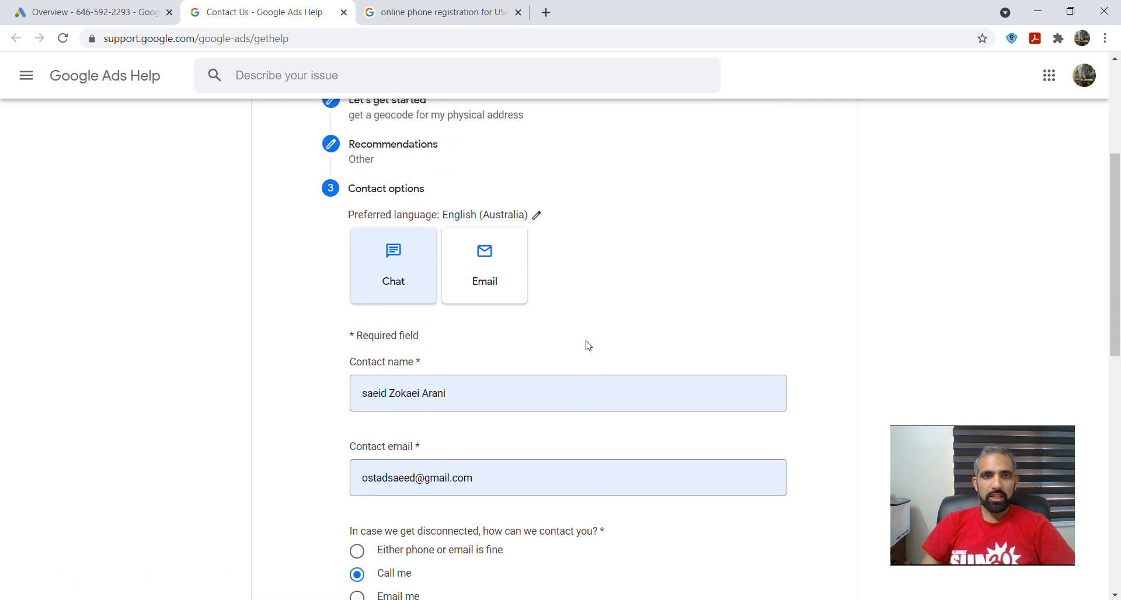
scroll(up, 3)
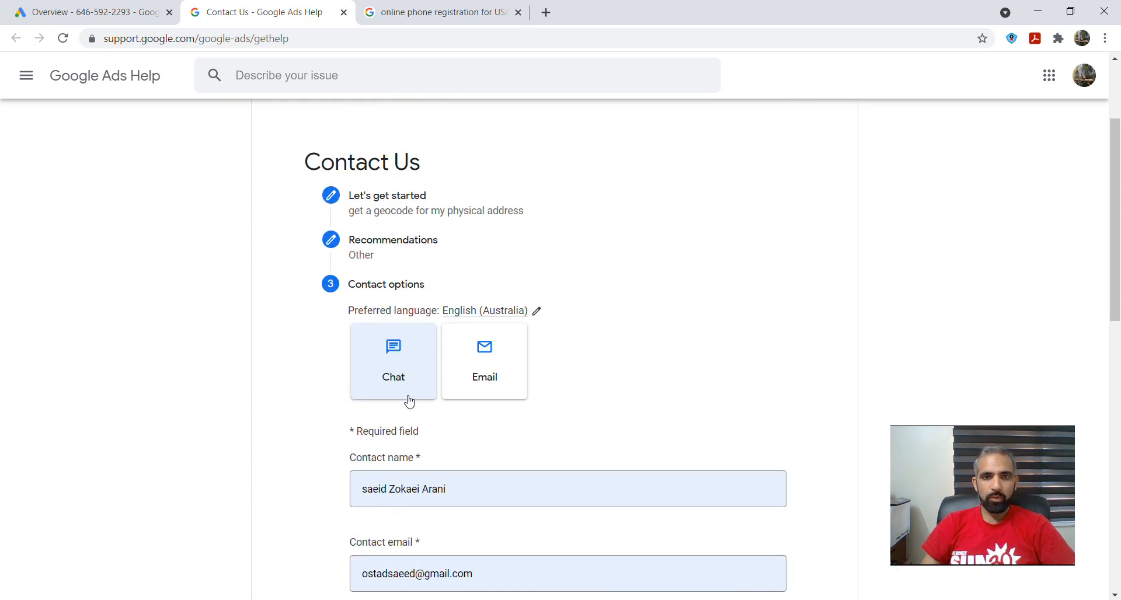
mouse_move(422, 333)
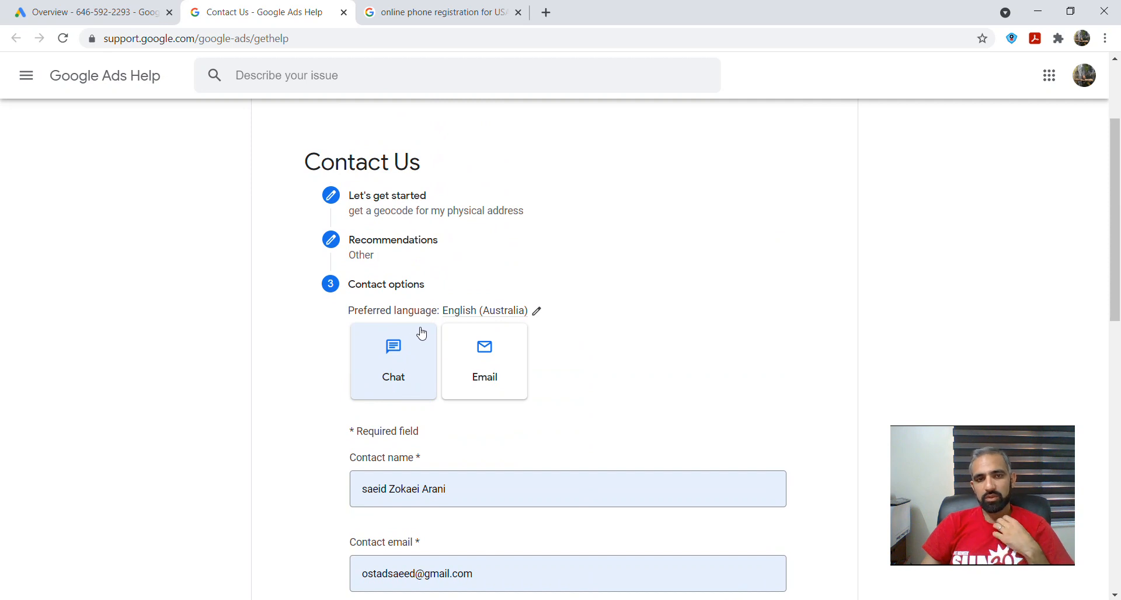
scroll(down, 3)
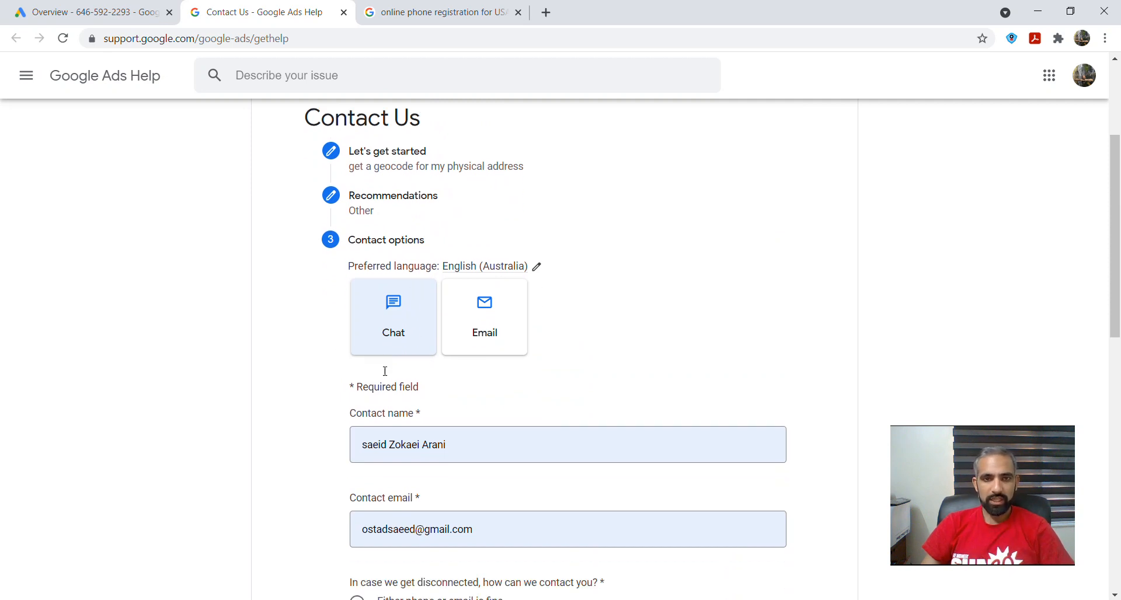
scroll(down, 3)
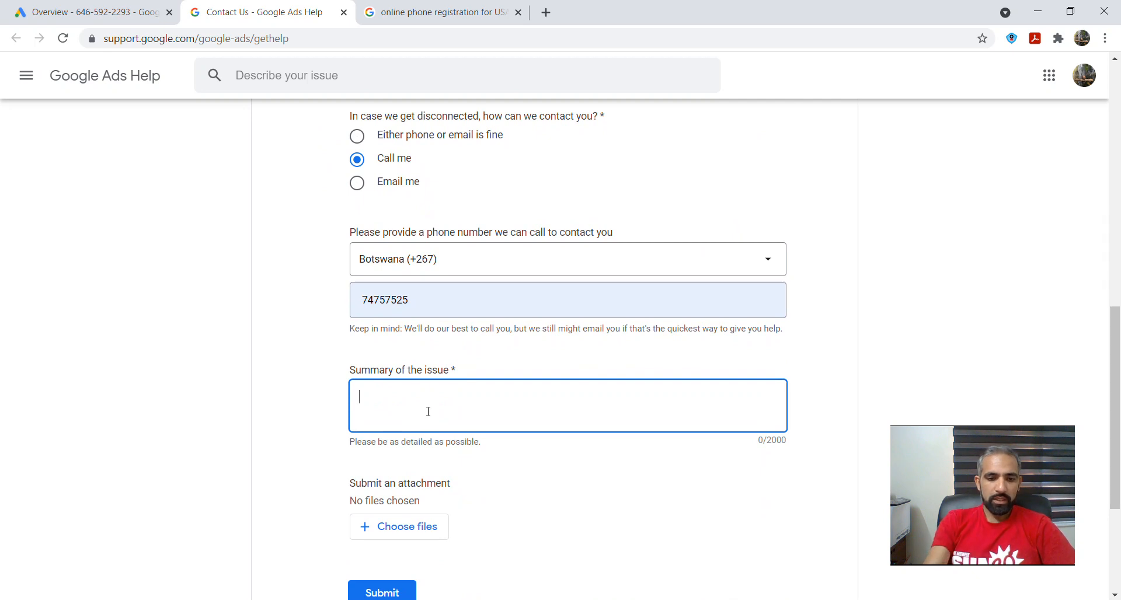
Step: Enter 'GEOCode for physical address' as the issue summary and submit the contact form
text(GEO)
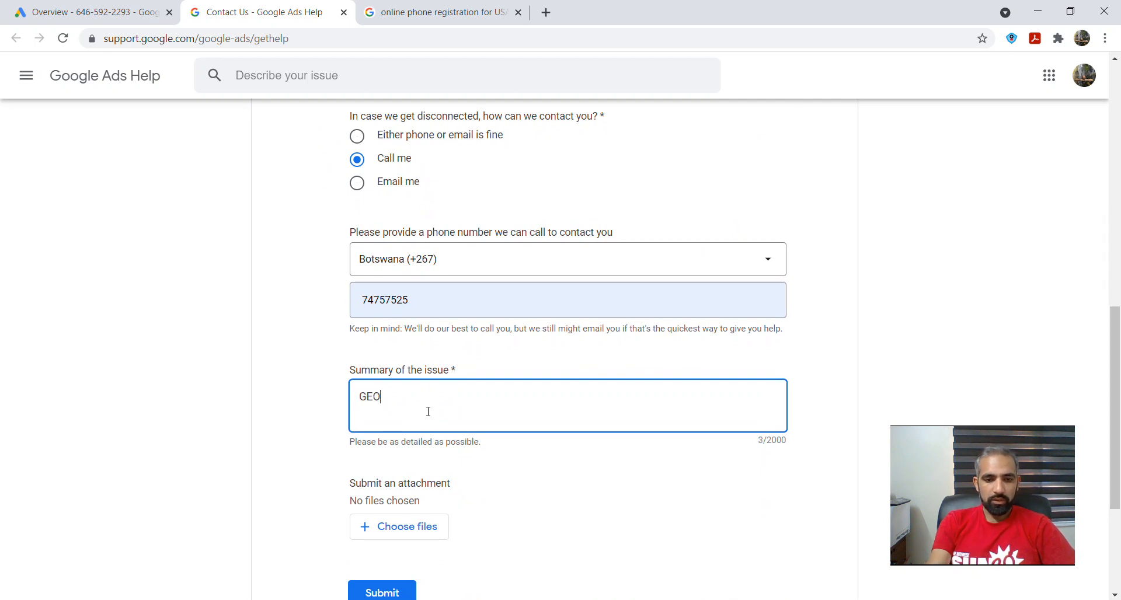
text(Co)
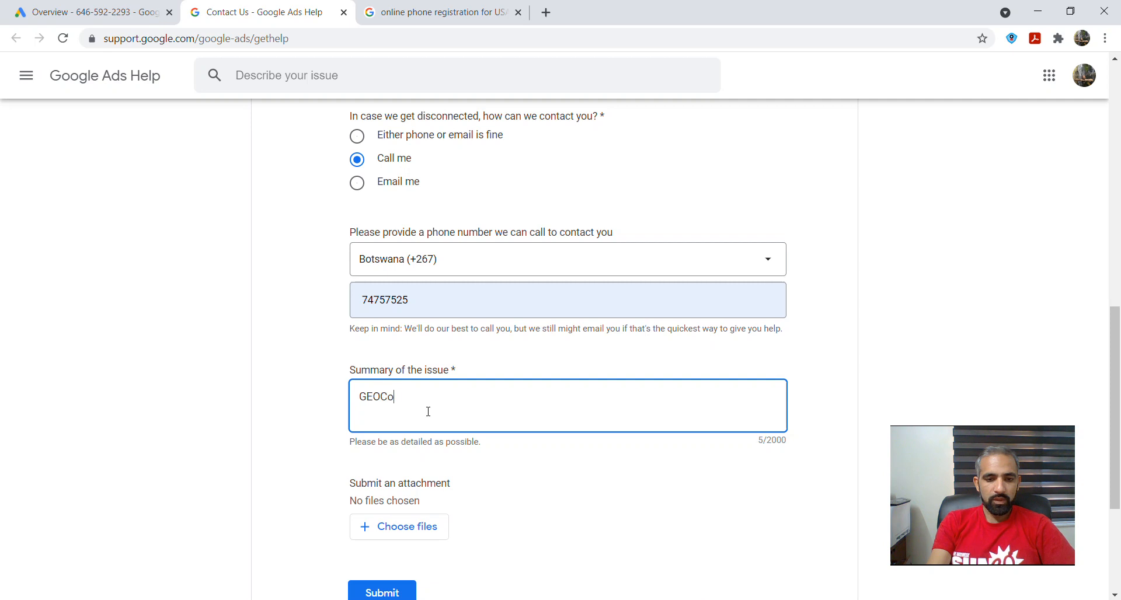
text(de f)
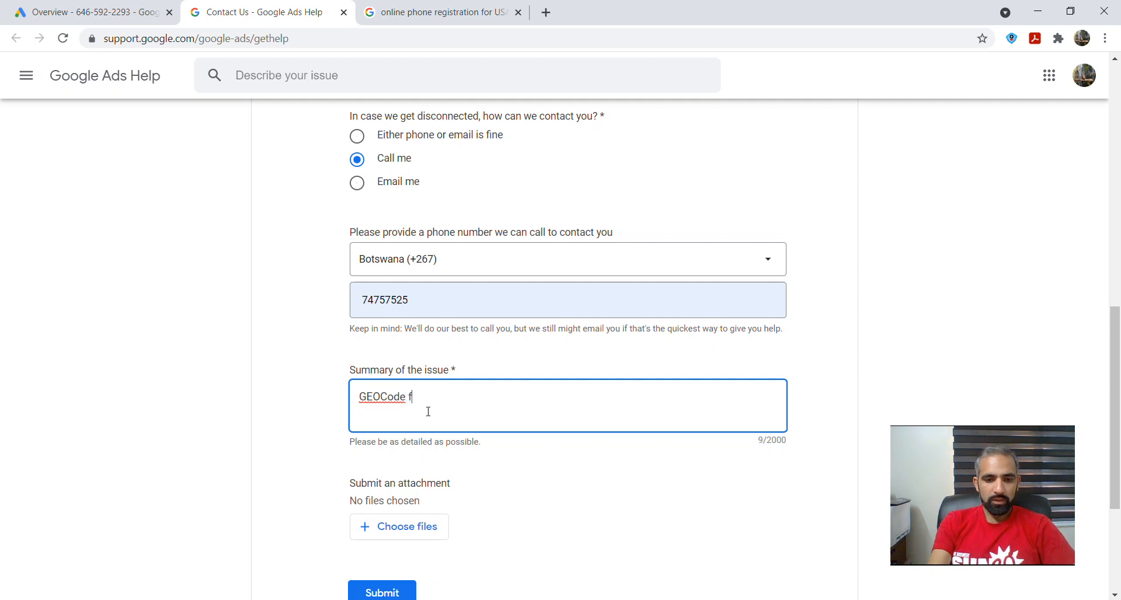
text(for a)
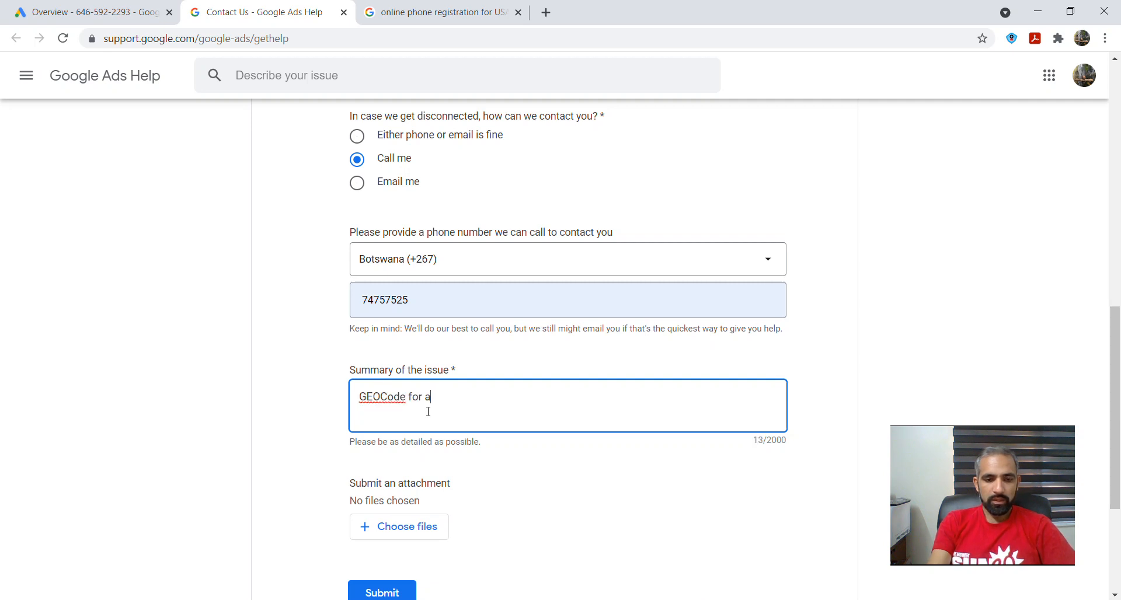
text(p)
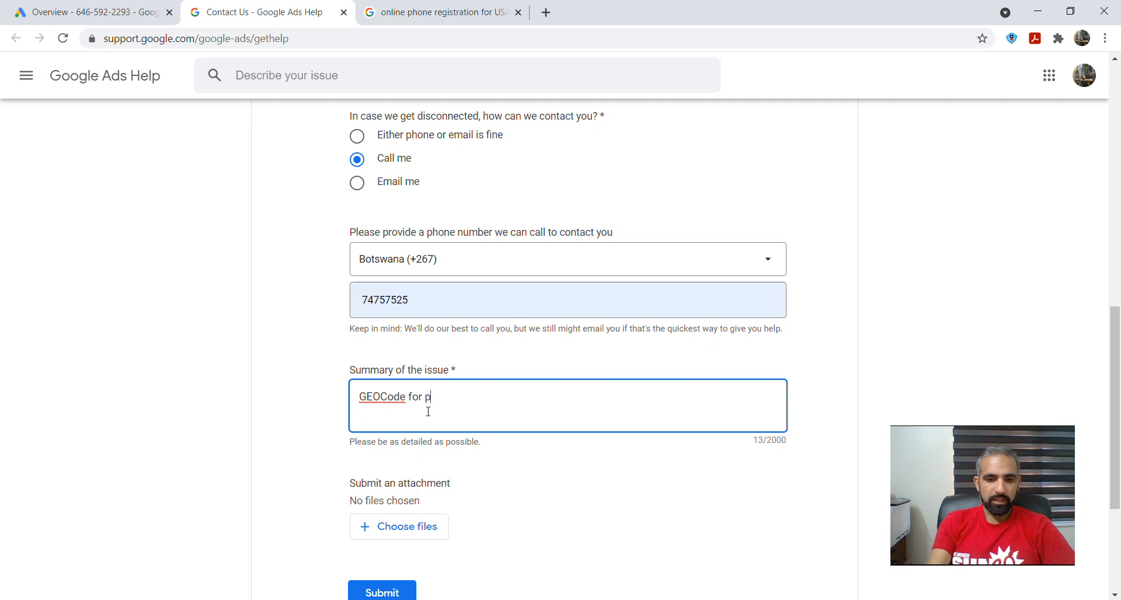
text(hysical)
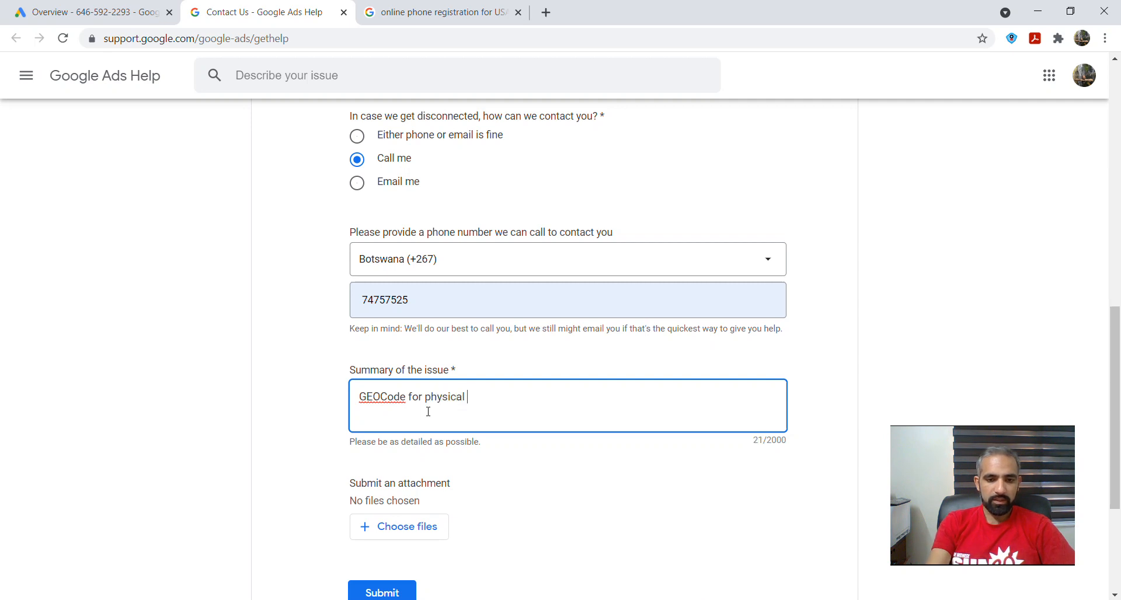
text(address)
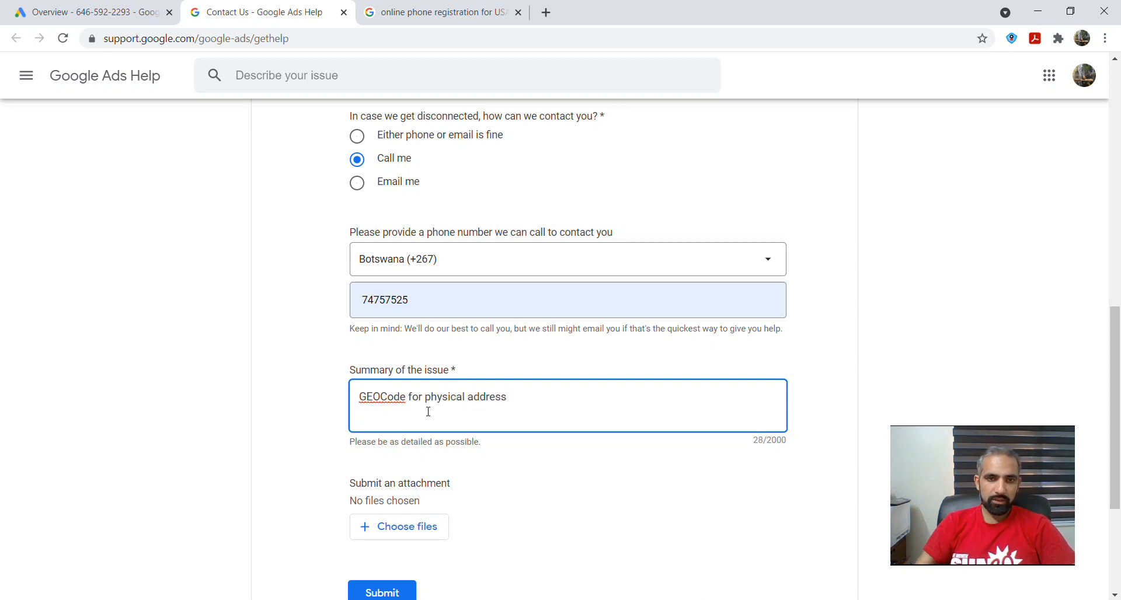
scroll(down, 3)
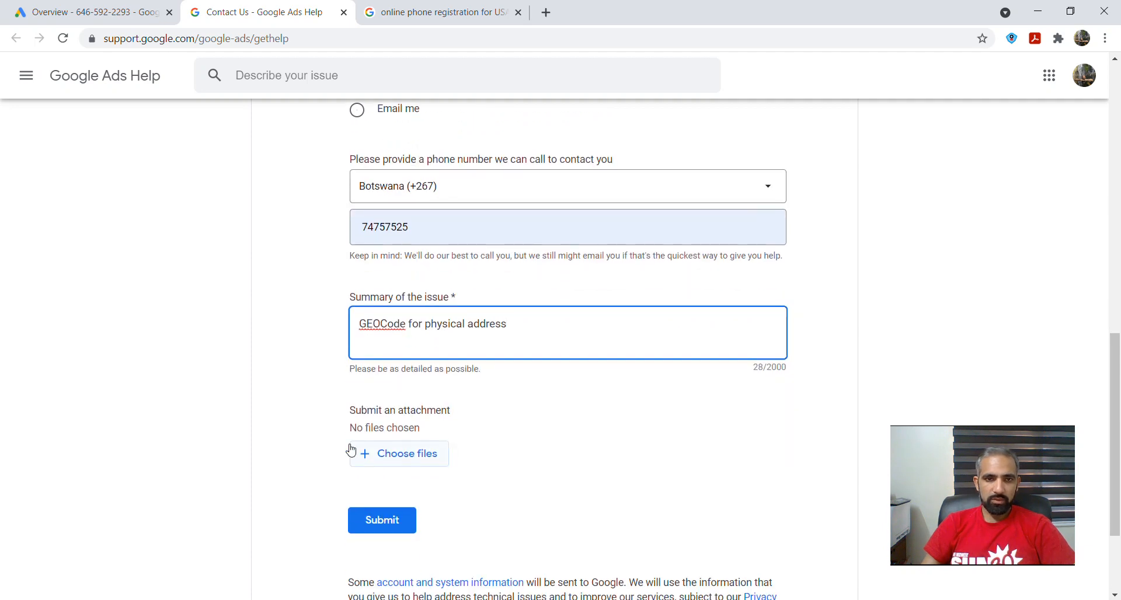
mouse_move(409, 426)
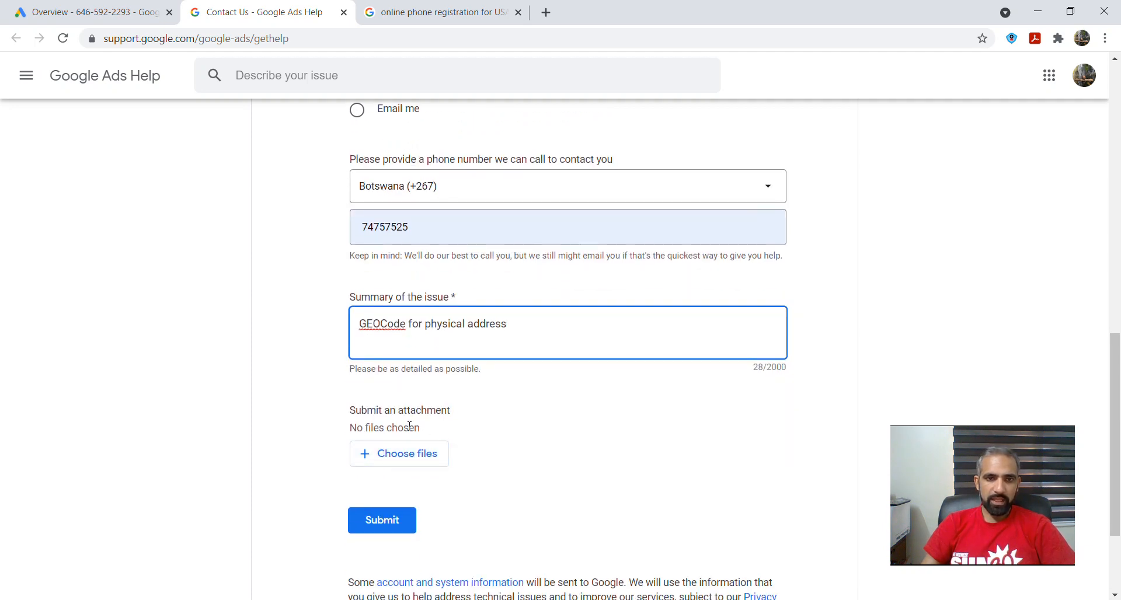
mouse_move(399, 454)
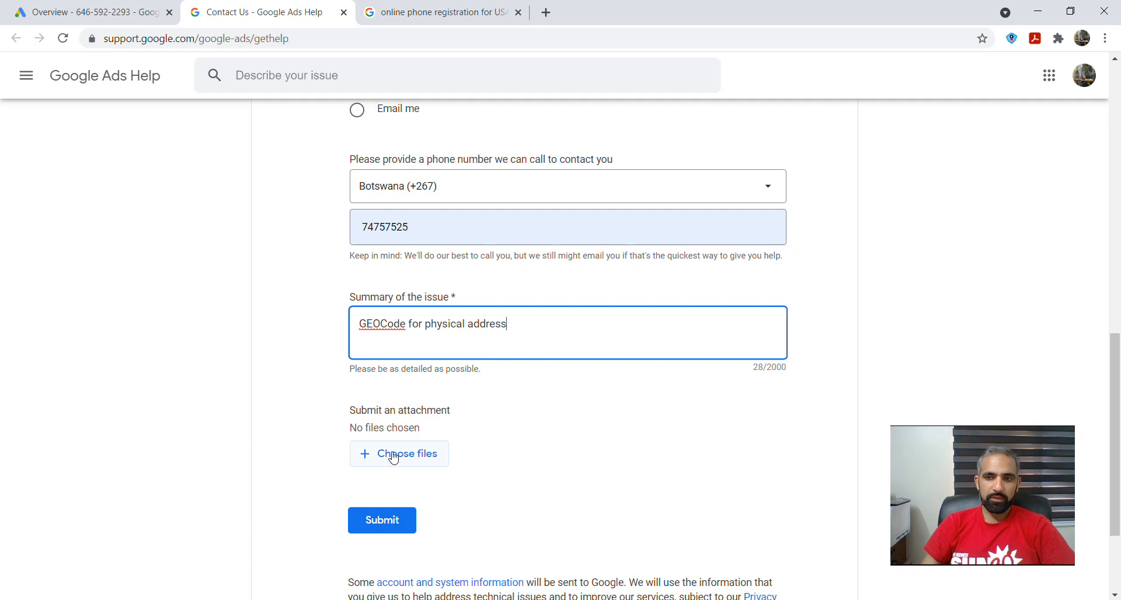
mouse_move(411, 481)
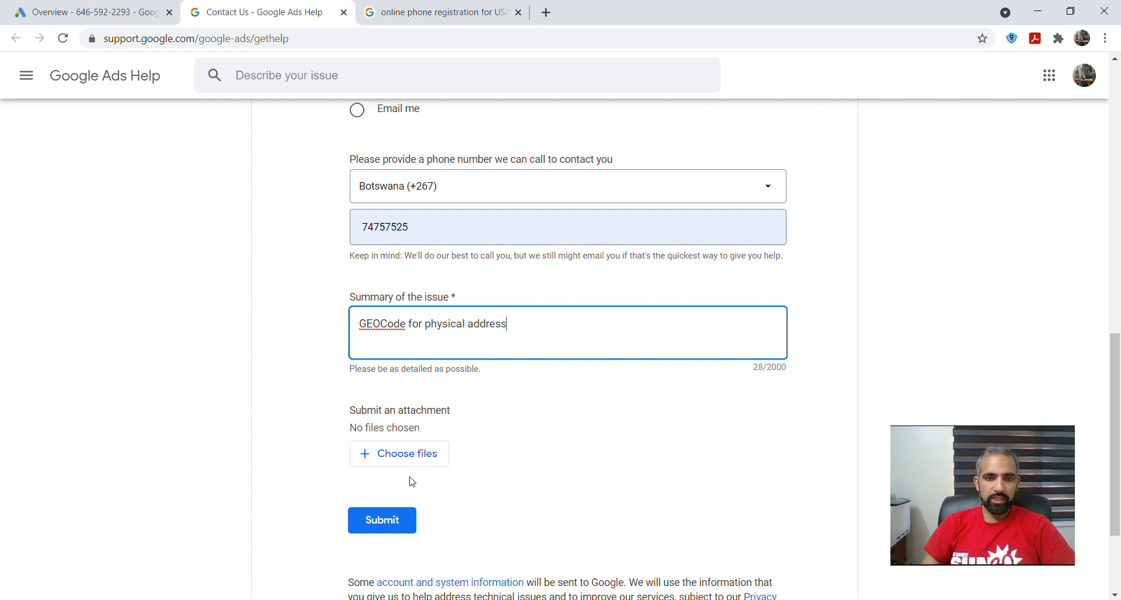
mouse_move(382, 520)
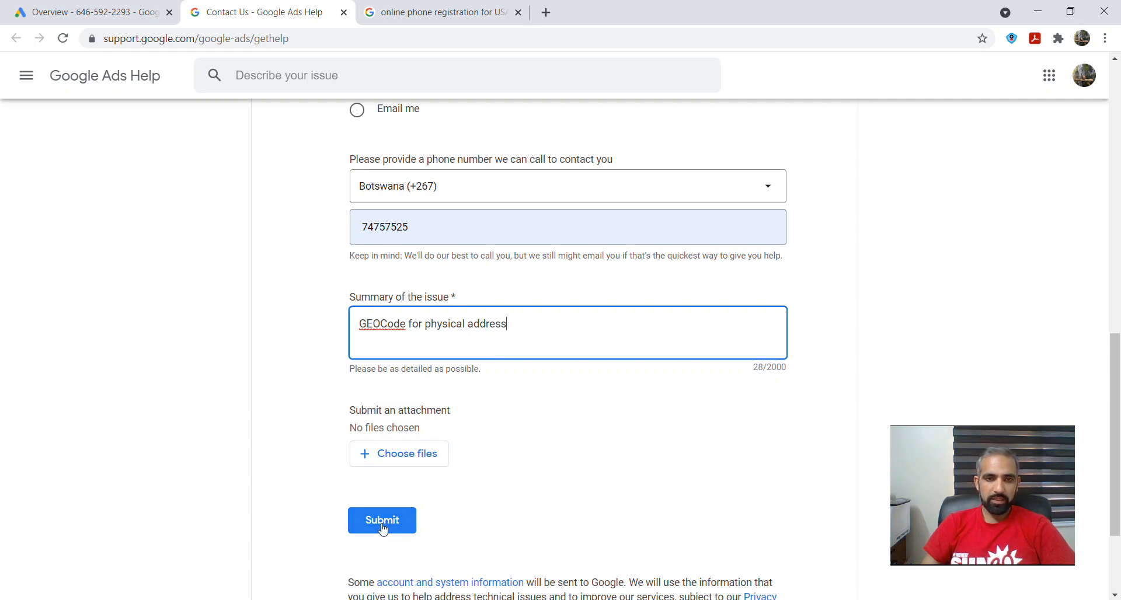
click(382, 520)
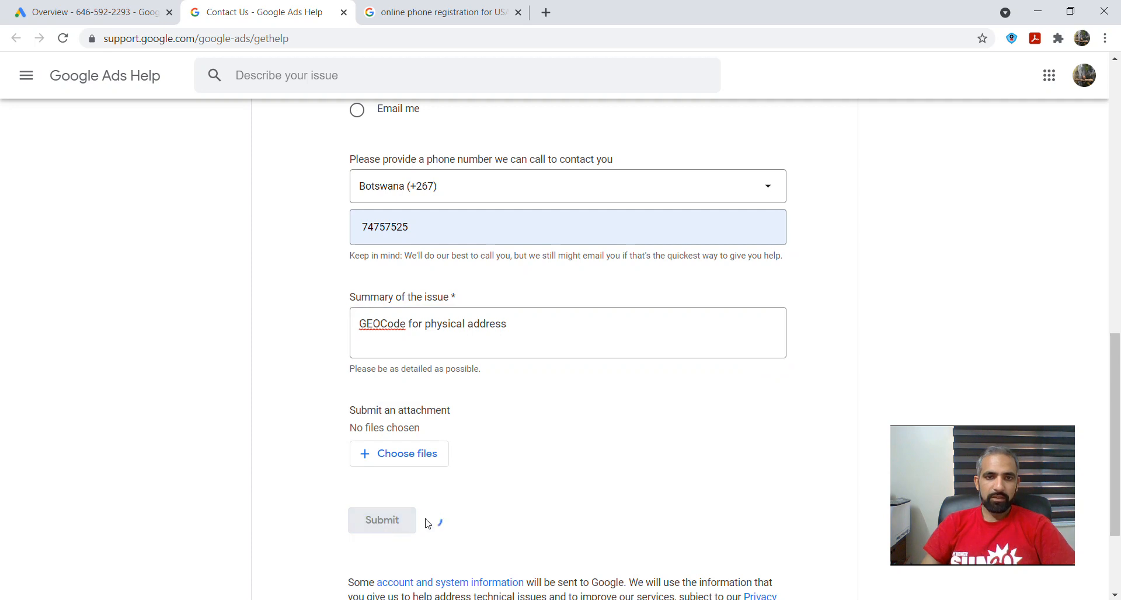
Step: Wait for the Google Support chat window to connect with agent Francis
click(382, 520)
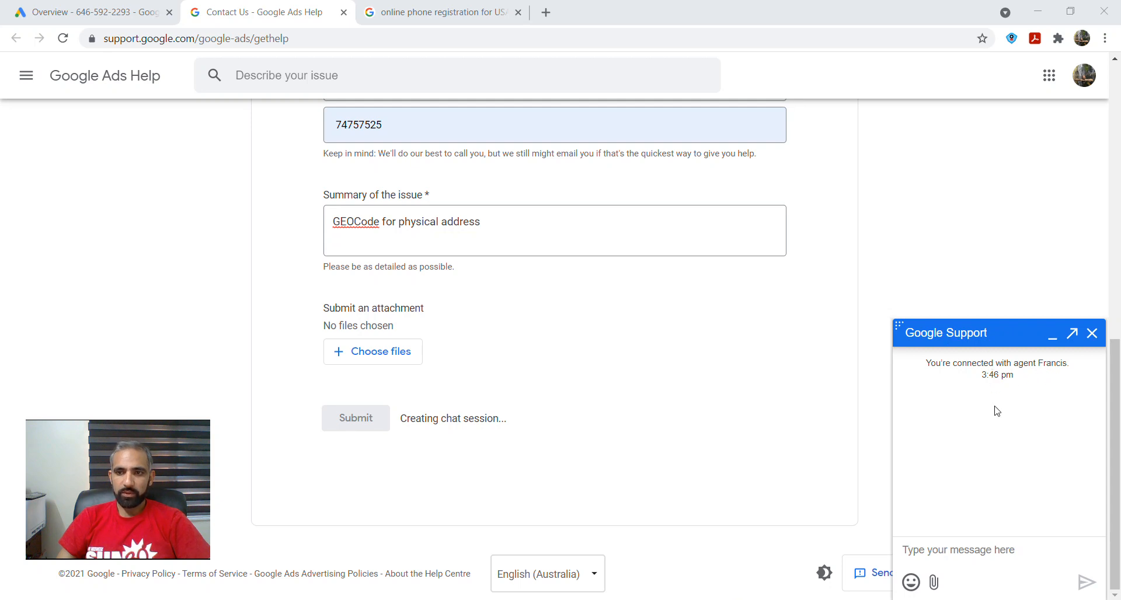
mouse_move(943, 332)
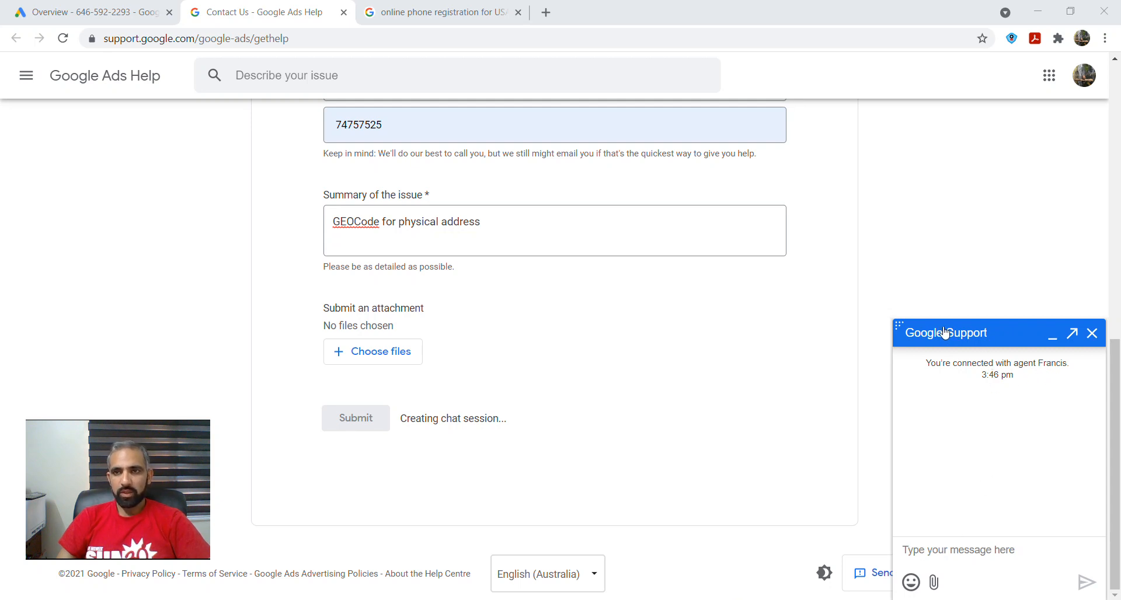
mouse_move(1011, 490)
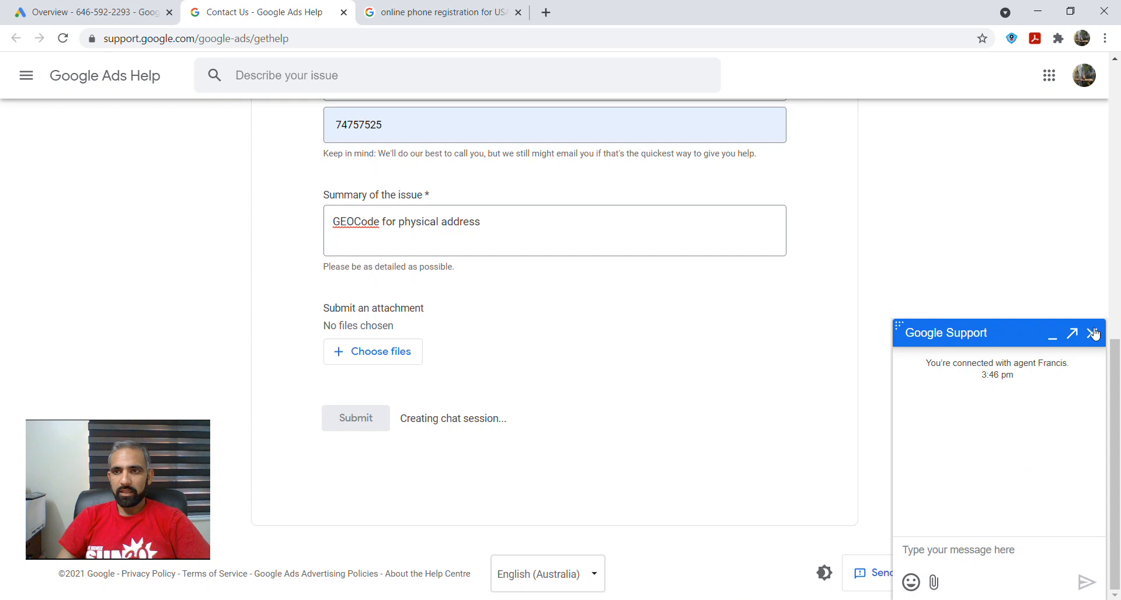
mouse_move(1081, 436)
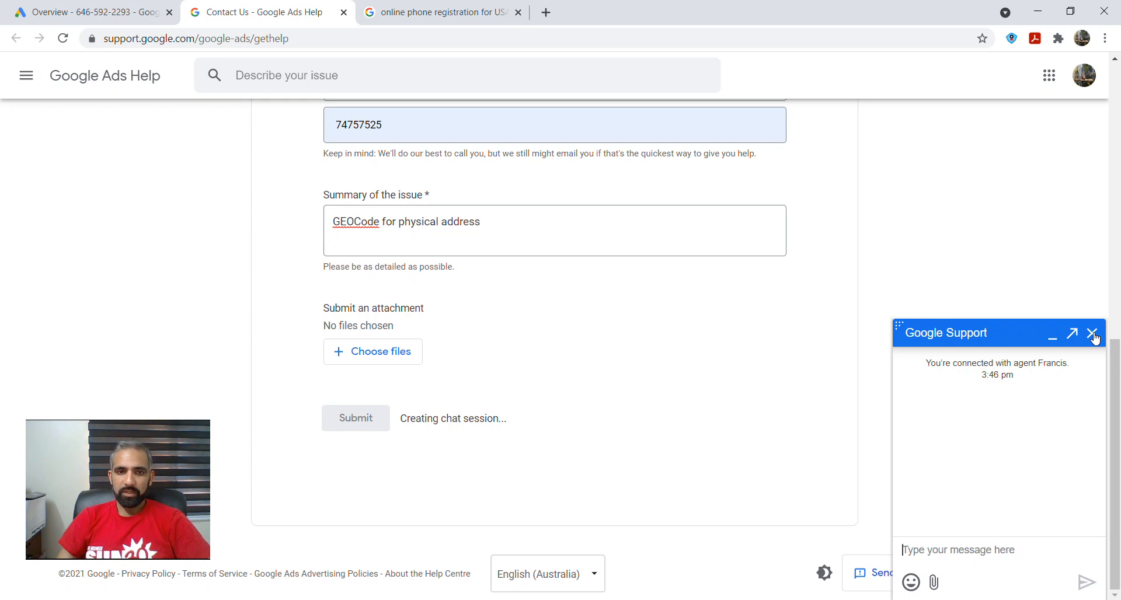
mouse_move(4, 476)
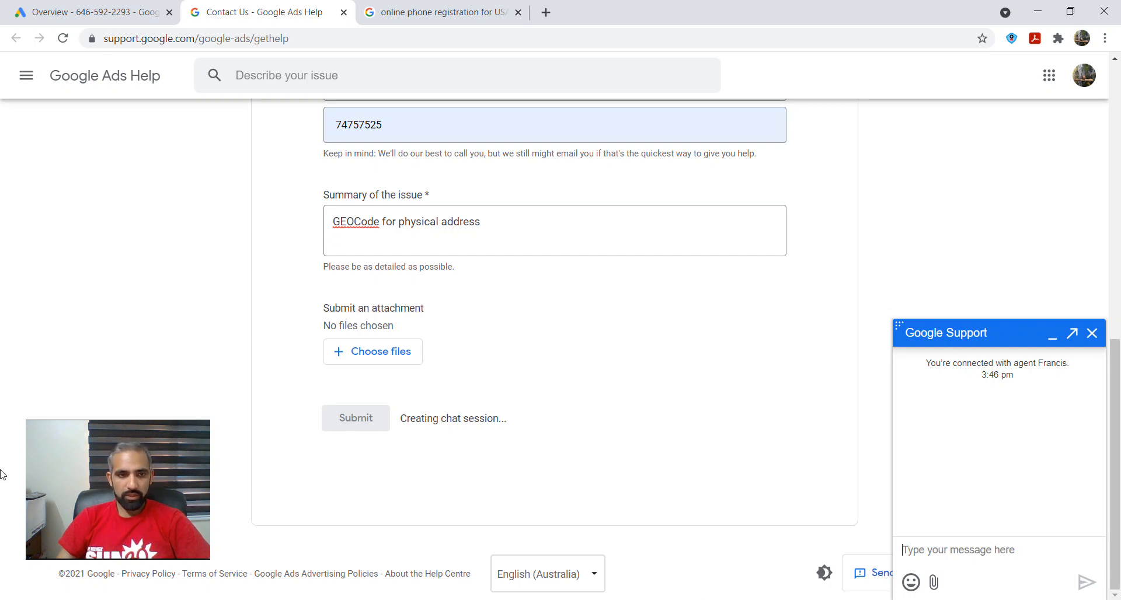